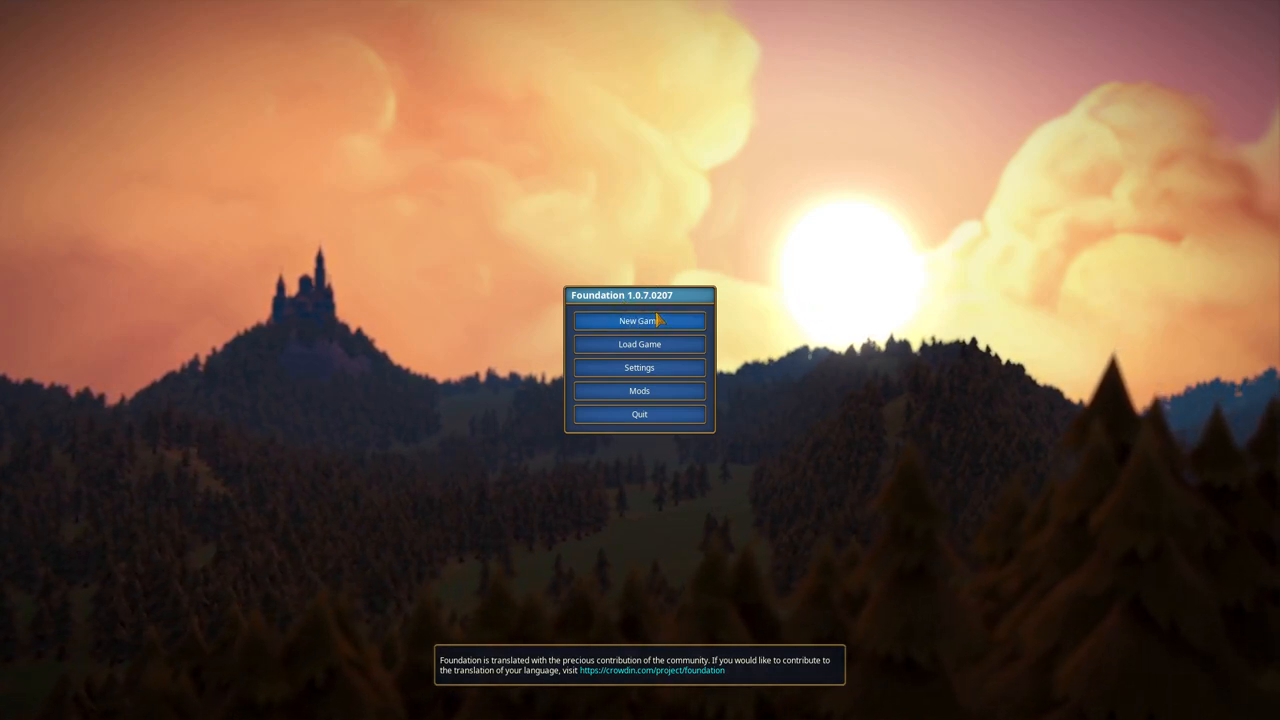
mouse_move(728, 380)
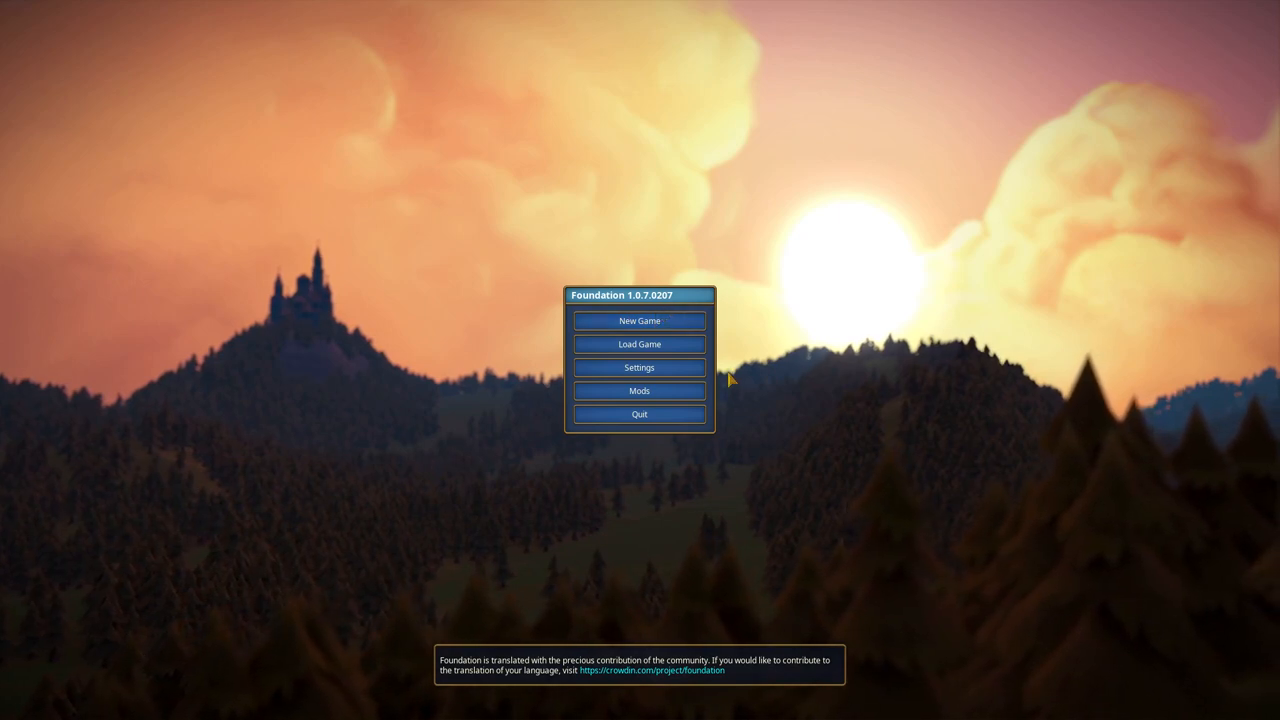
Step: Review the graphics and audio settings, then close the settings window
click(640, 368)
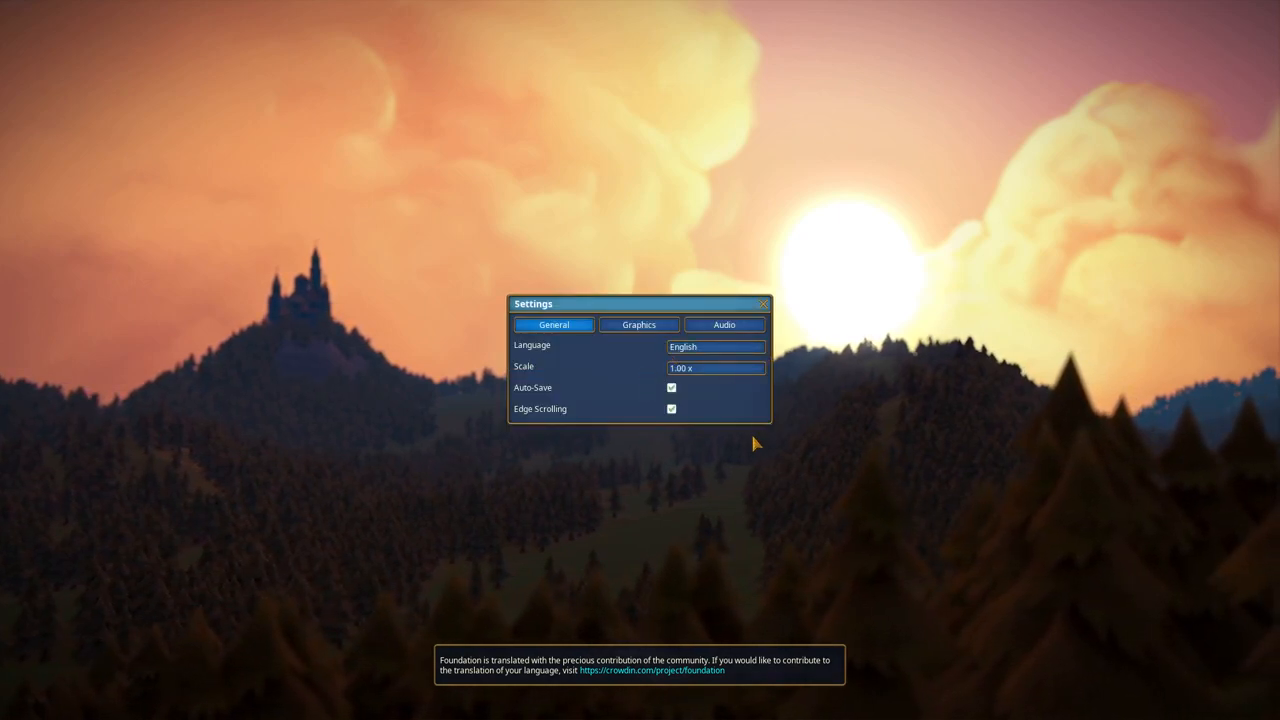
click(638, 324)
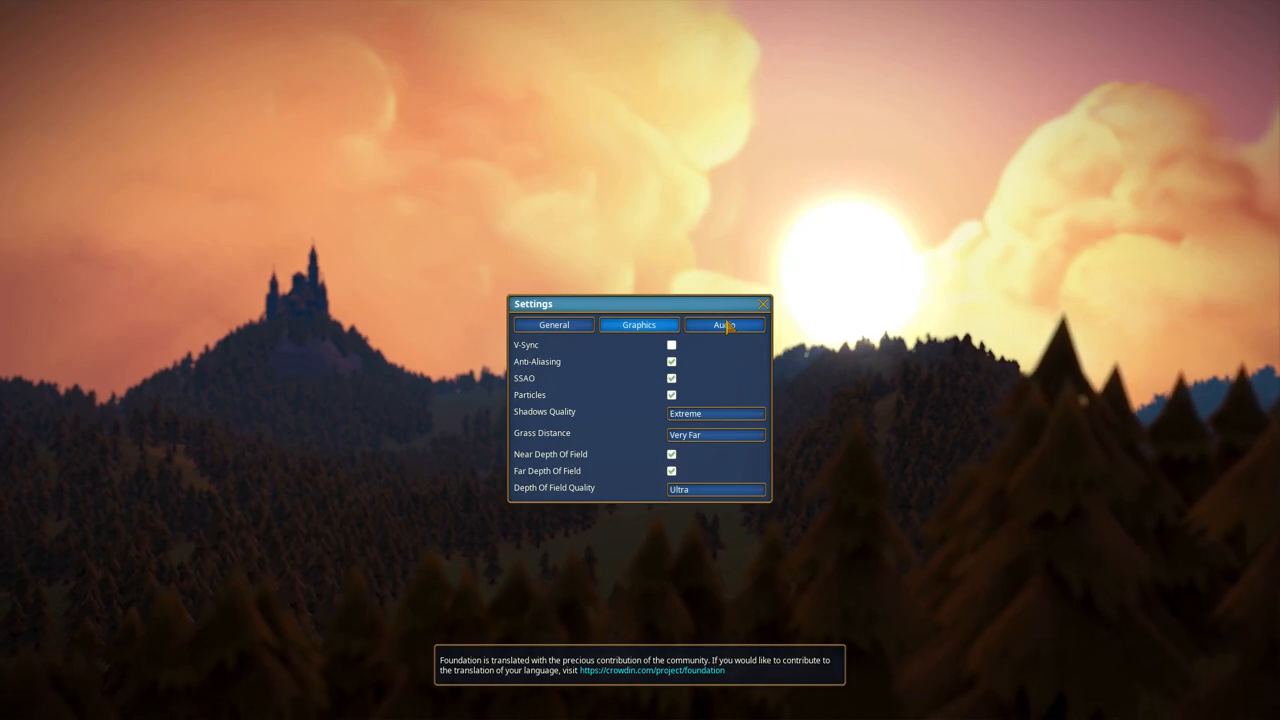
click(724, 324)
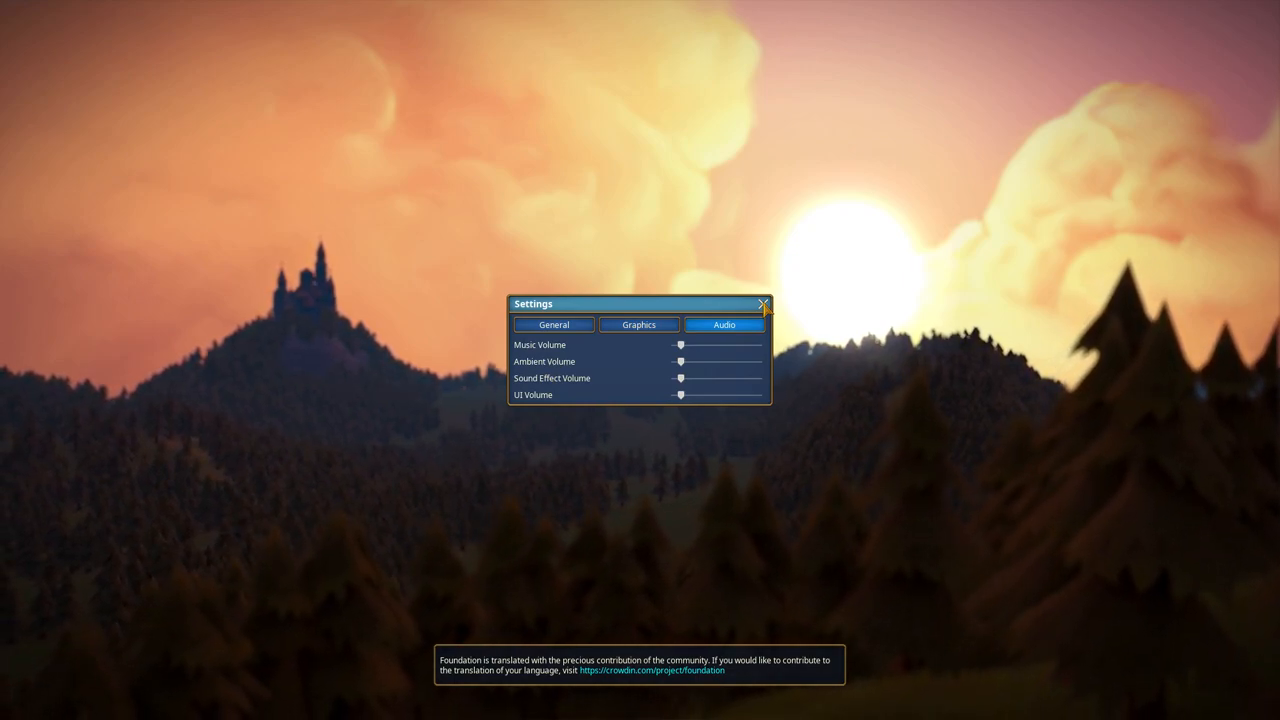
click(764, 304)
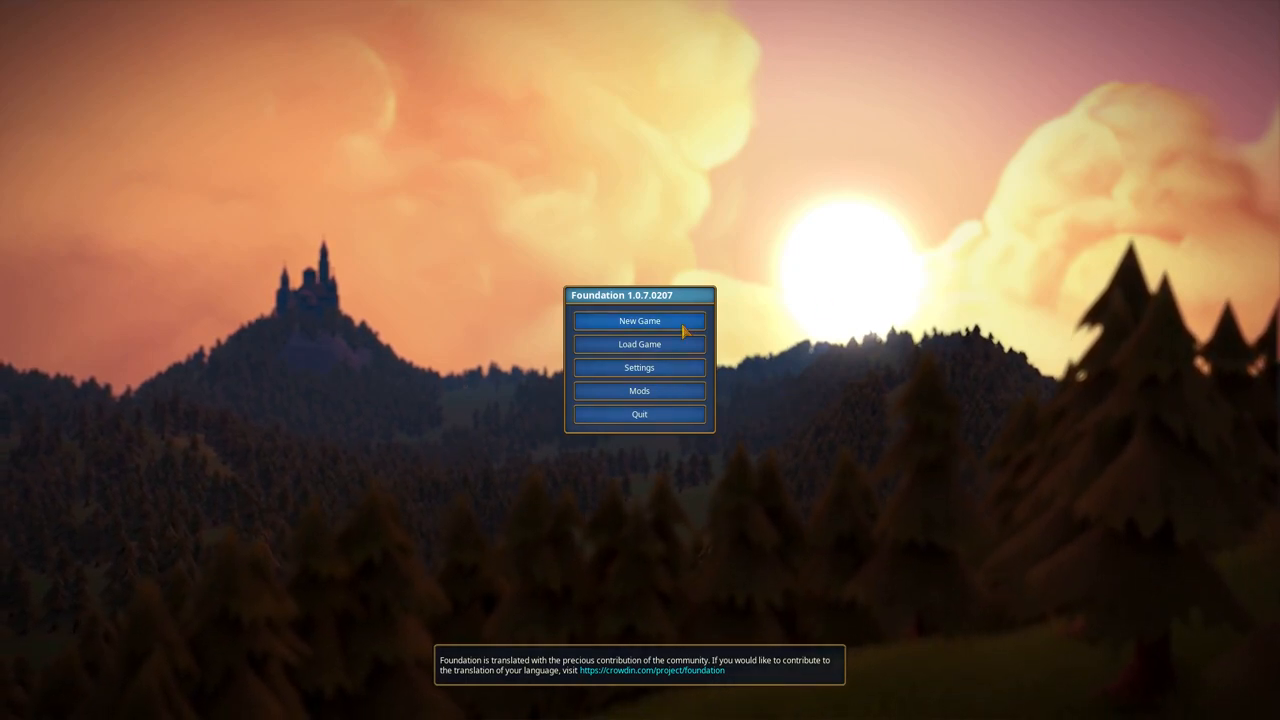
Step: Begin a new game and choose the Valley map from the map list
click(638, 320)
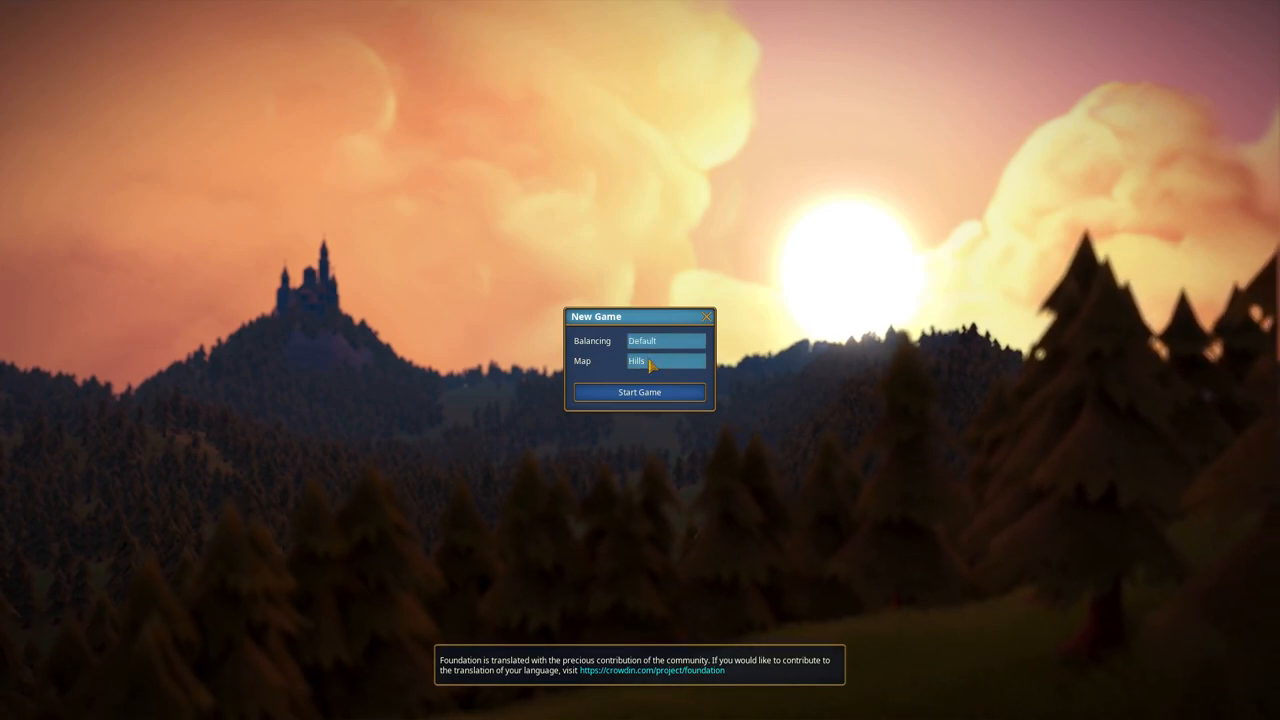
click(668, 360)
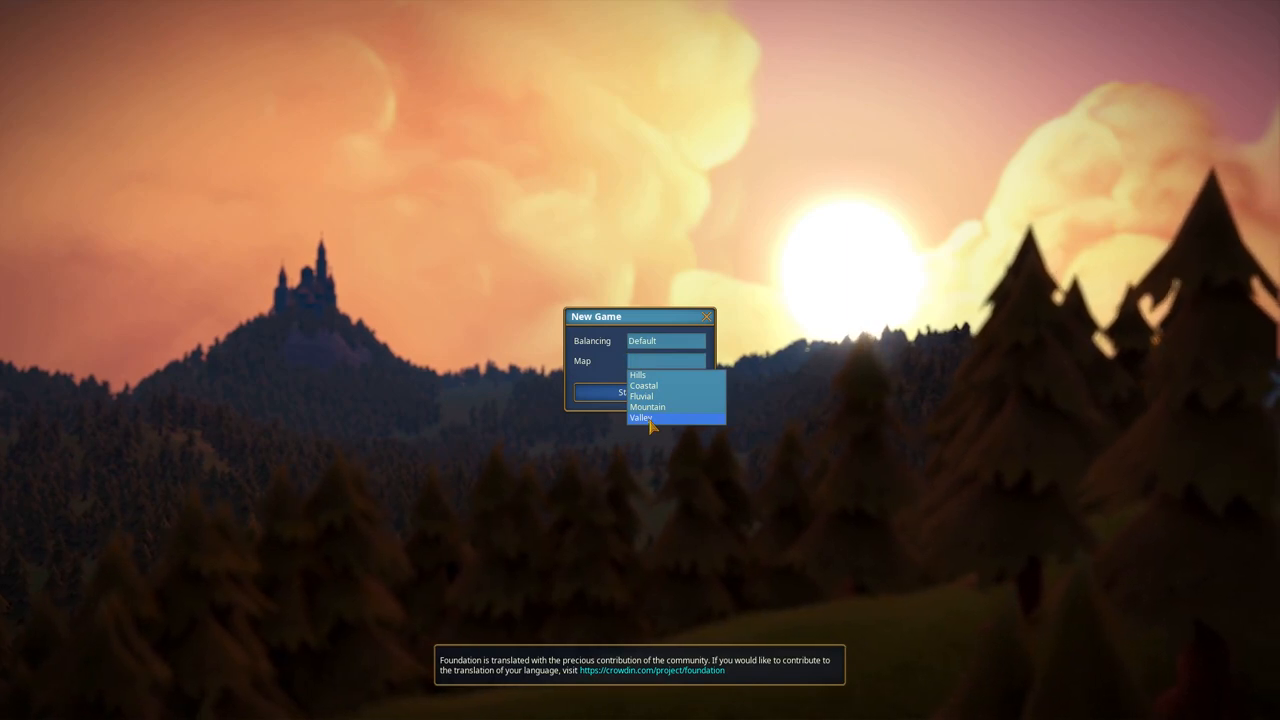
click(640, 418)
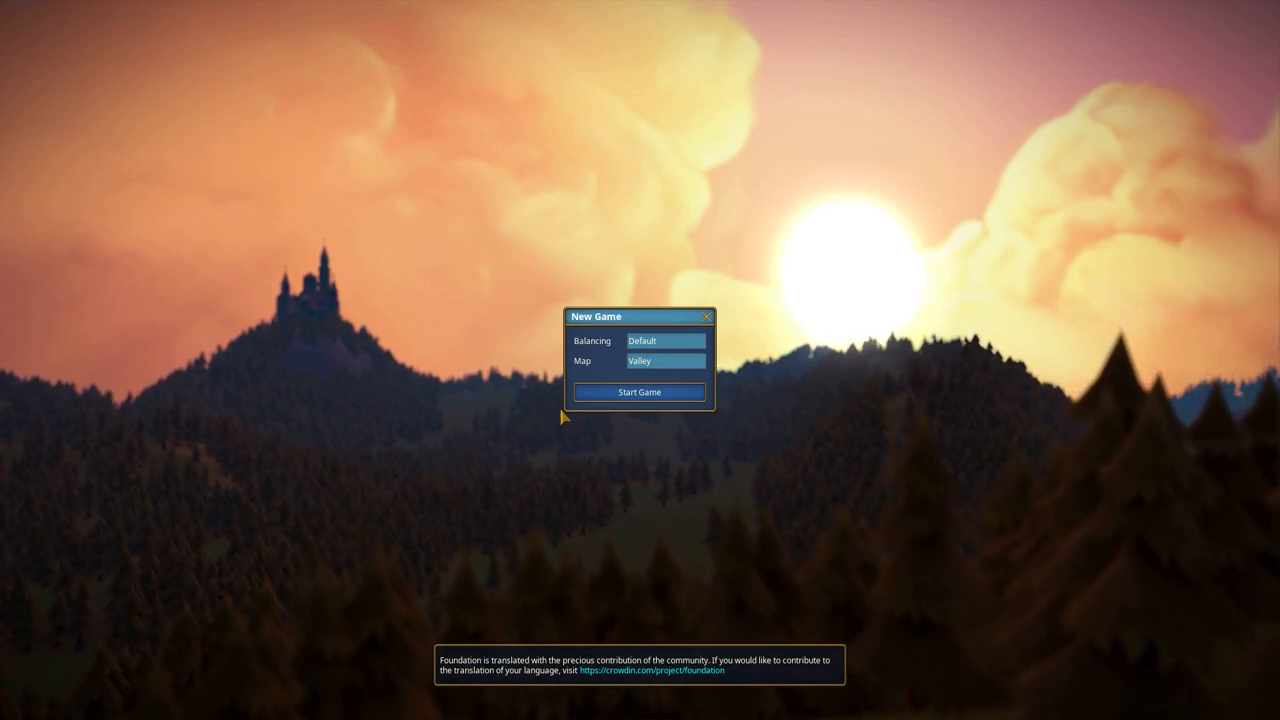
mouse_move(940, 684)
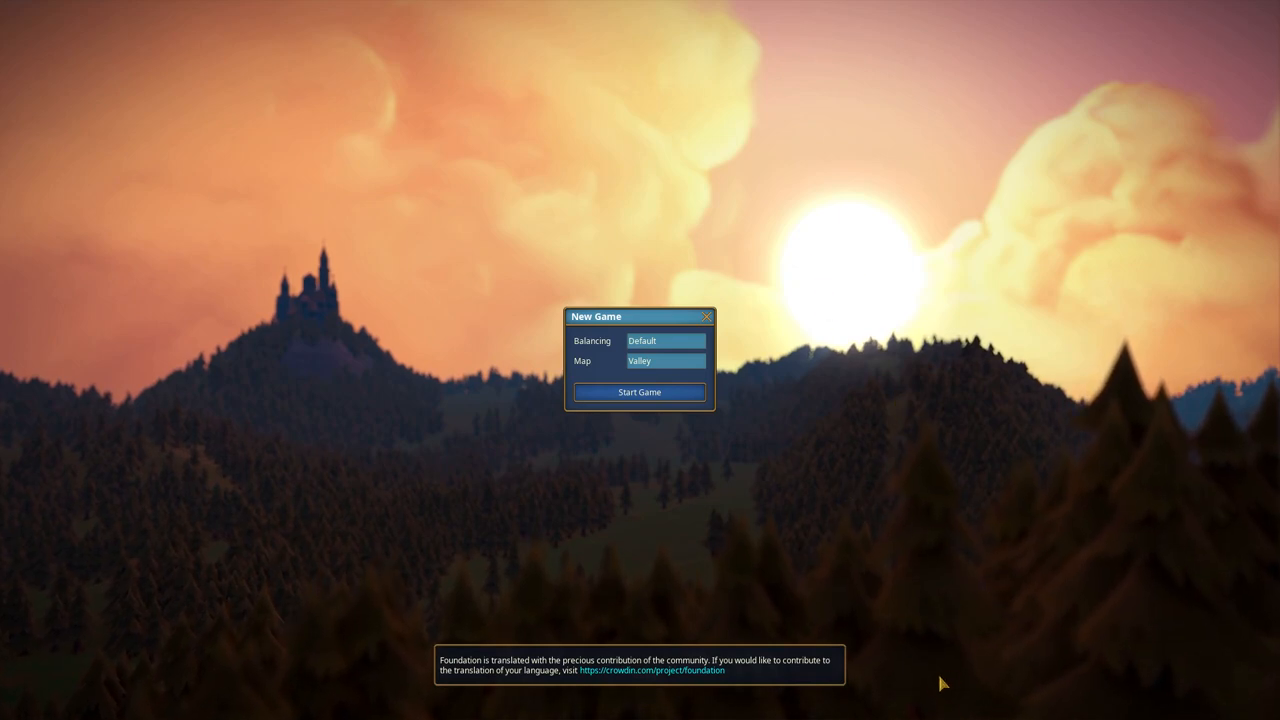
mouse_move(884, 428)
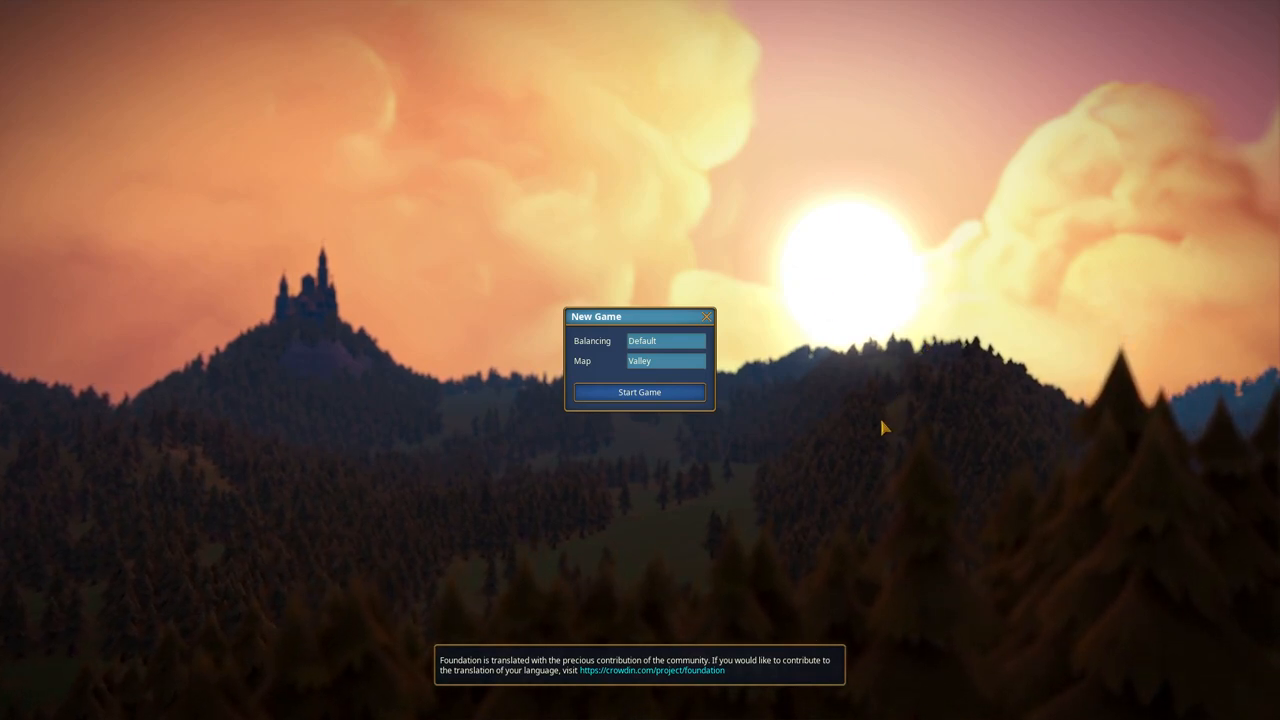
mouse_move(800, 510)
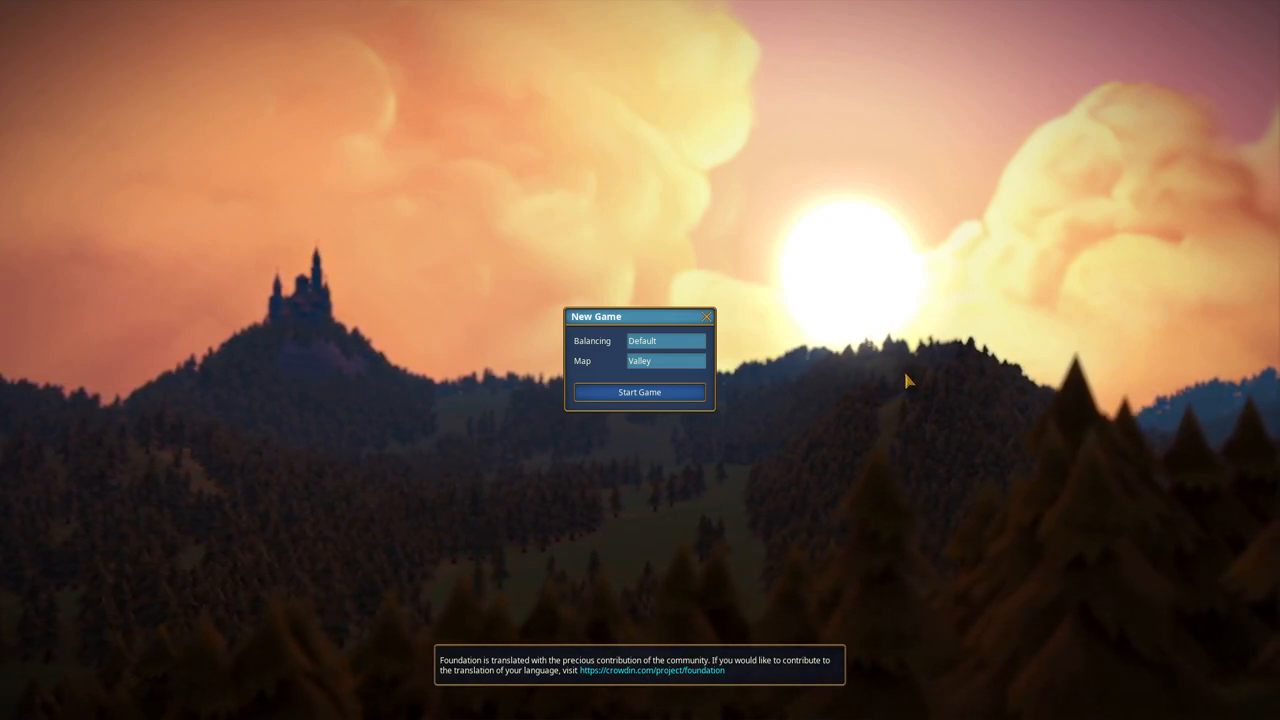
mouse_move(536, 372)
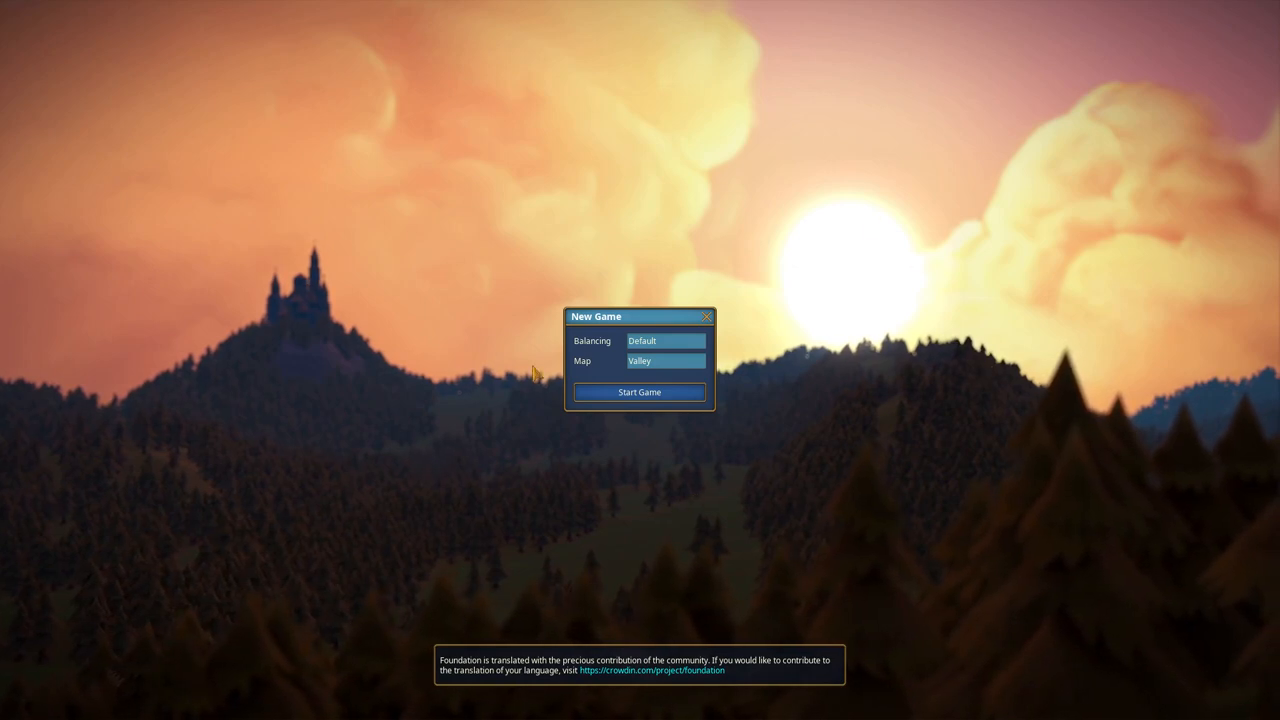
mouse_move(680, 392)
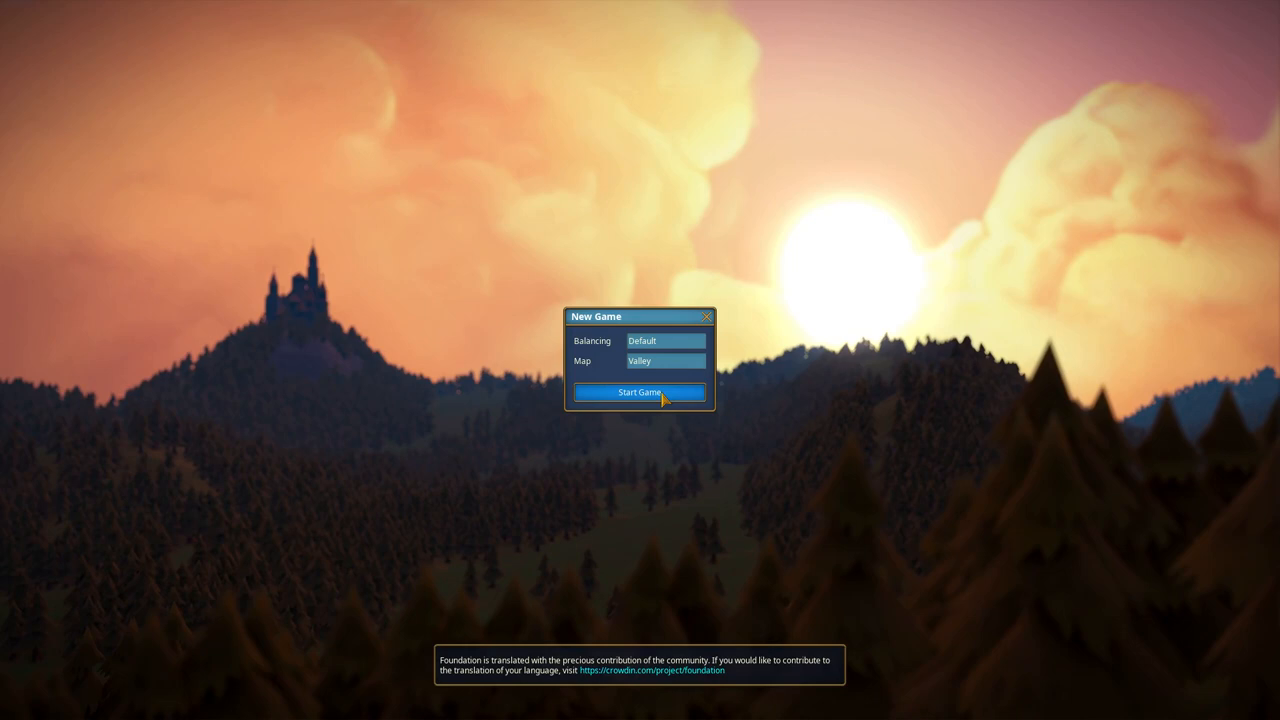
mouse_move(728, 448)
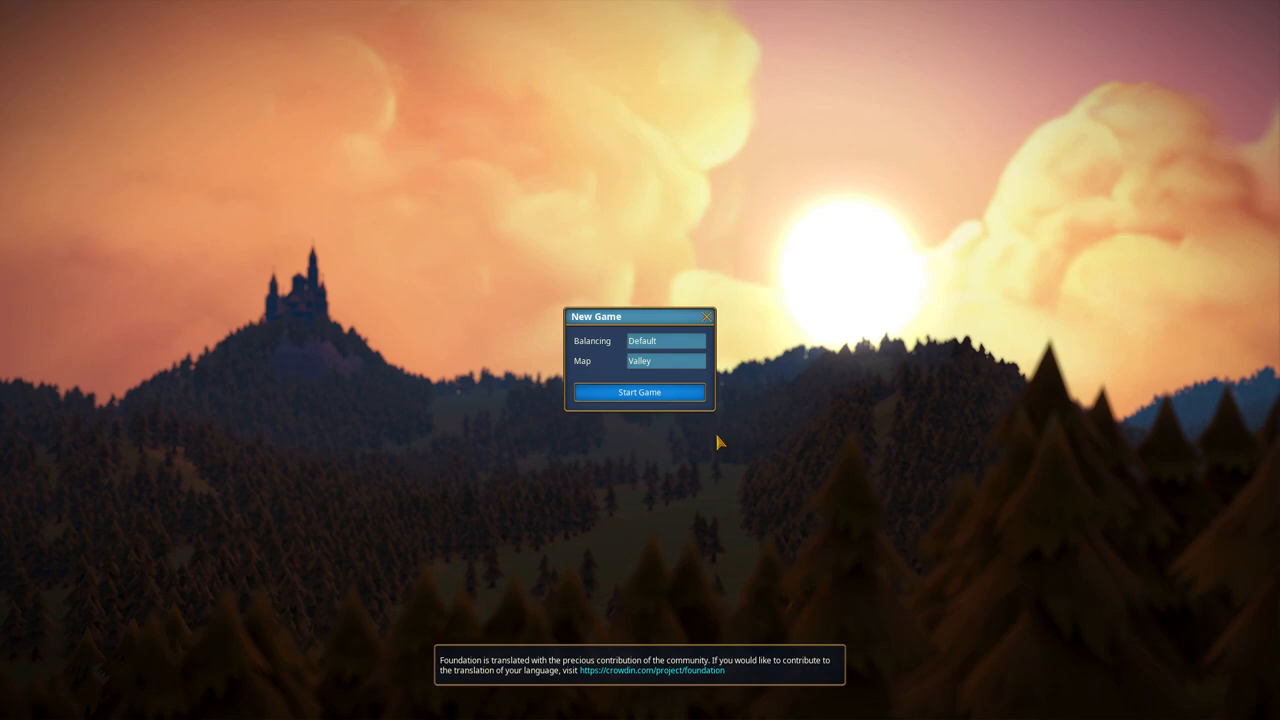
click(640, 392)
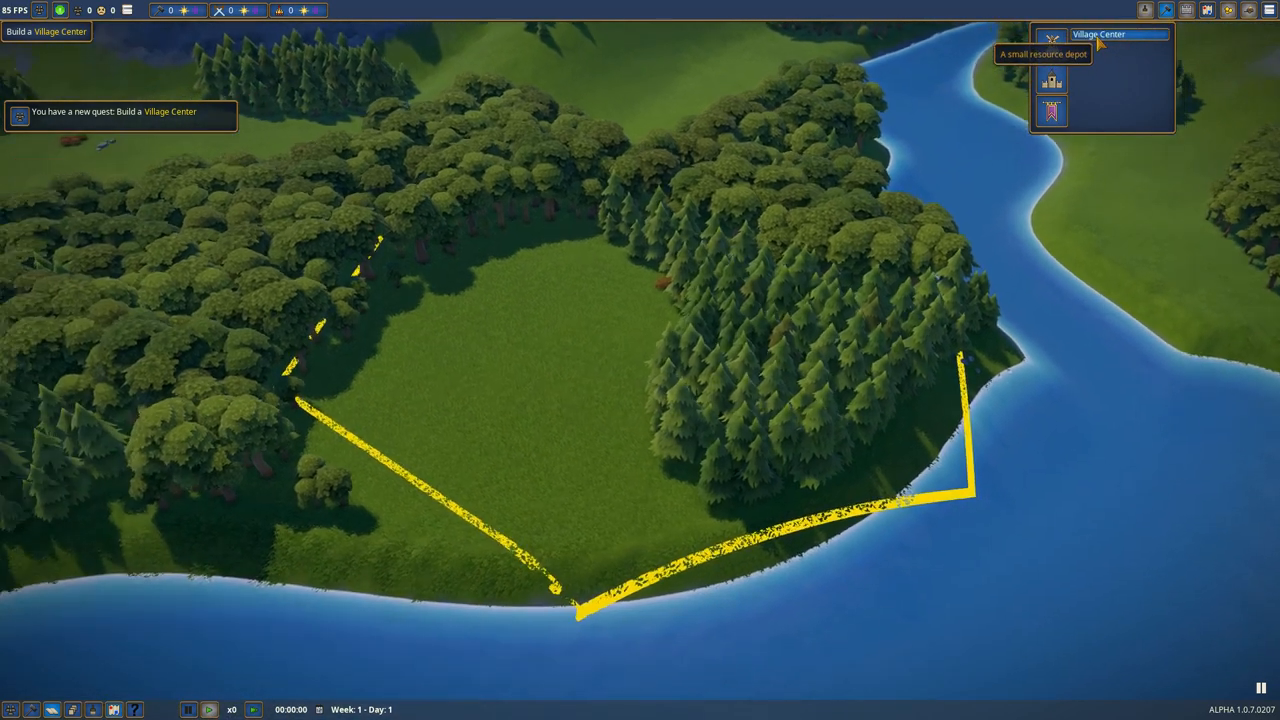
Step: Place the Village Center on the open grass by the river and acknowledge the quest notice
click(1052, 40)
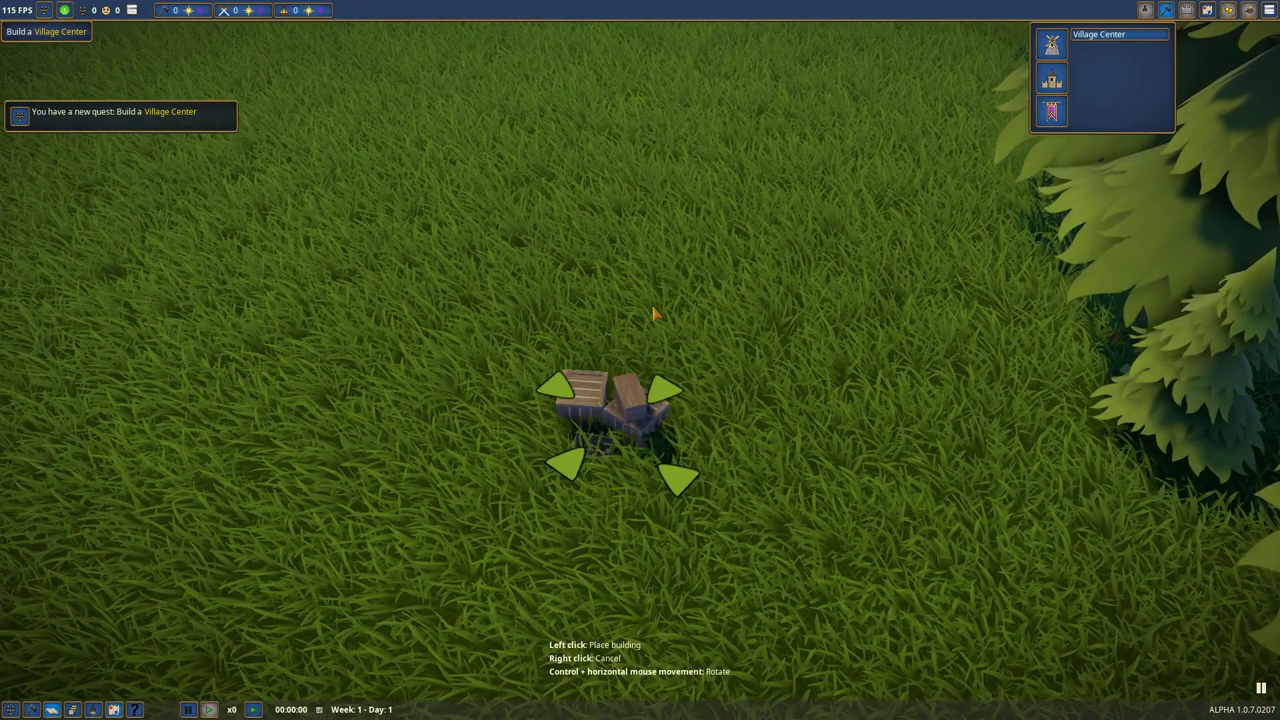
scroll(down, 3)
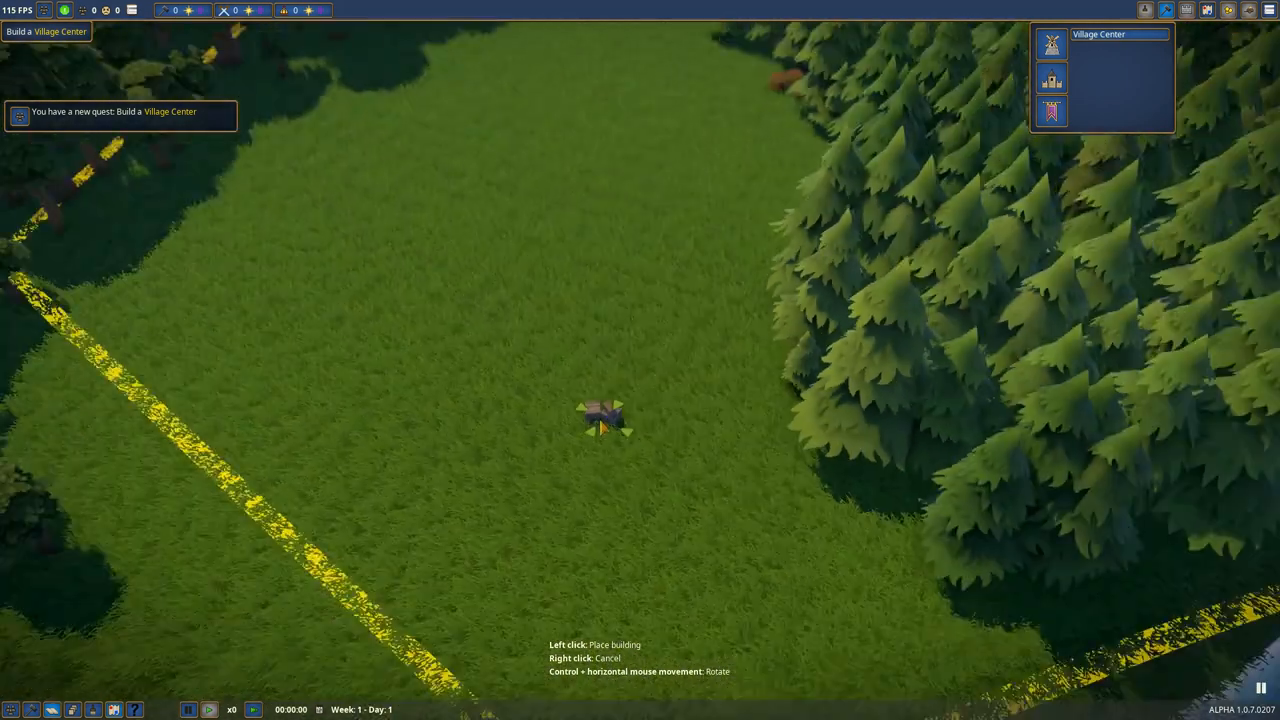
scroll(down, 3)
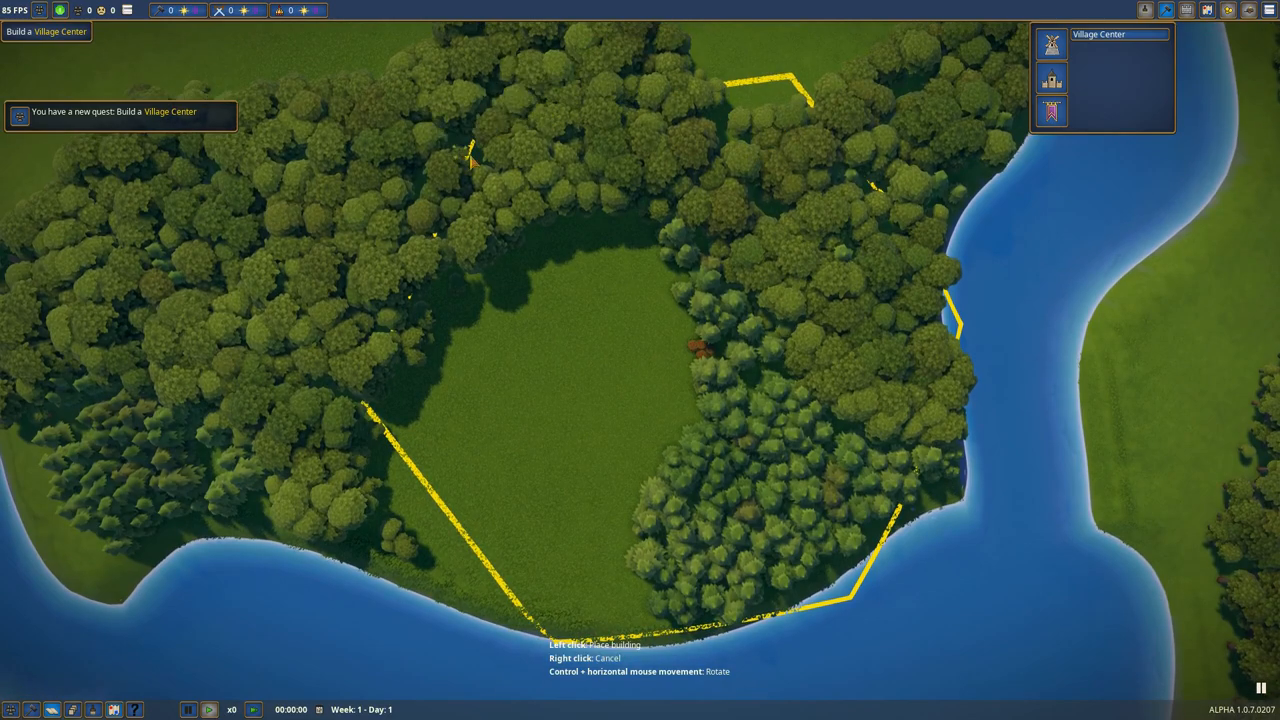
mouse_move(664, 408)
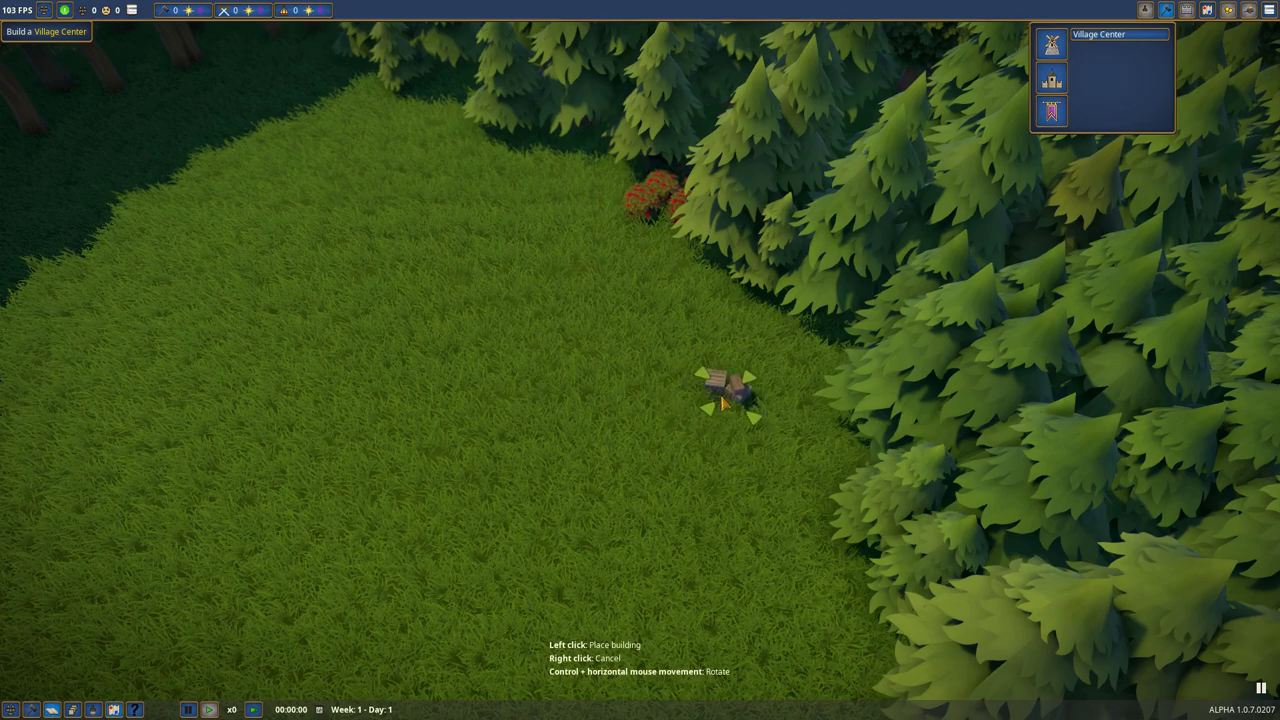
click(724, 390)
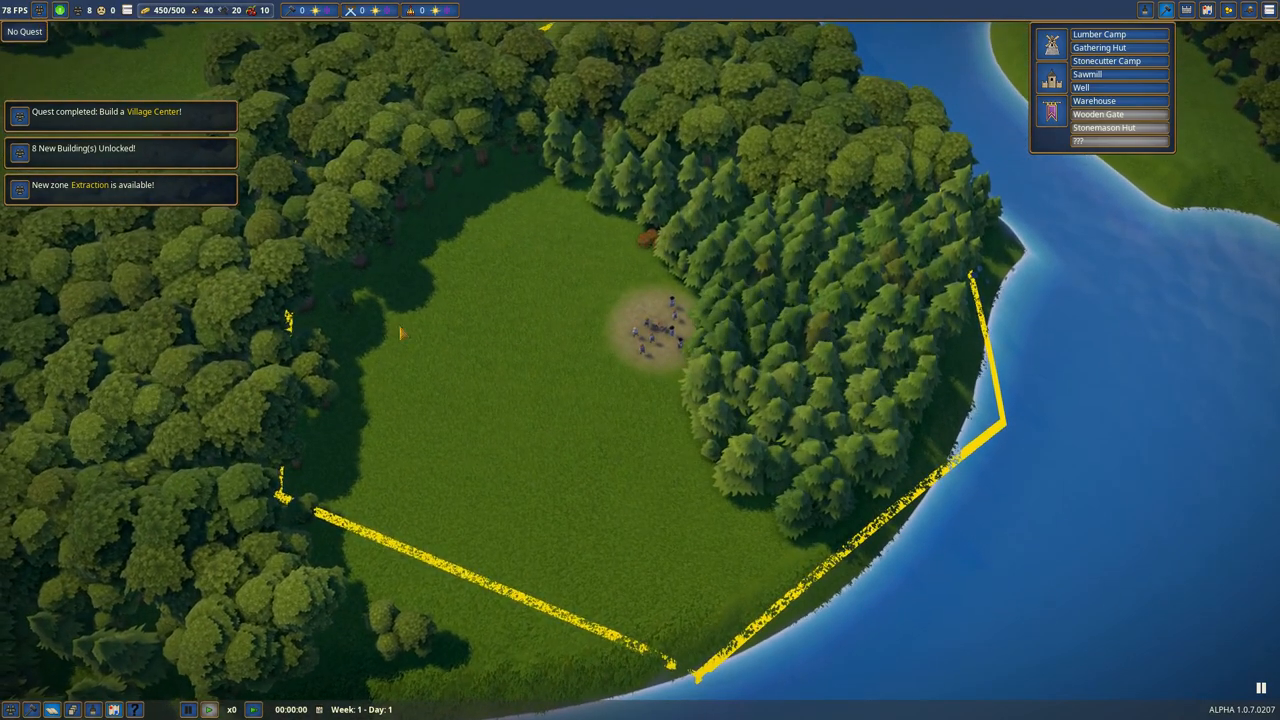
click(40, 10)
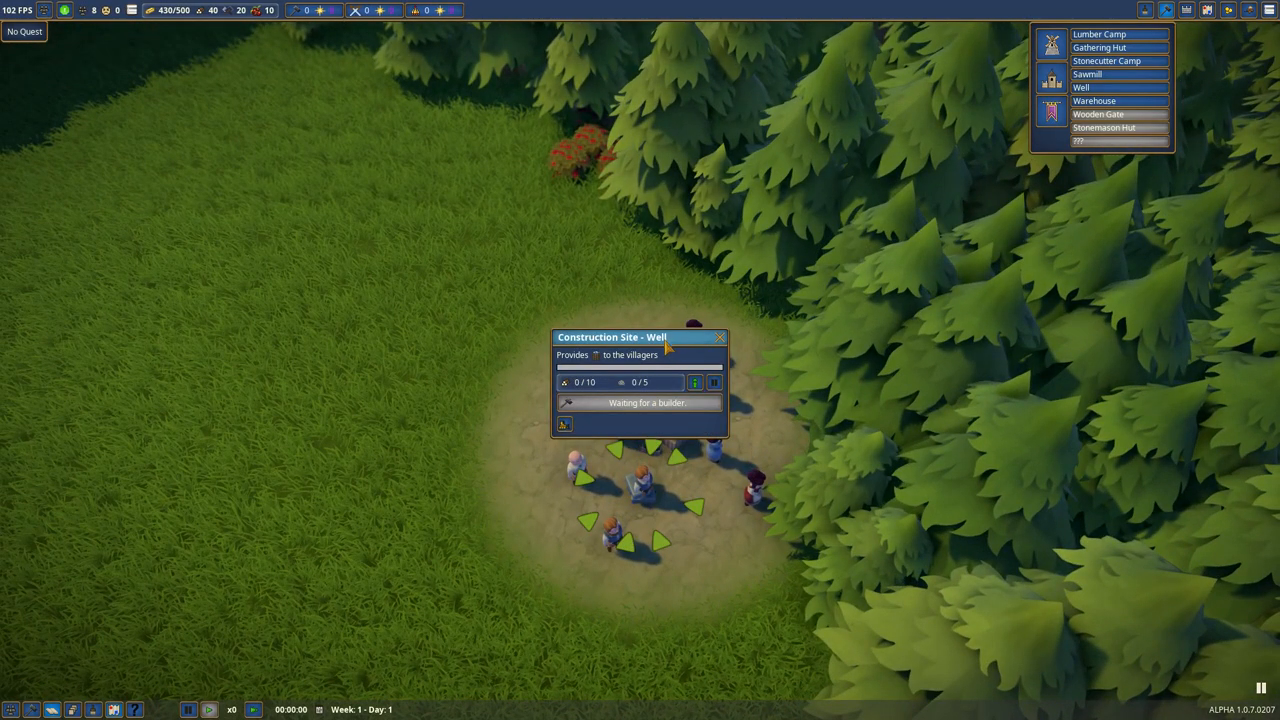
Step: Move the well status, resource list and villager list to the screen edges and resort the villager list
drag(612, 336, 688, 596)
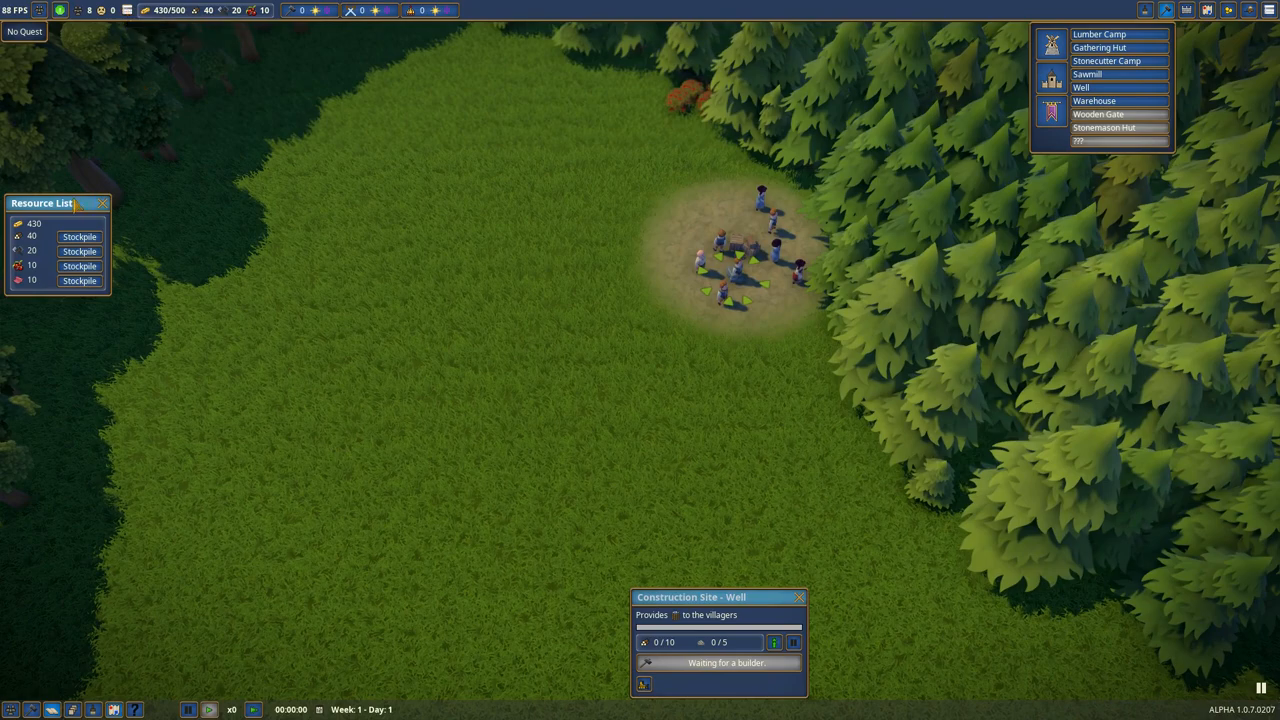
drag(56, 202, 280, 602)
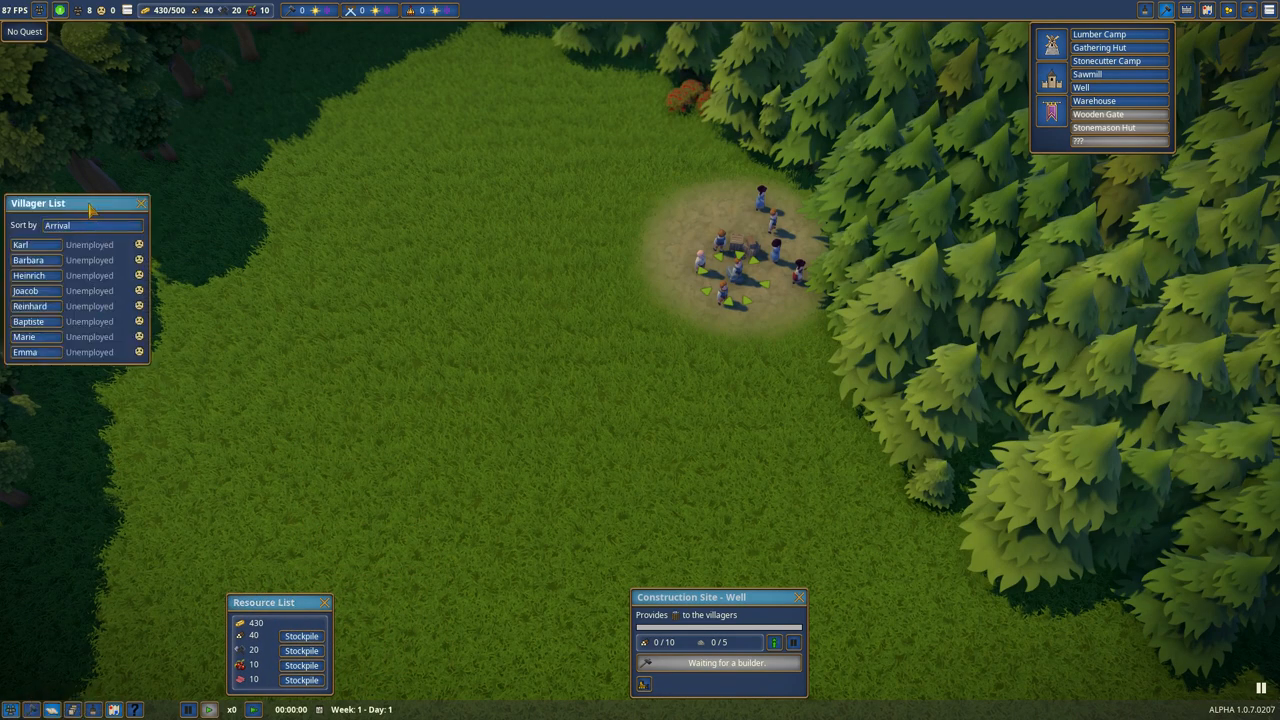
drag(38, 204, 36, 532)
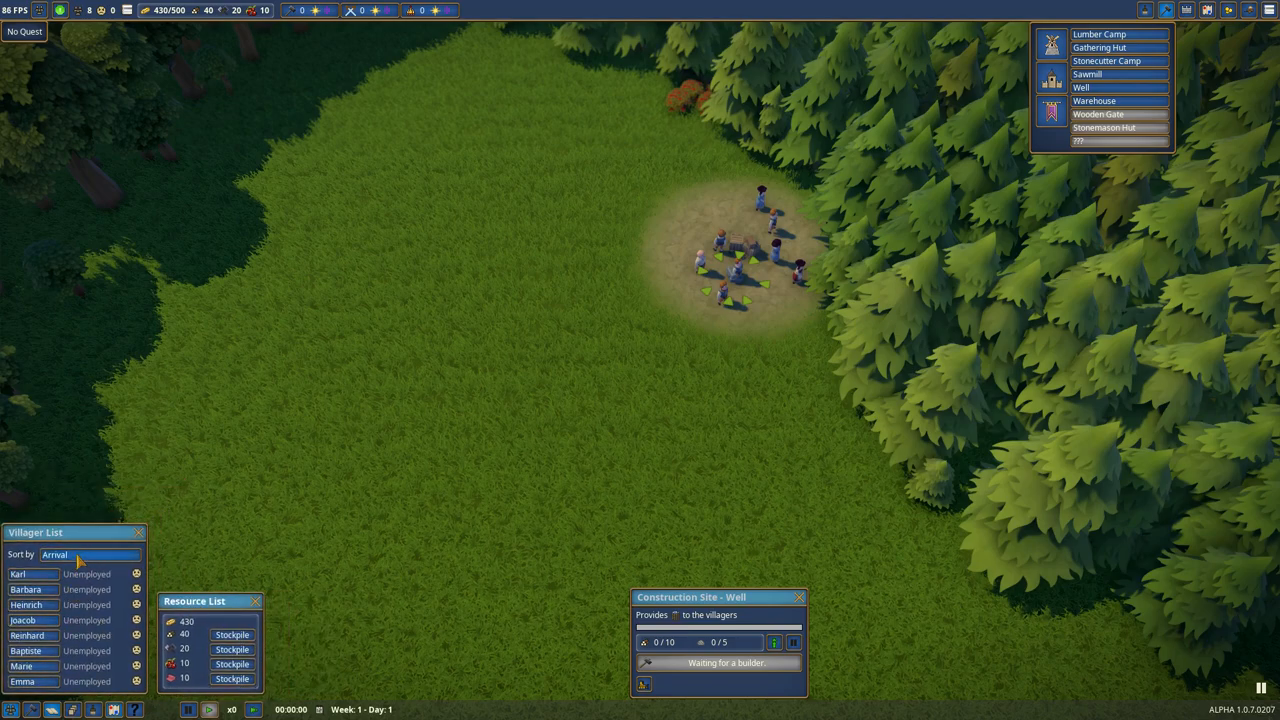
click(84, 554)
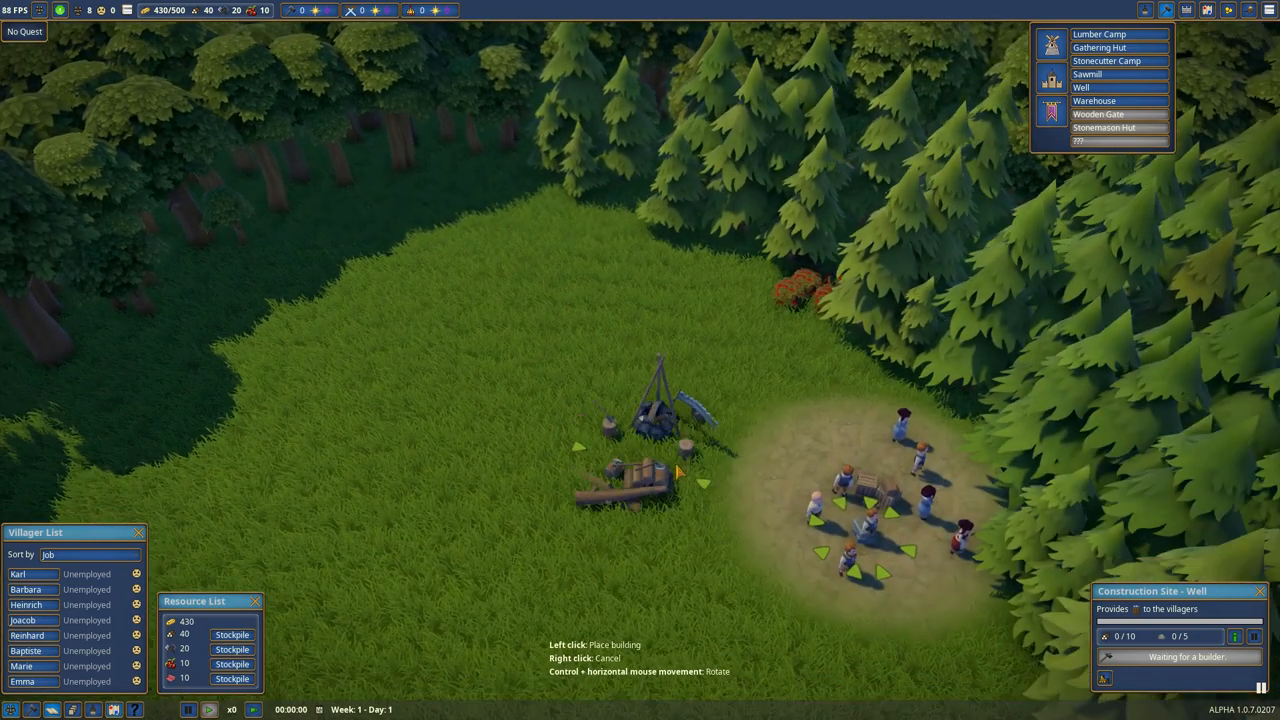
Step: Zoom the view toward the forest edge while siting the lumber camp
scroll(down, 3)
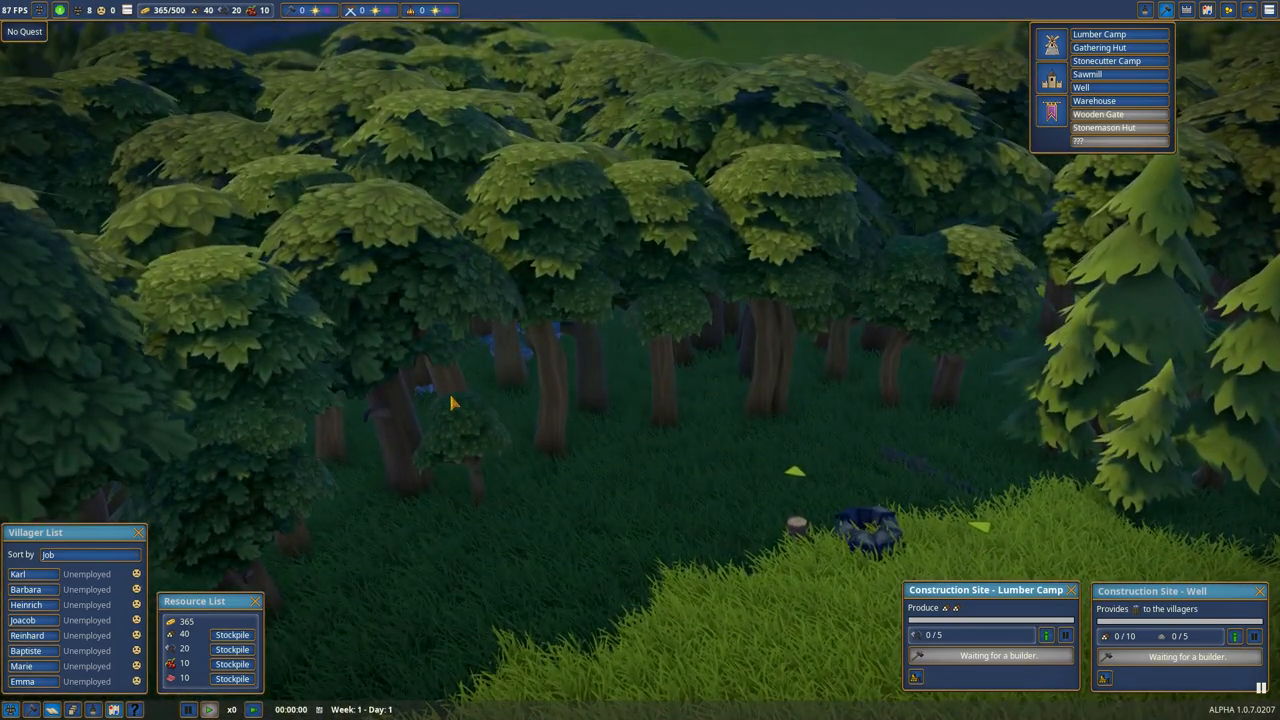
Step: Place another construction site near the village center
click(1106, 60)
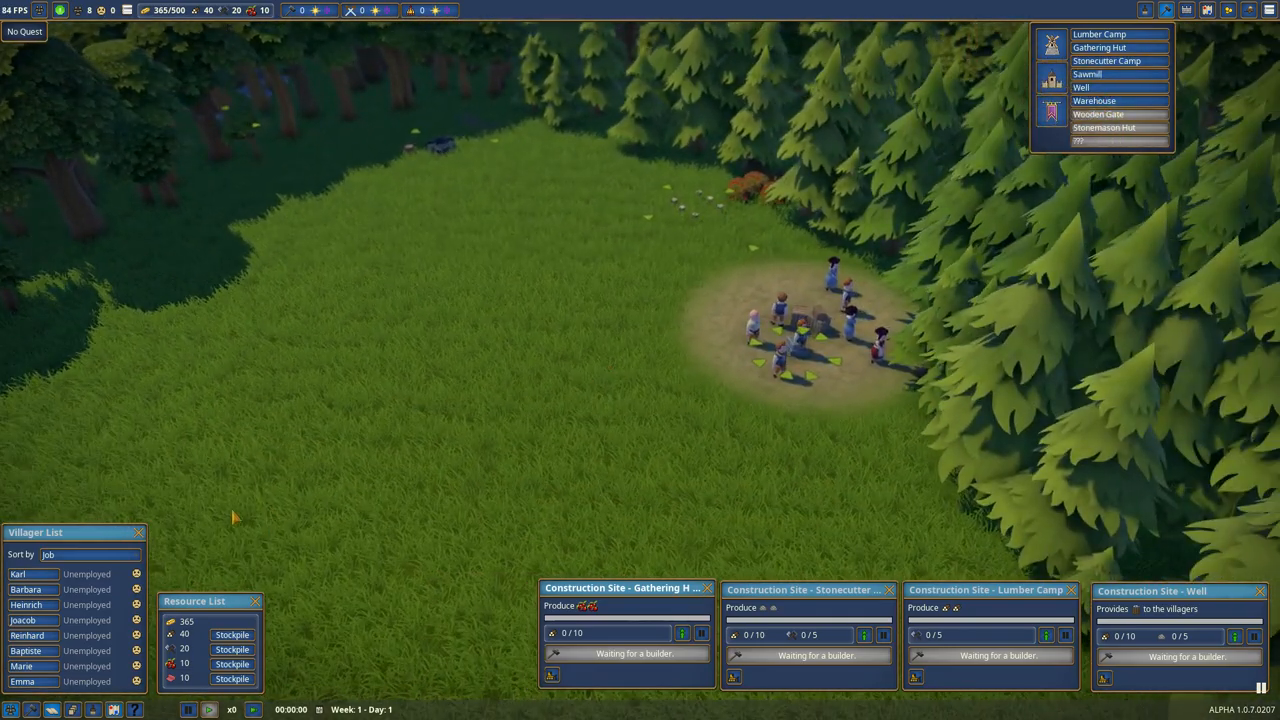
mouse_move(684, 634)
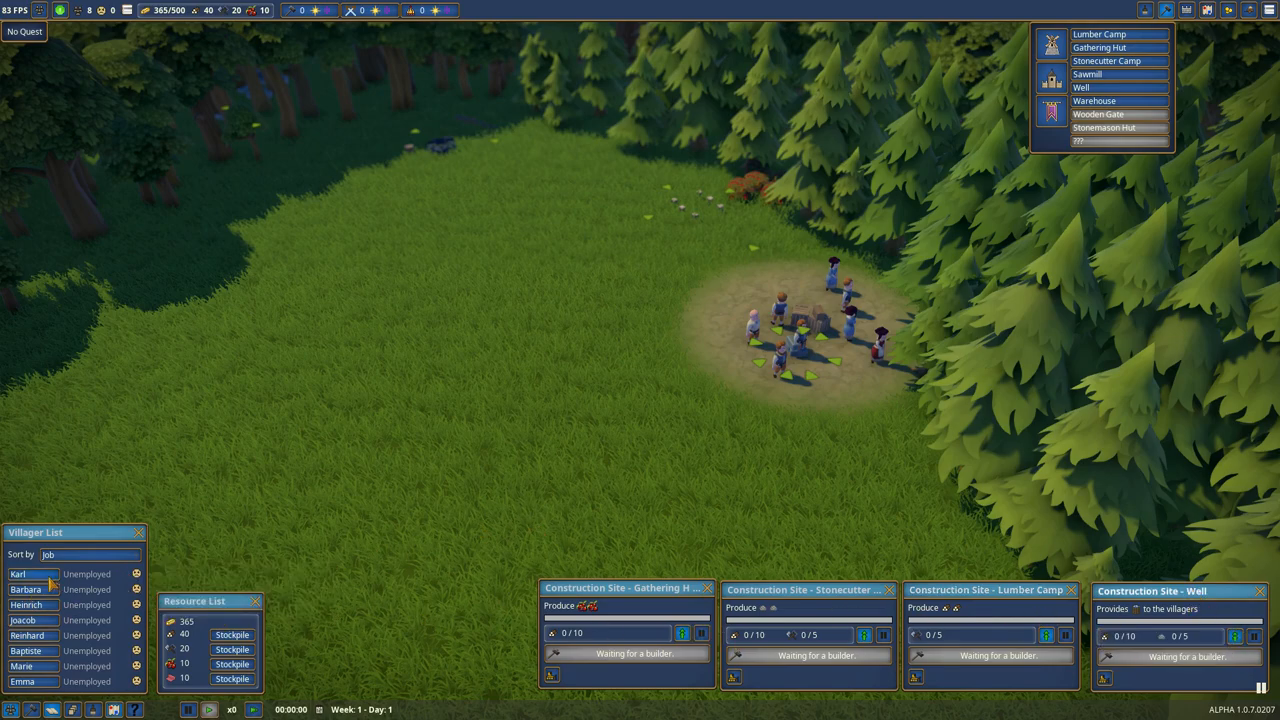
Step: Give two unemployed villagers the builder job and close their detail panels
click(18, 572)
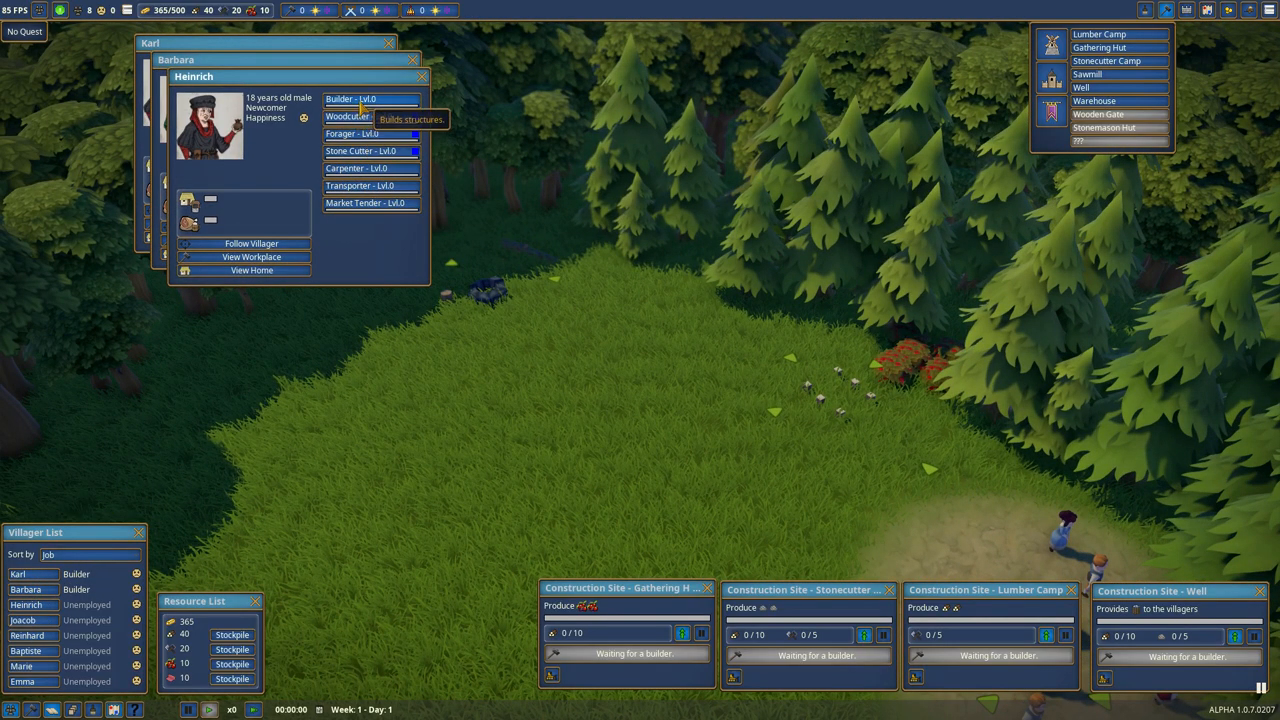
click(22, 620)
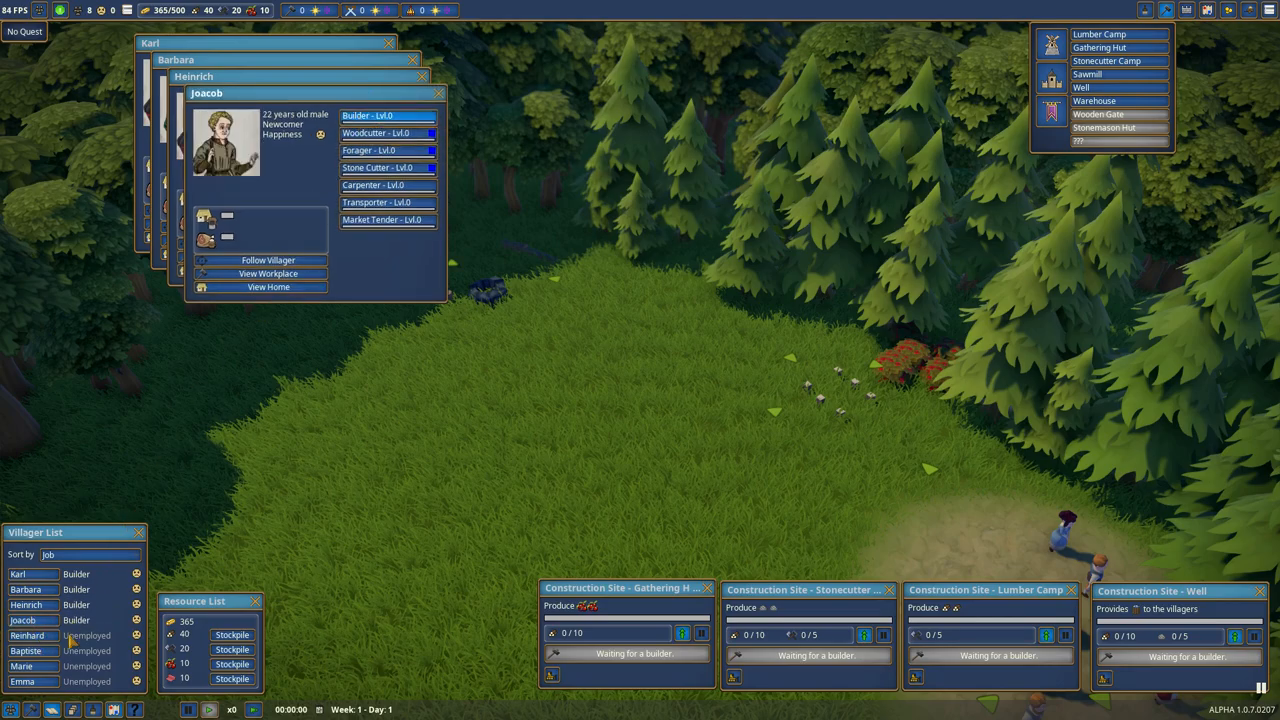
click(28, 636)
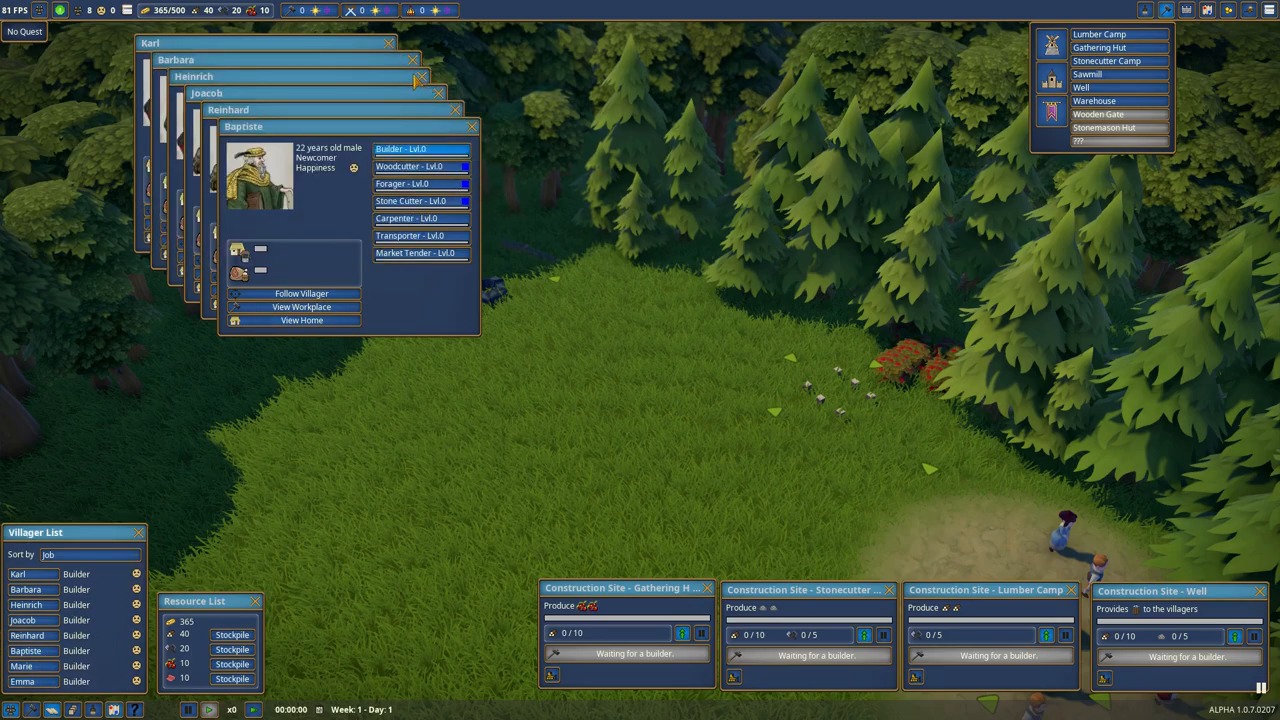
click(472, 124)
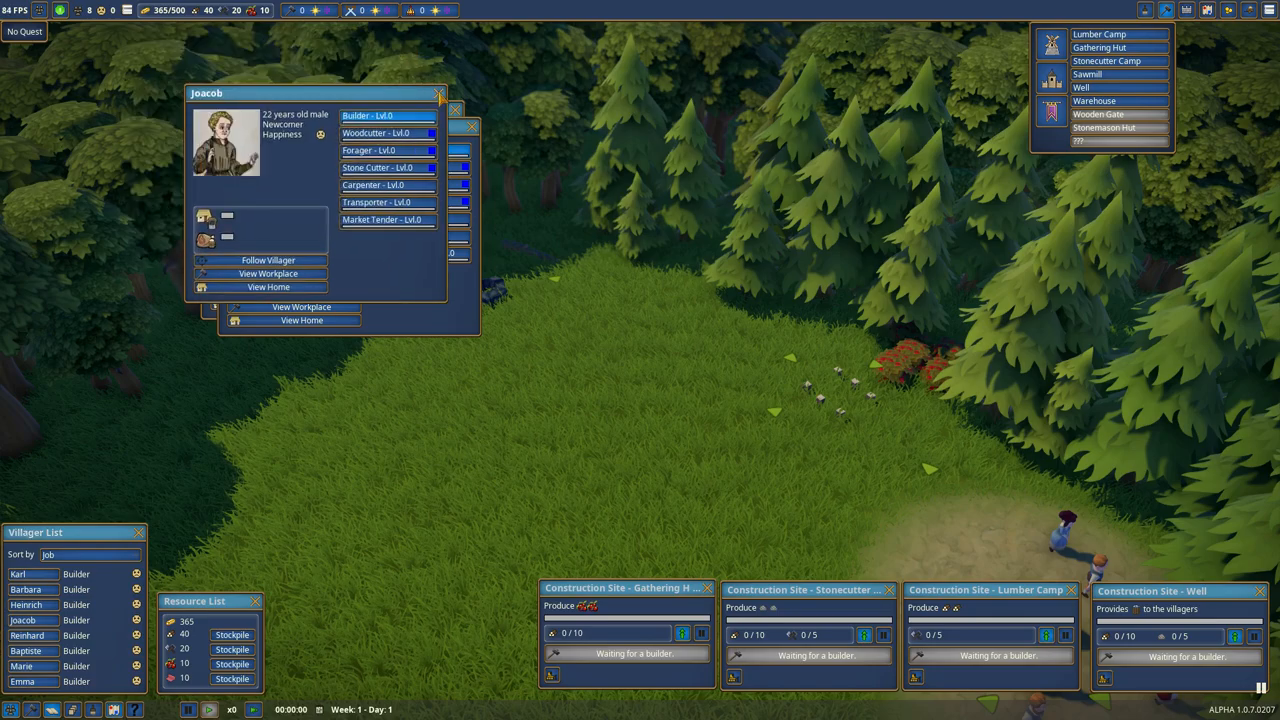
click(438, 94)
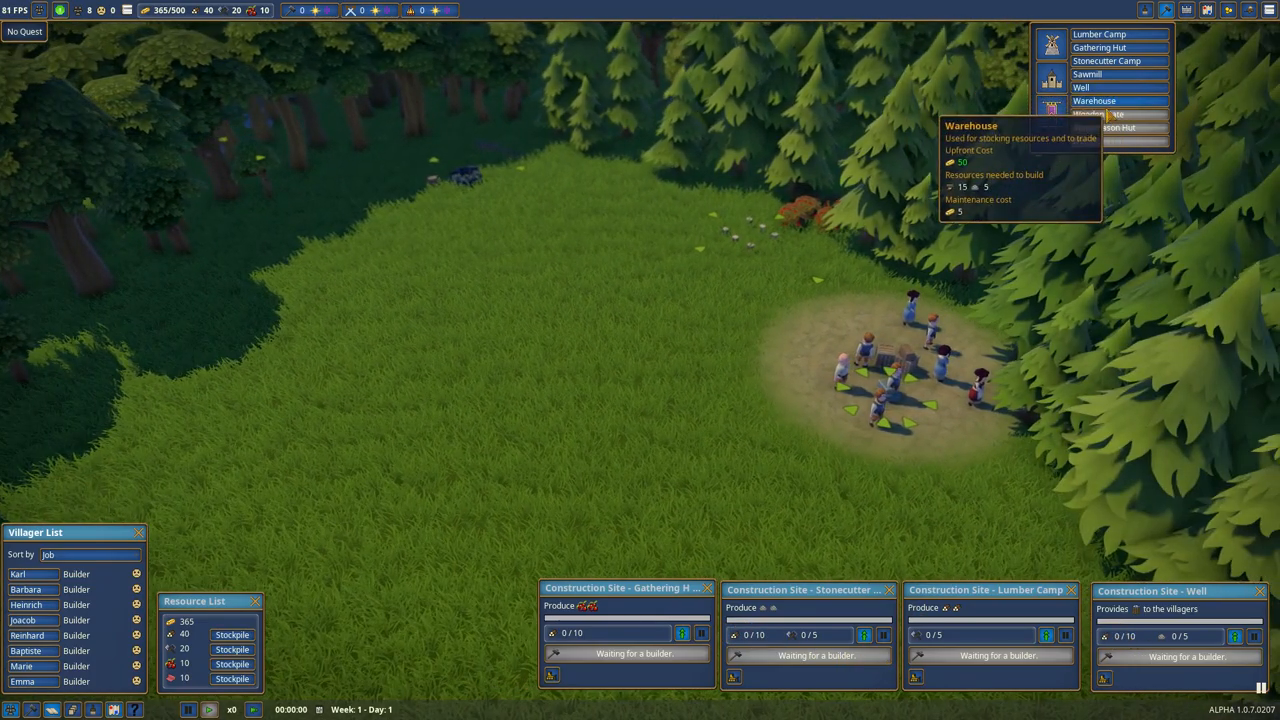
mouse_move(1088, 74)
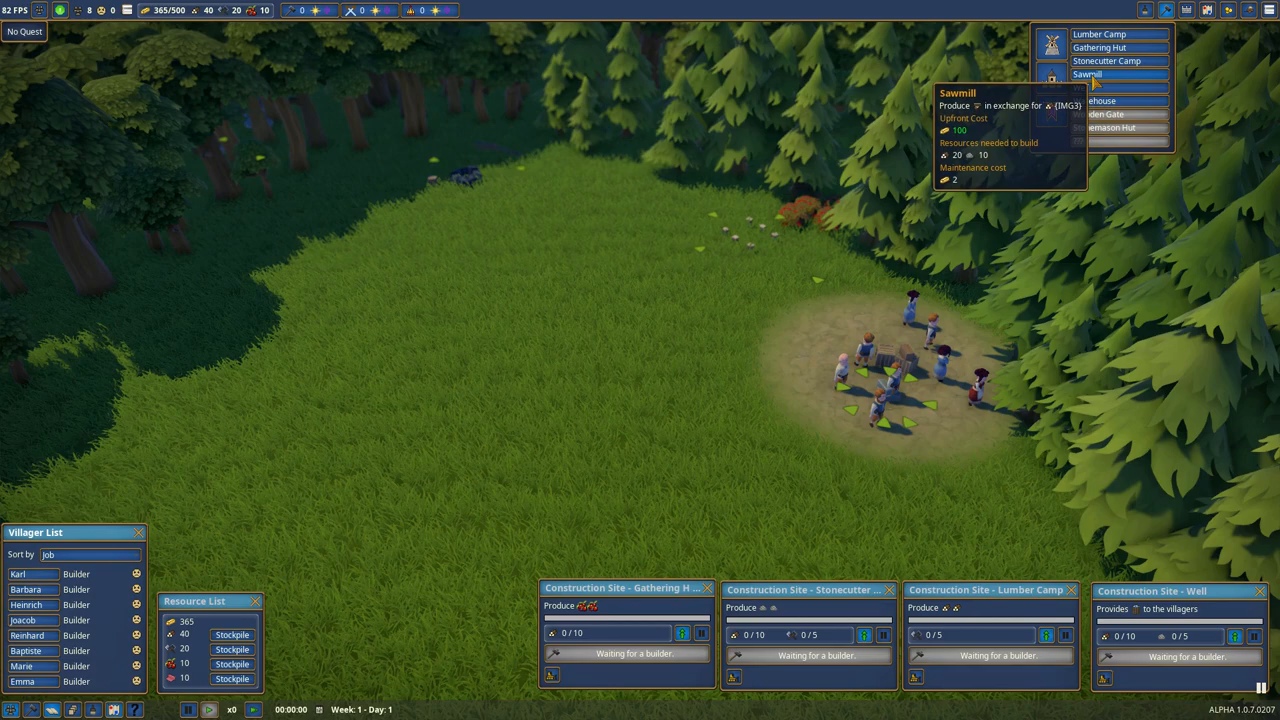
mouse_move(1082, 88)
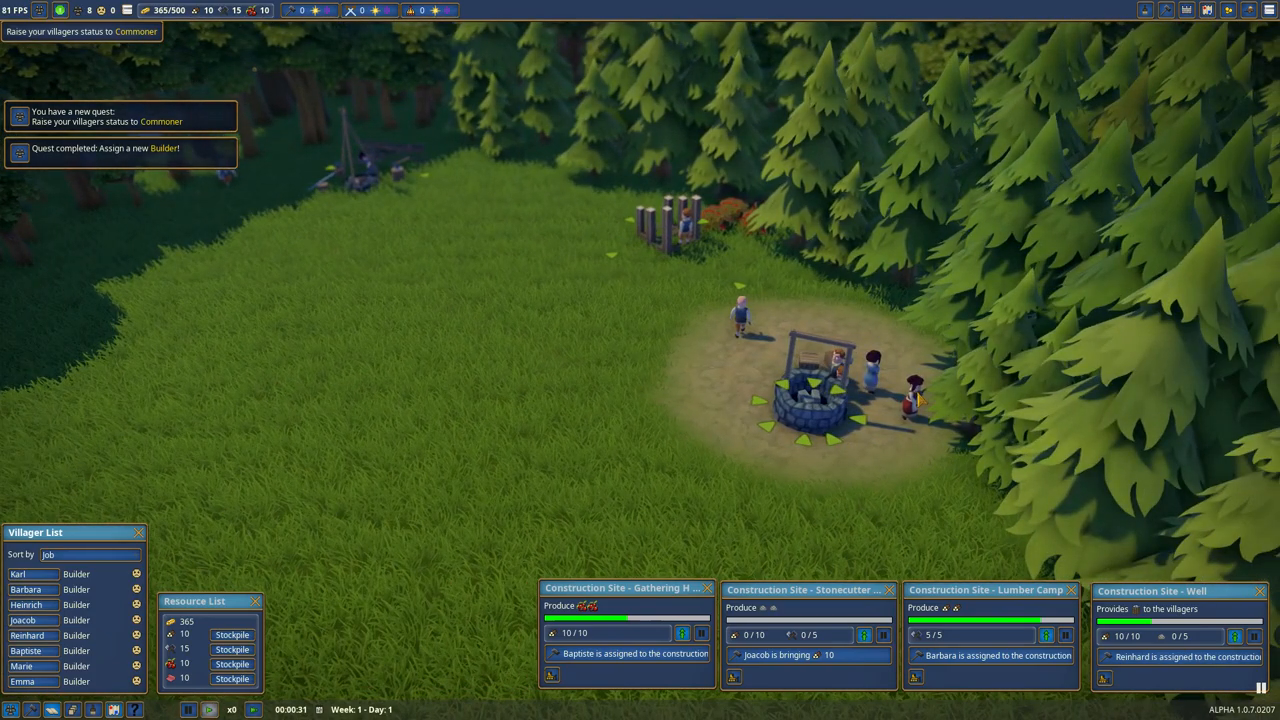
Step: Assign an available villager to the newly completed lumber camp
click(20, 680)
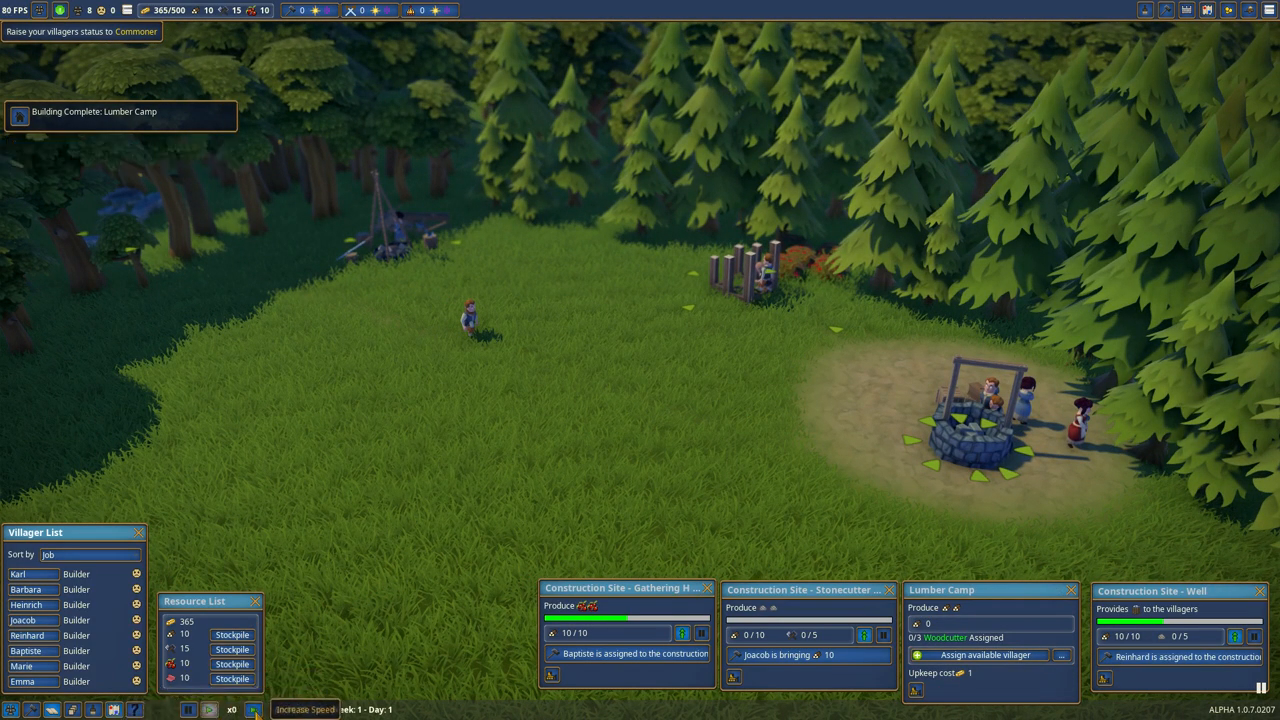
click(252, 708)
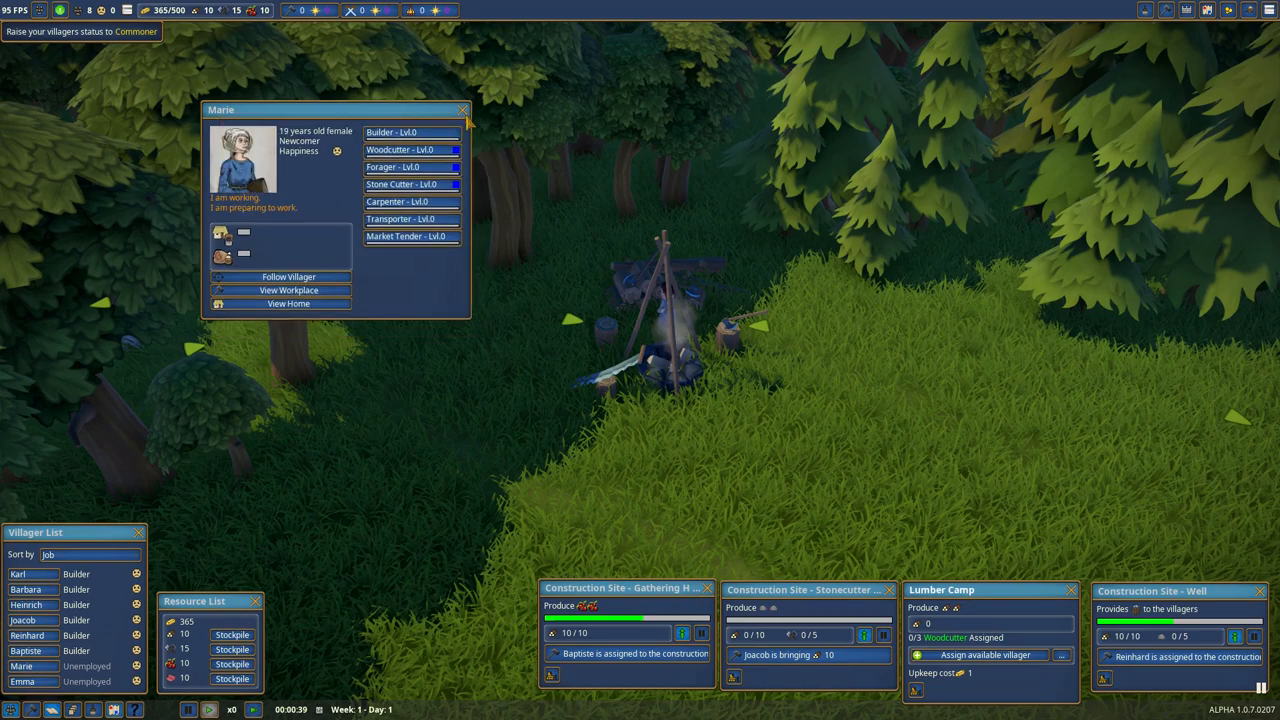
Step: Close the villager panel and assign a second woodcutter to the lumber camp
click(24, 588)
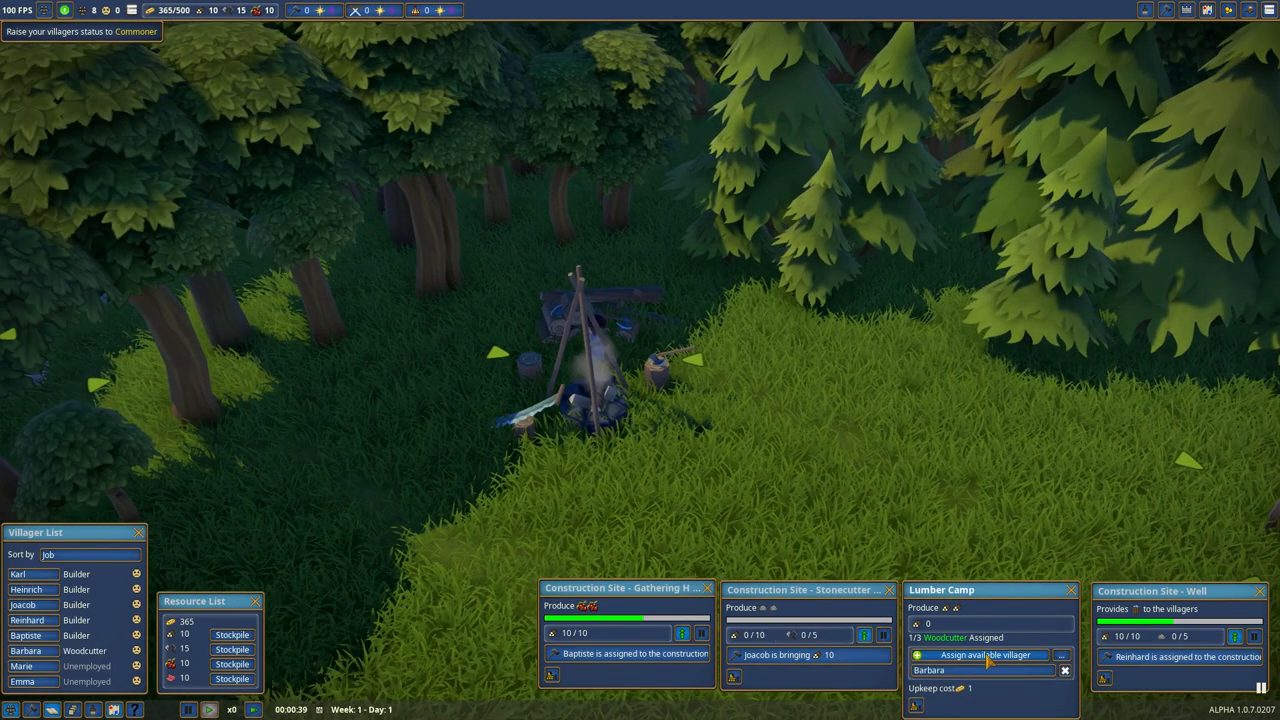
click(984, 656)
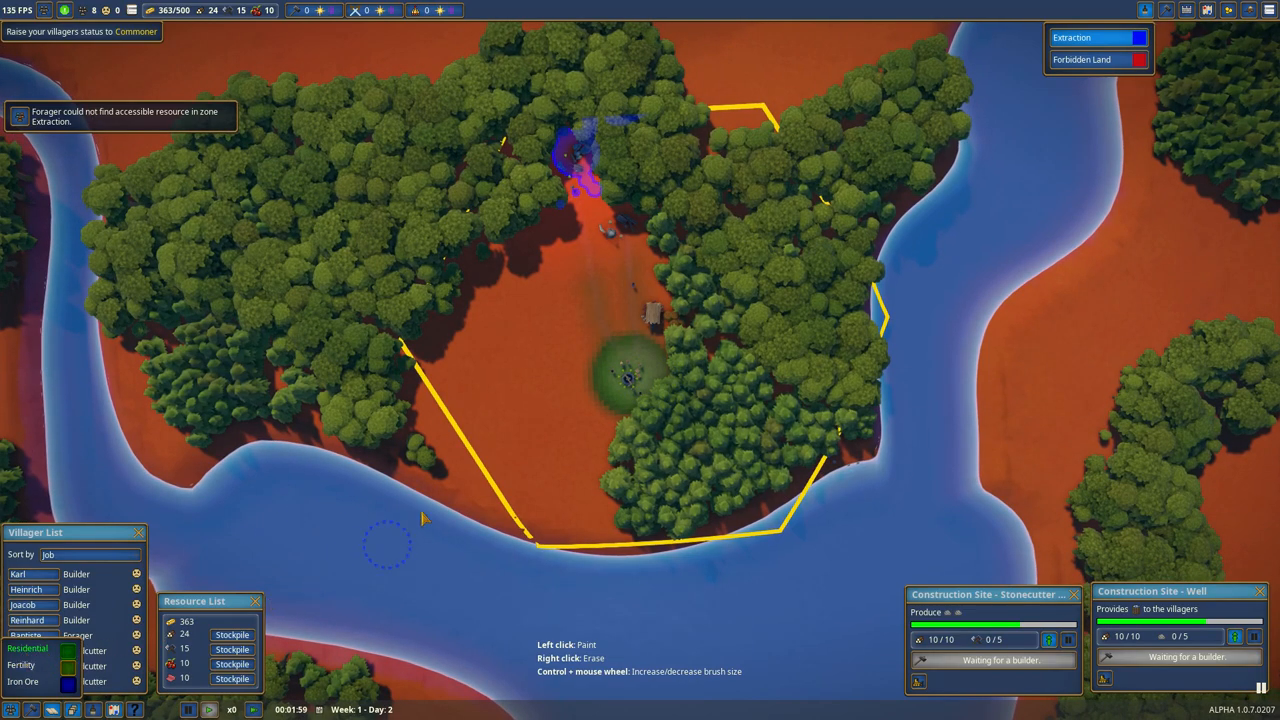
mouse_move(516, 390)
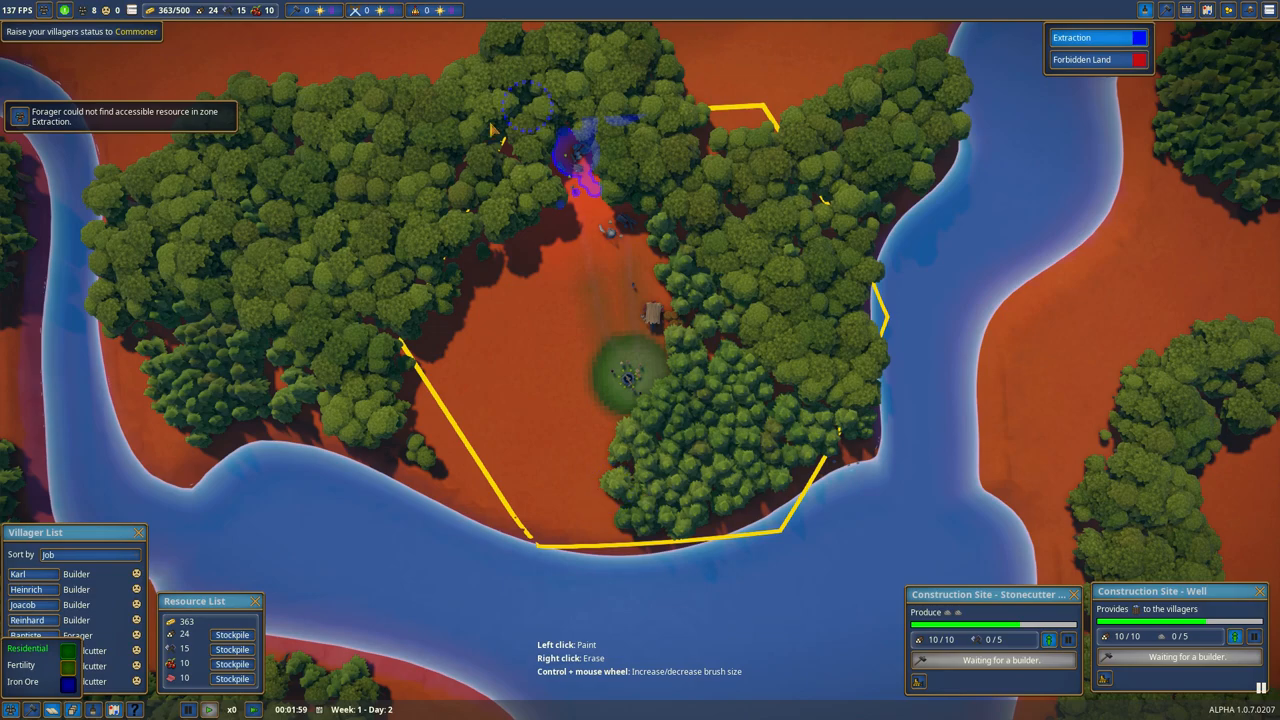
mouse_move(784, 190)
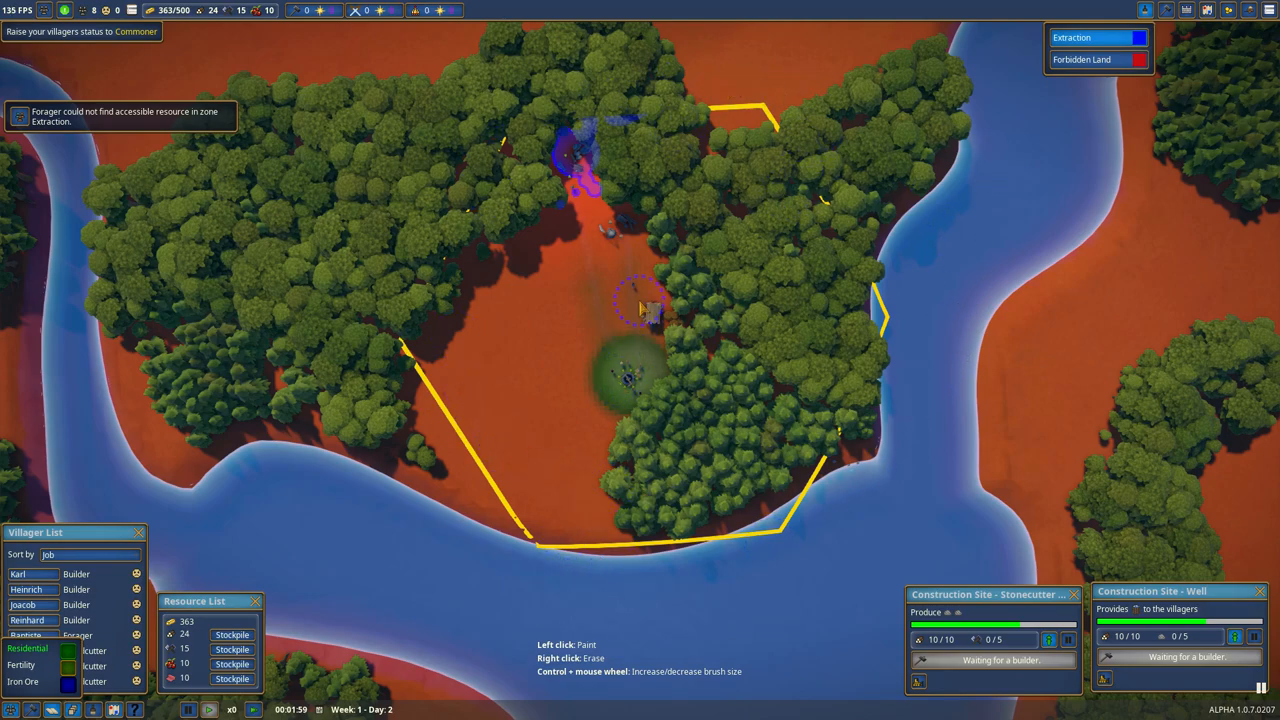
mouse_move(764, 504)
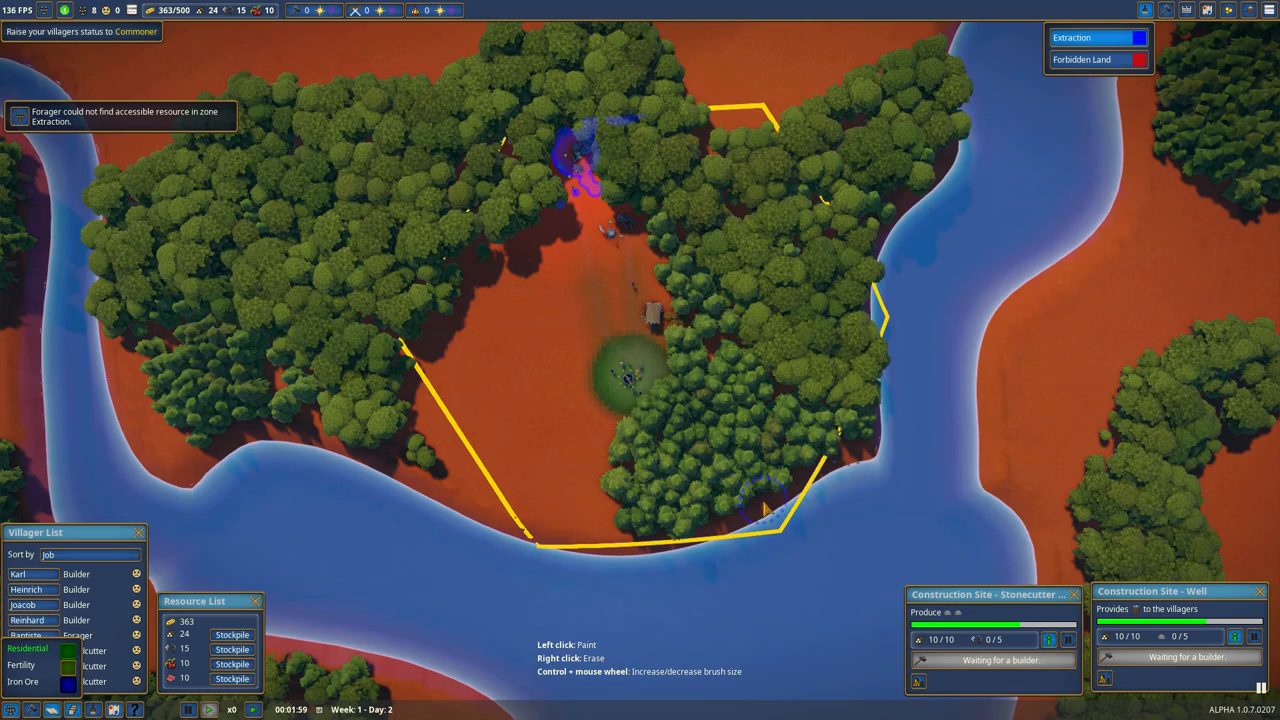
mouse_move(740, 204)
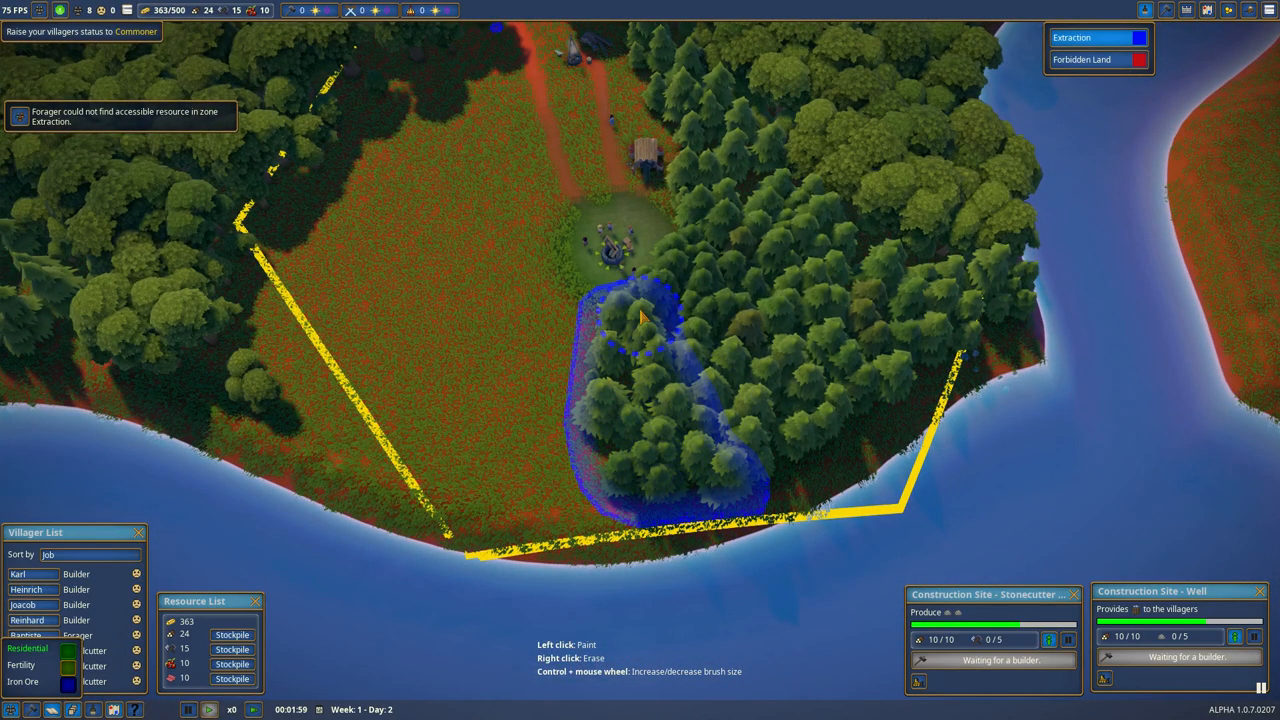
Step: Paint the extraction zone over the riverside trees
drag(640, 316, 780, 464)
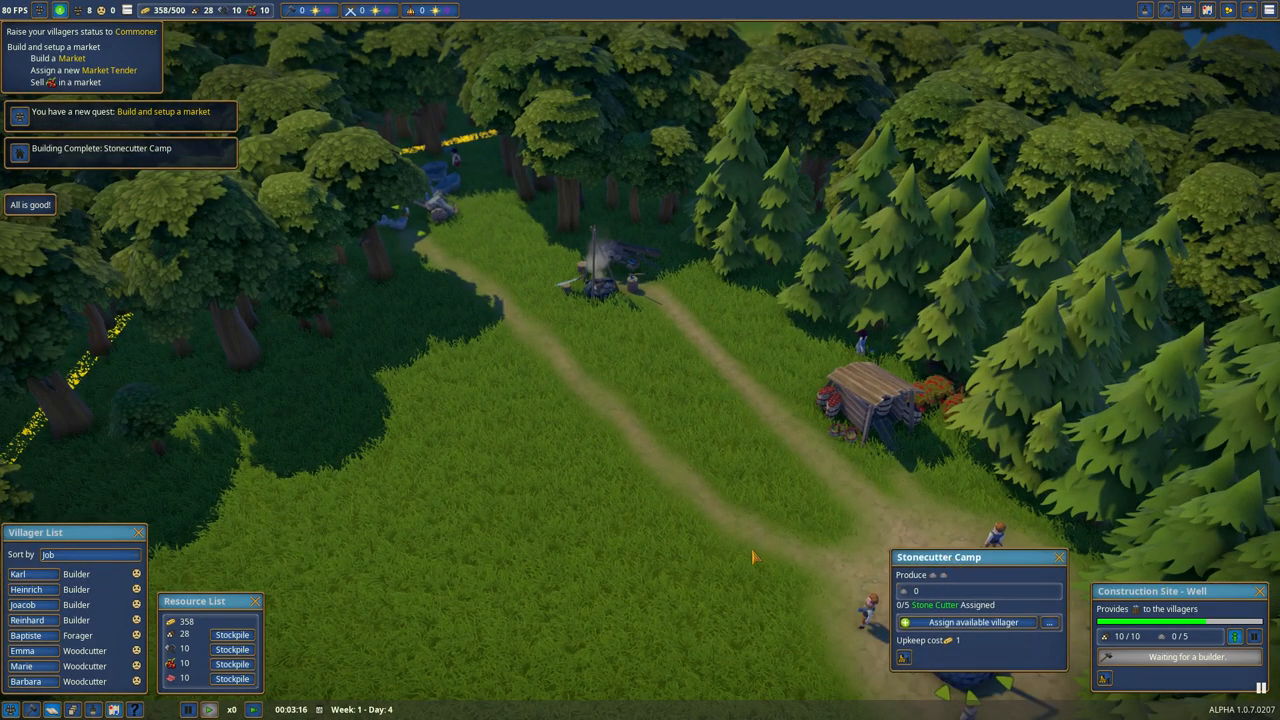
Step: Review two idle villagers' details and close their panels
click(22, 650)
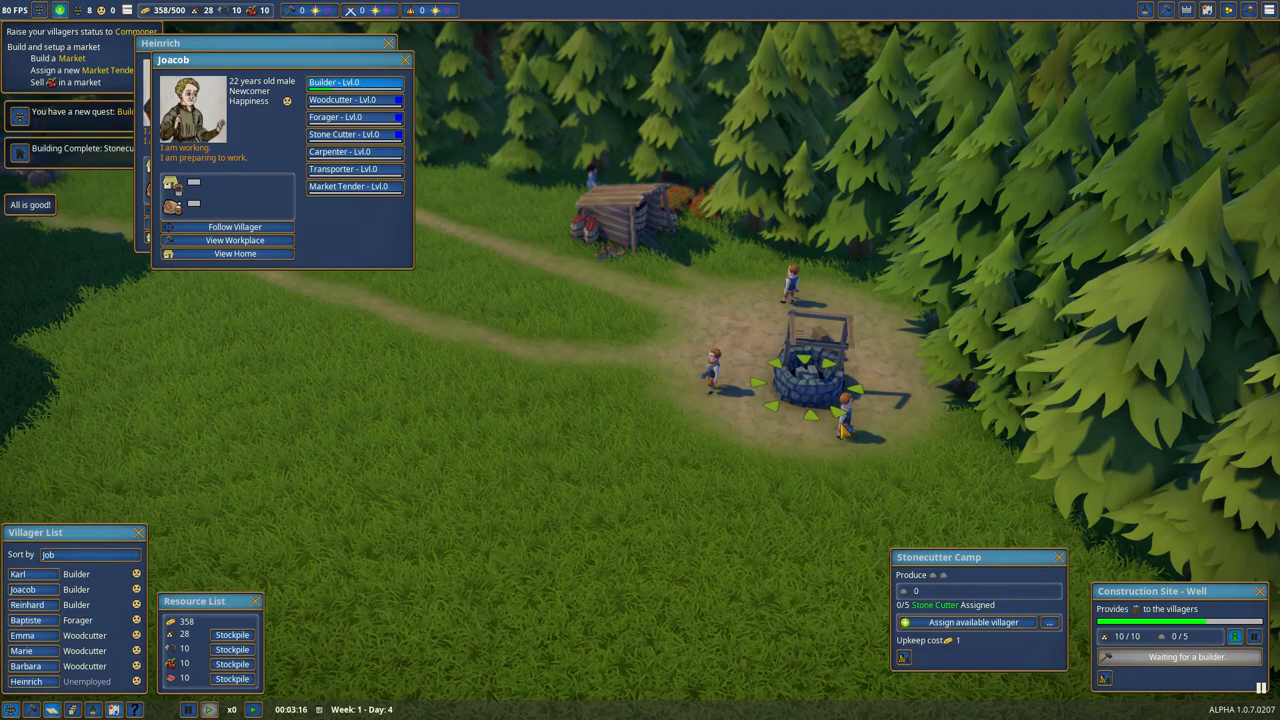
click(16, 572)
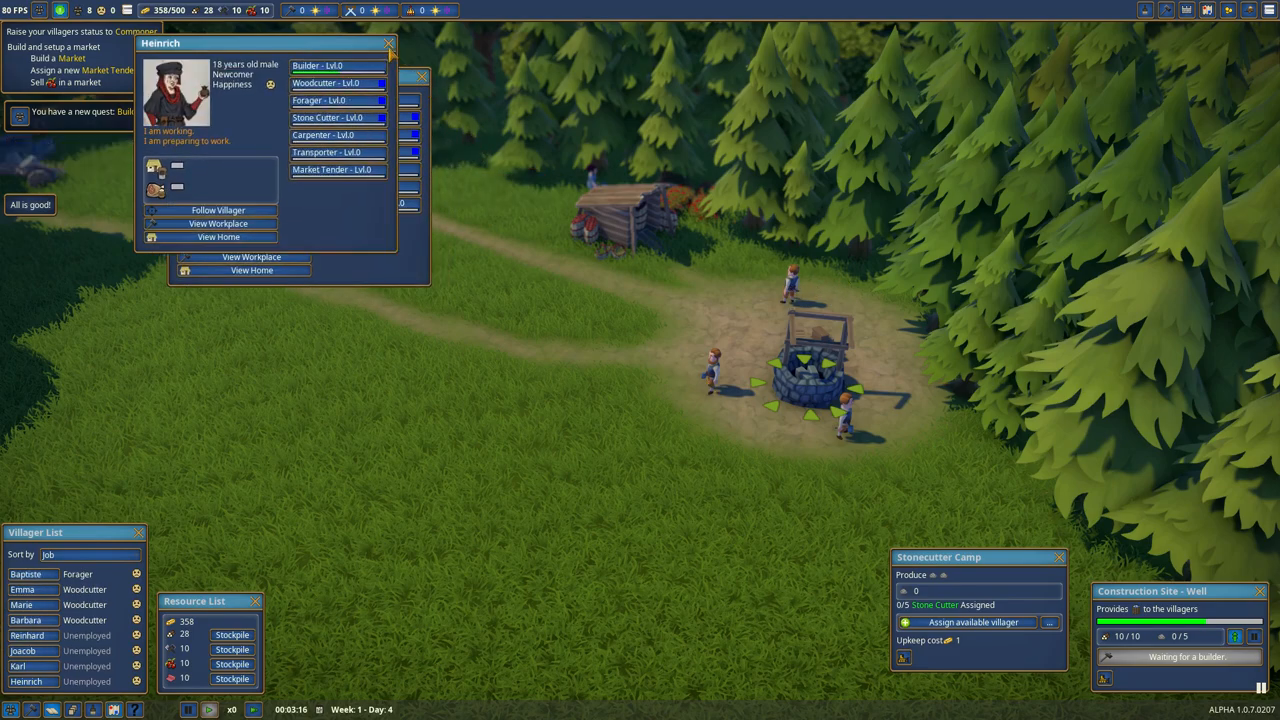
click(388, 44)
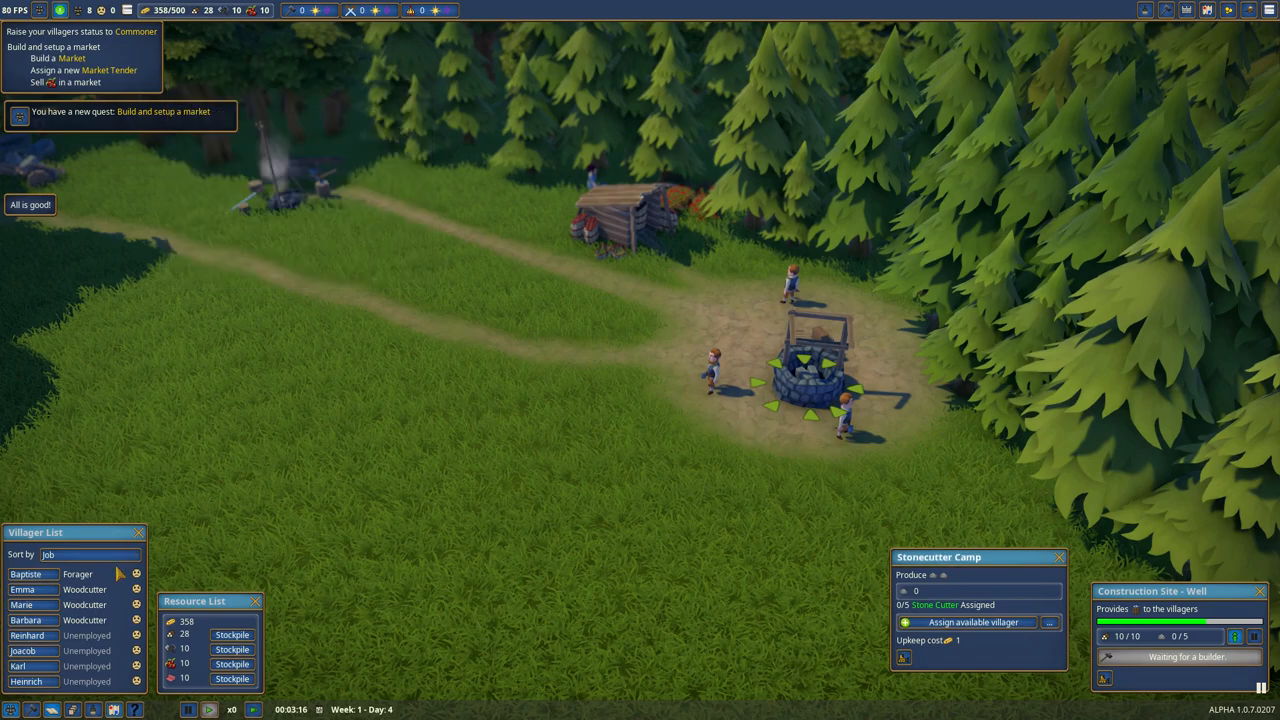
Step: Set Reinhard's job to Builder and assign an available villager to the stonecutter camp
click(28, 636)
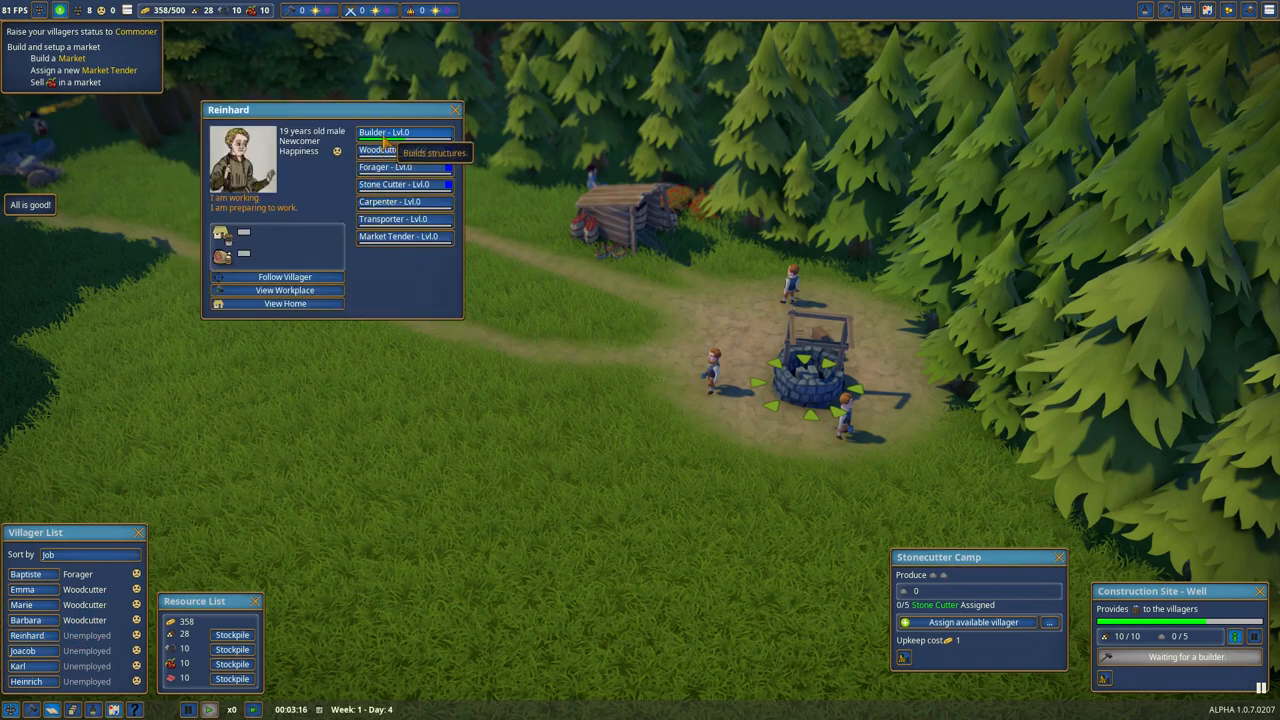
click(372, 132)
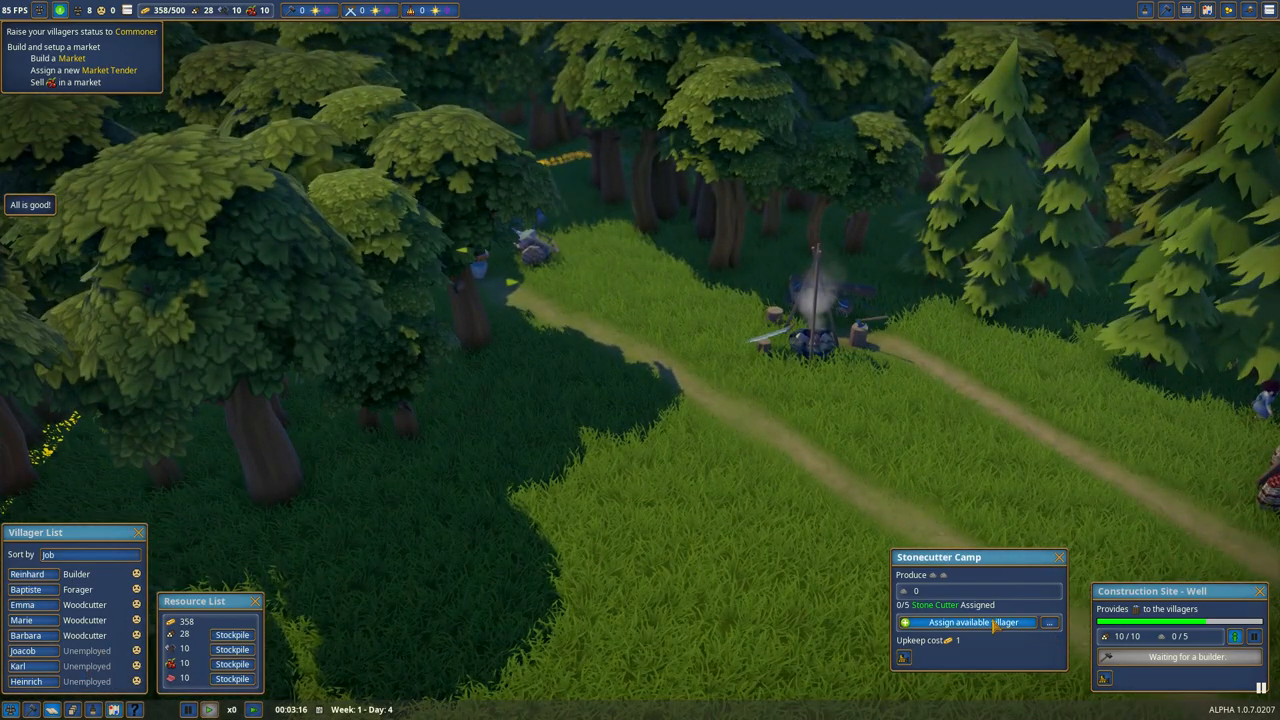
click(972, 622)
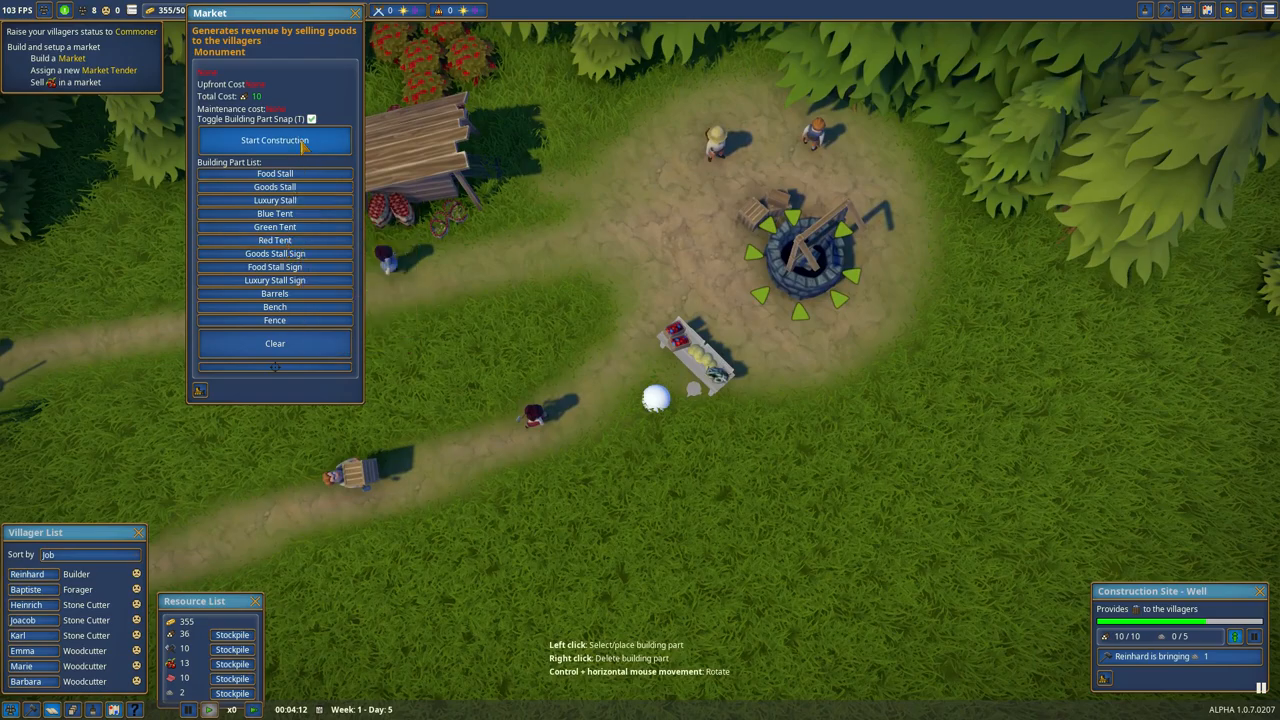
Step: Start construction of the laid-out market with its food stall near the well
click(276, 140)
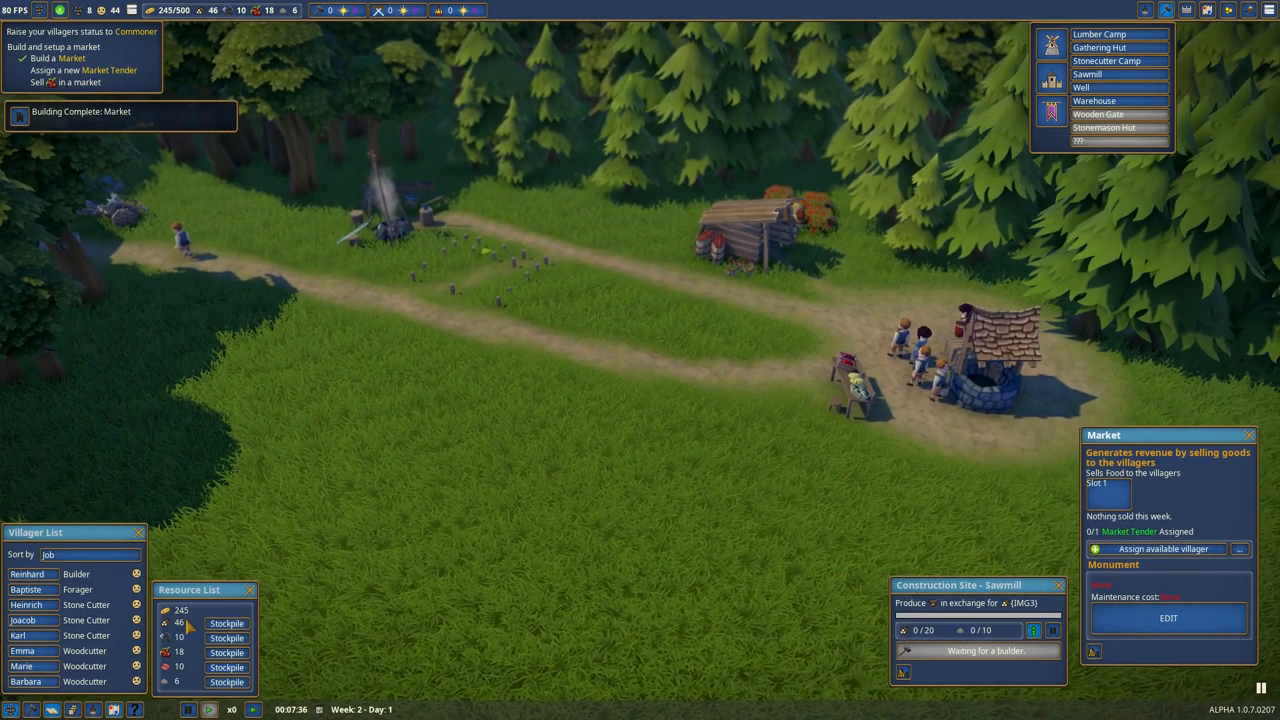
mouse_move(330, 128)
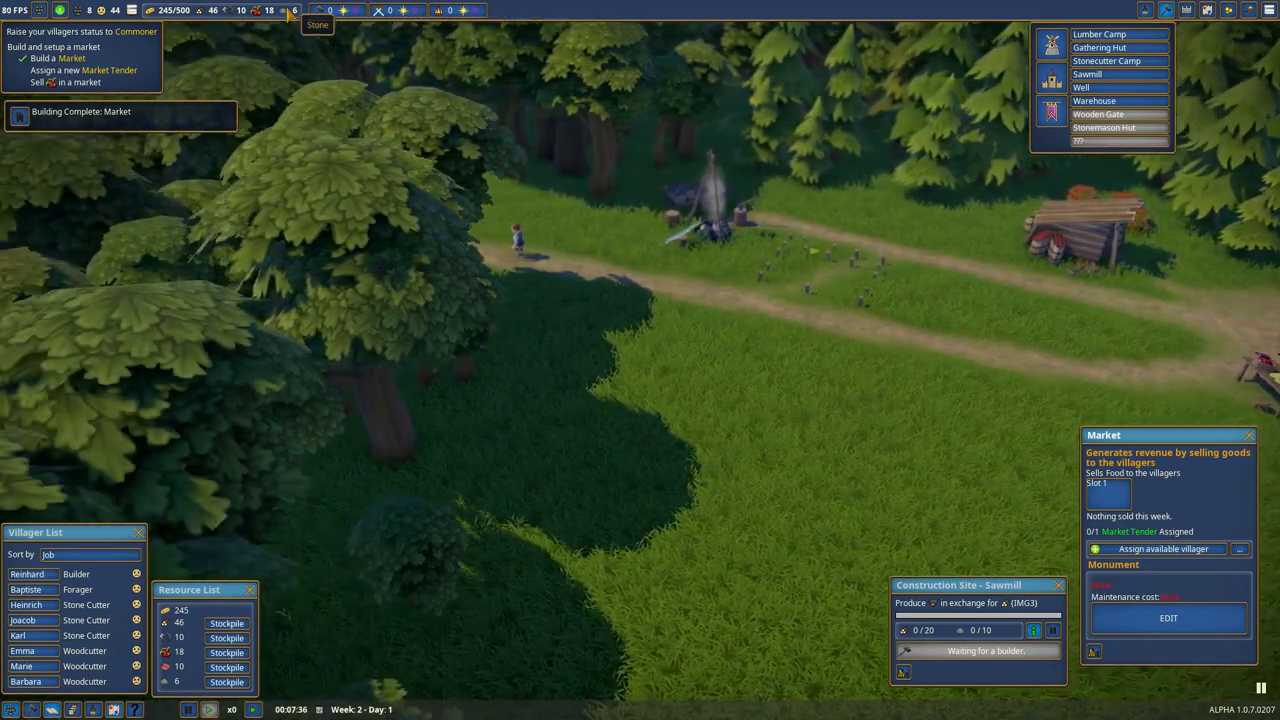
Step: Assign an available villager as market tender and acknowledge the completed market quest
click(28, 604)
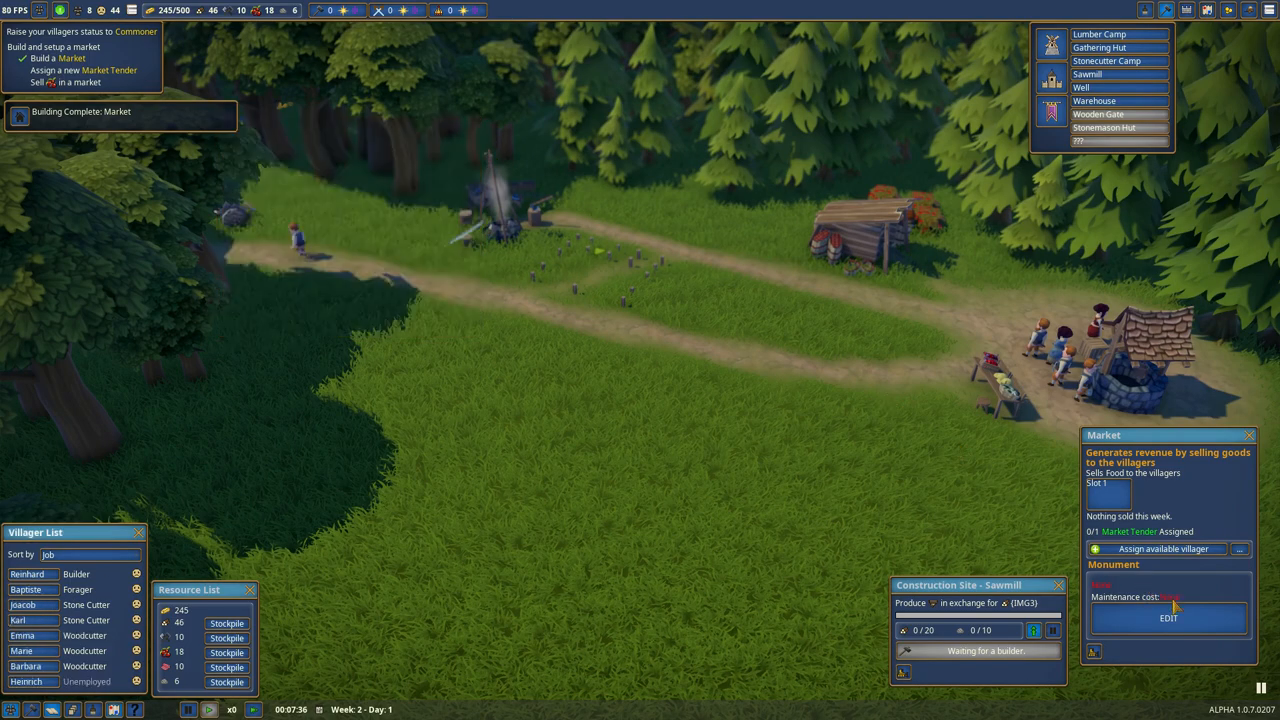
click(1164, 548)
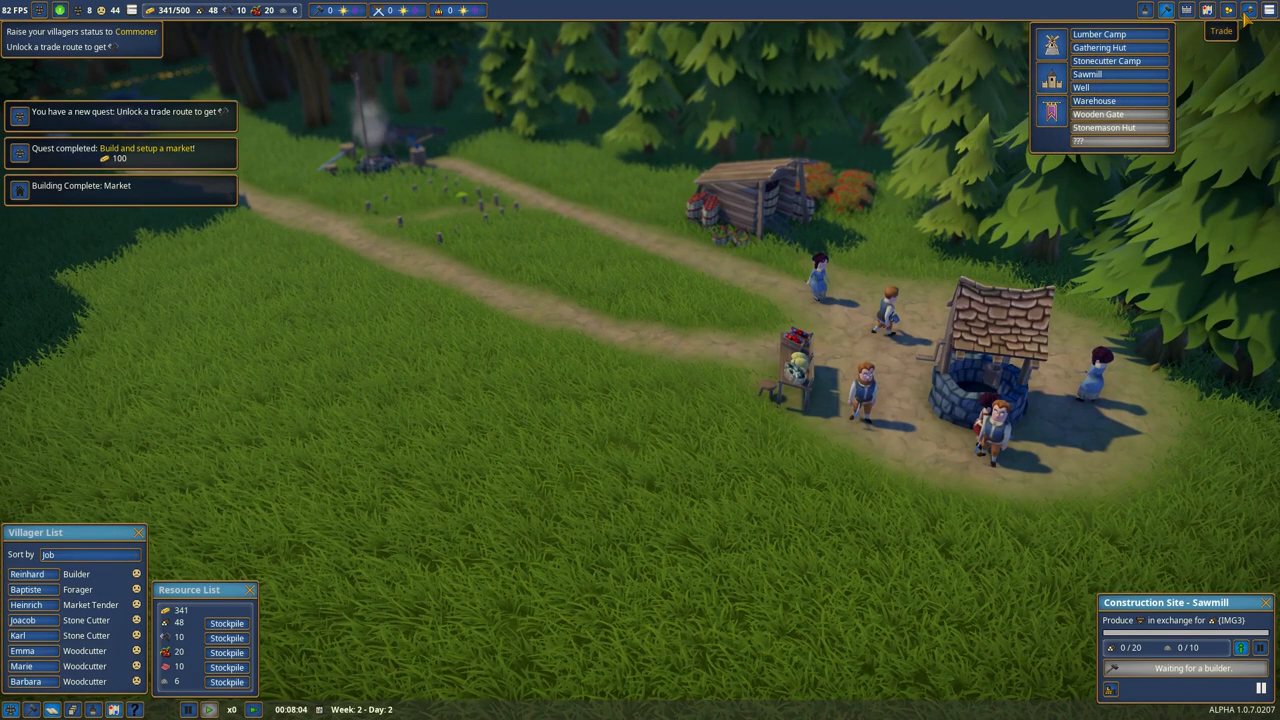
click(1244, 10)
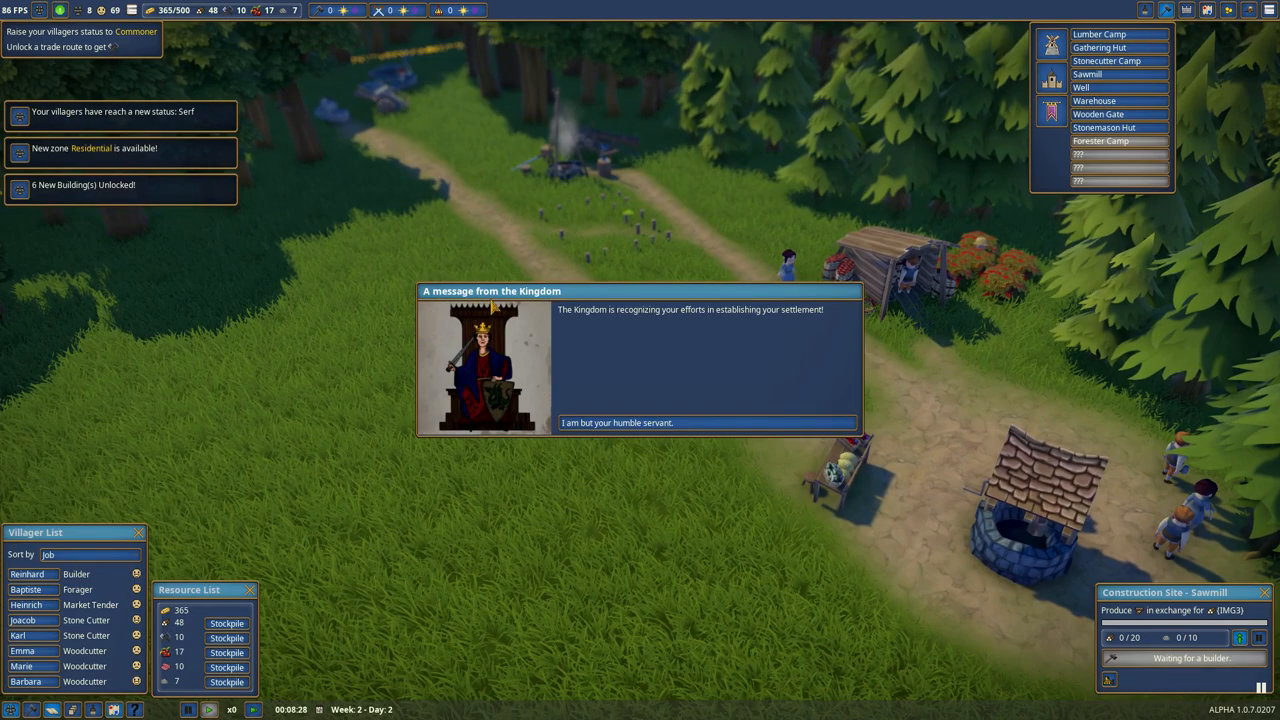
mouse_move(628, 320)
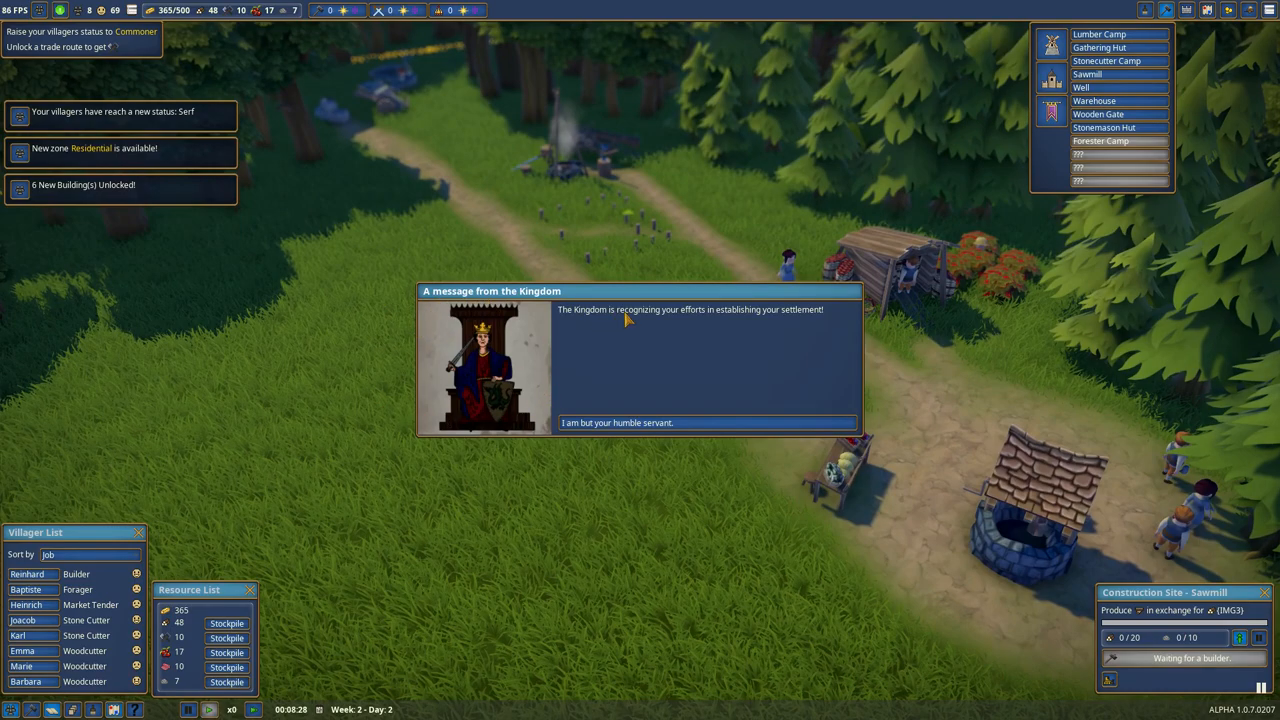
mouse_move(624, 324)
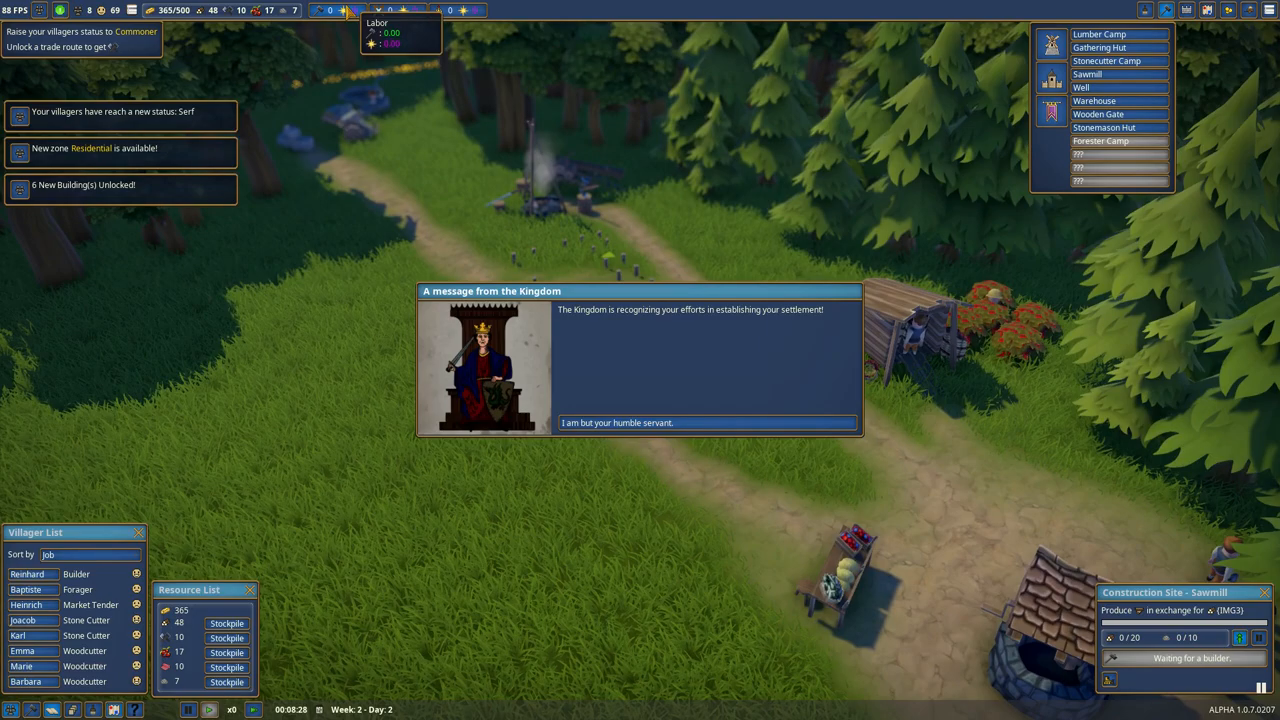
Step: Show the unlockable rewards list and browse privileges such as hedge and woodland
click(708, 422)
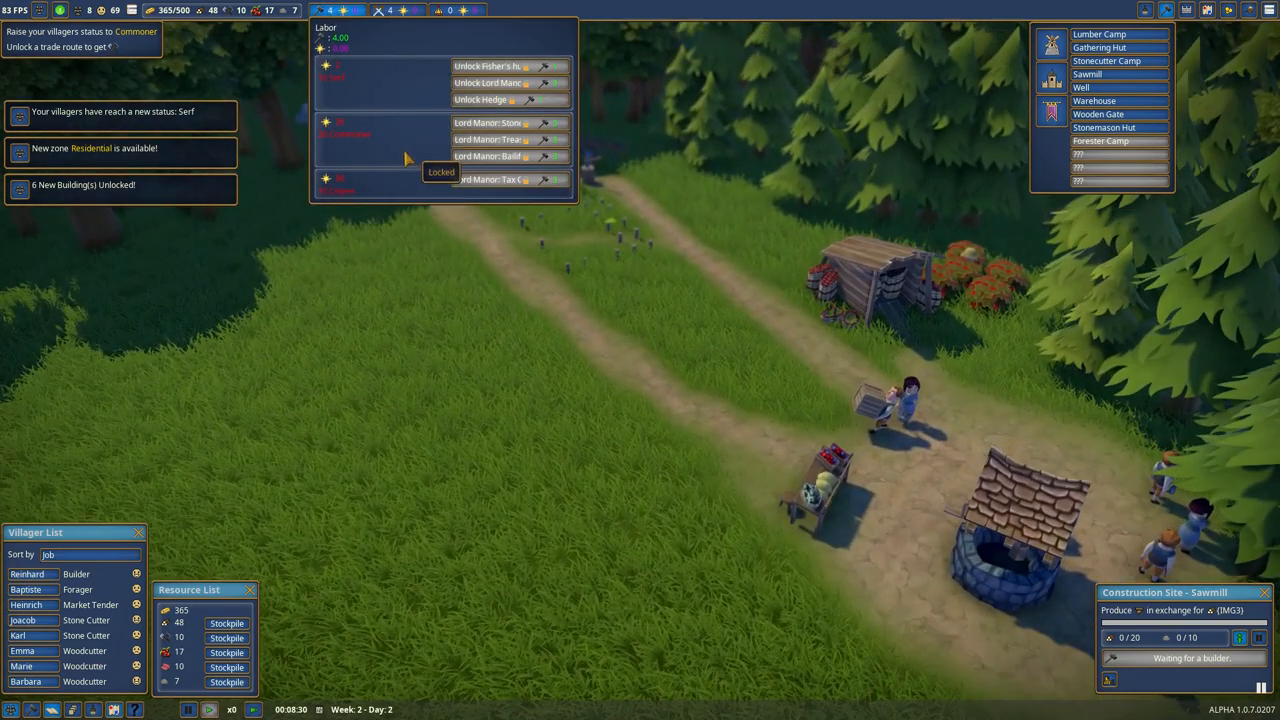
mouse_move(510, 100)
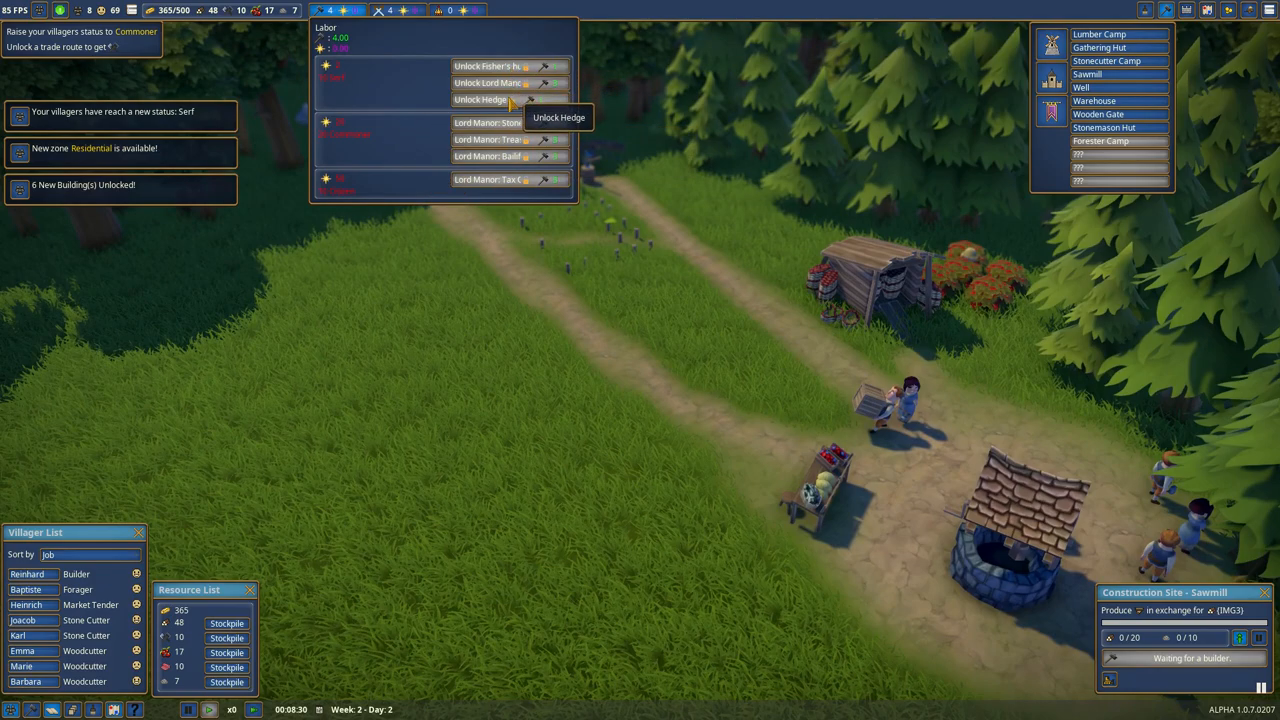
click(404, 10)
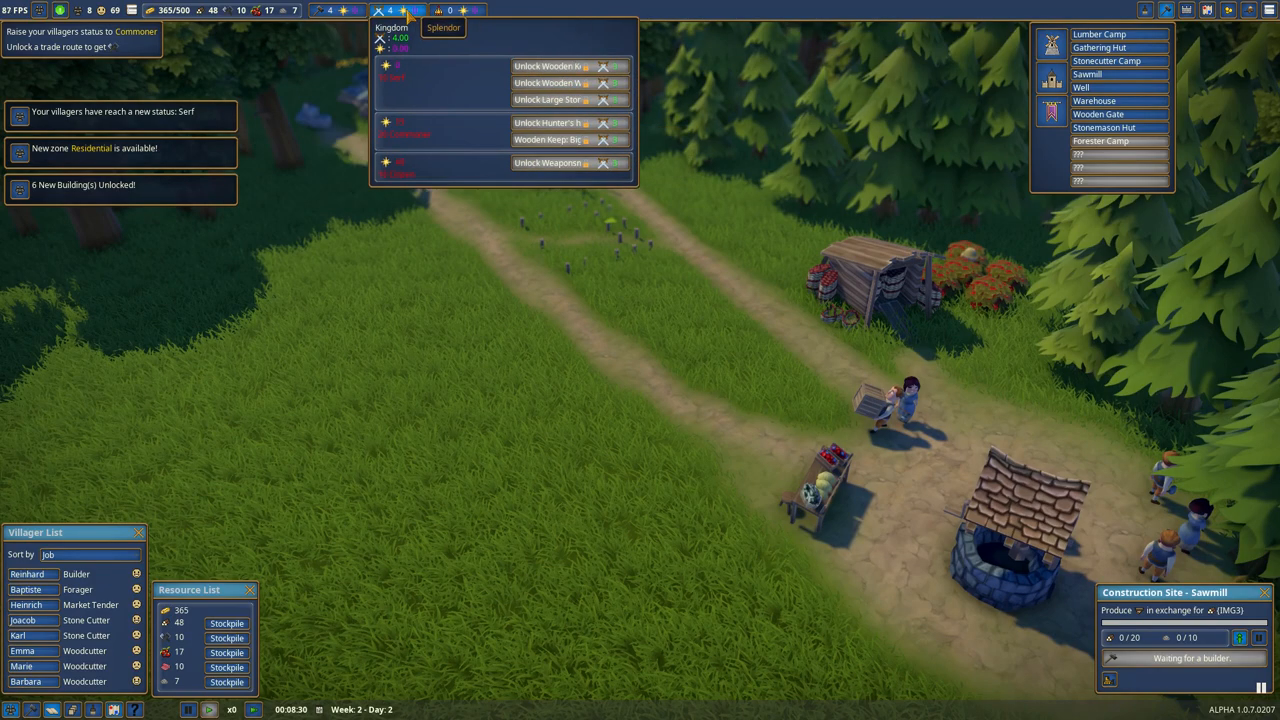
mouse_move(390, 62)
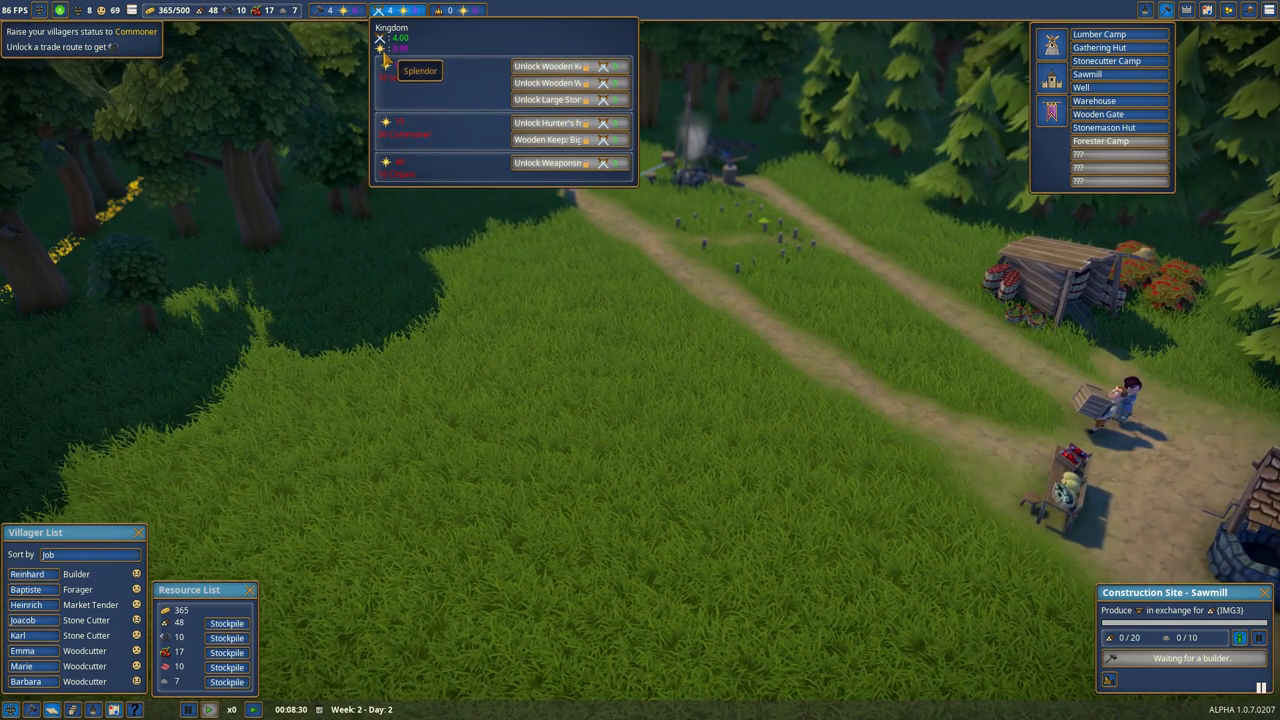
mouse_move(386, 84)
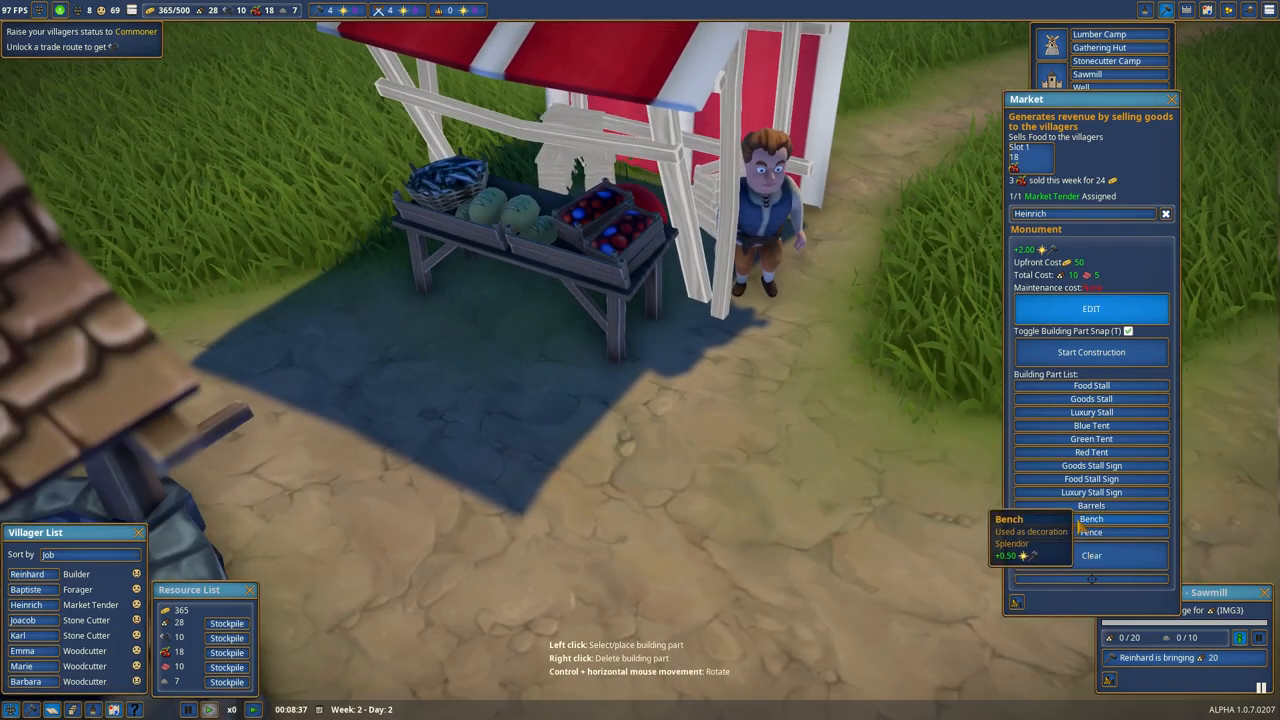
Step: Add barrels beside the food table and a red tent over the new market stall
click(1092, 518)
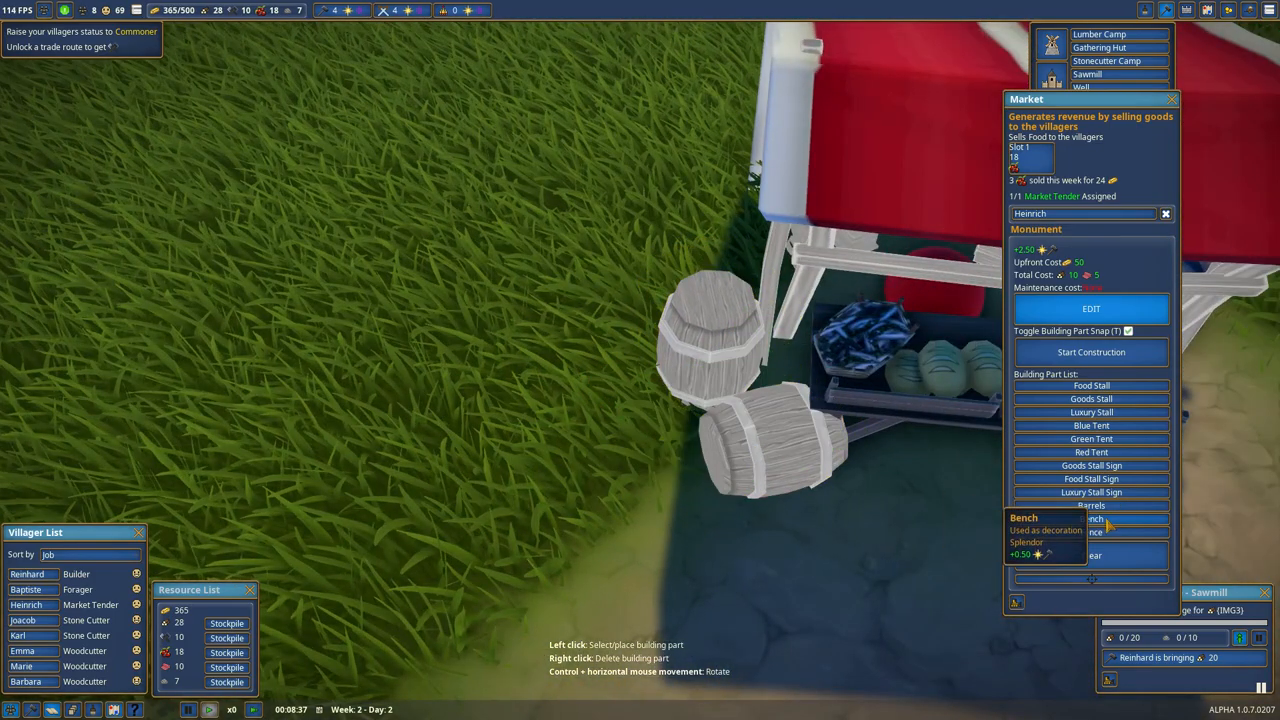
click(1092, 504)
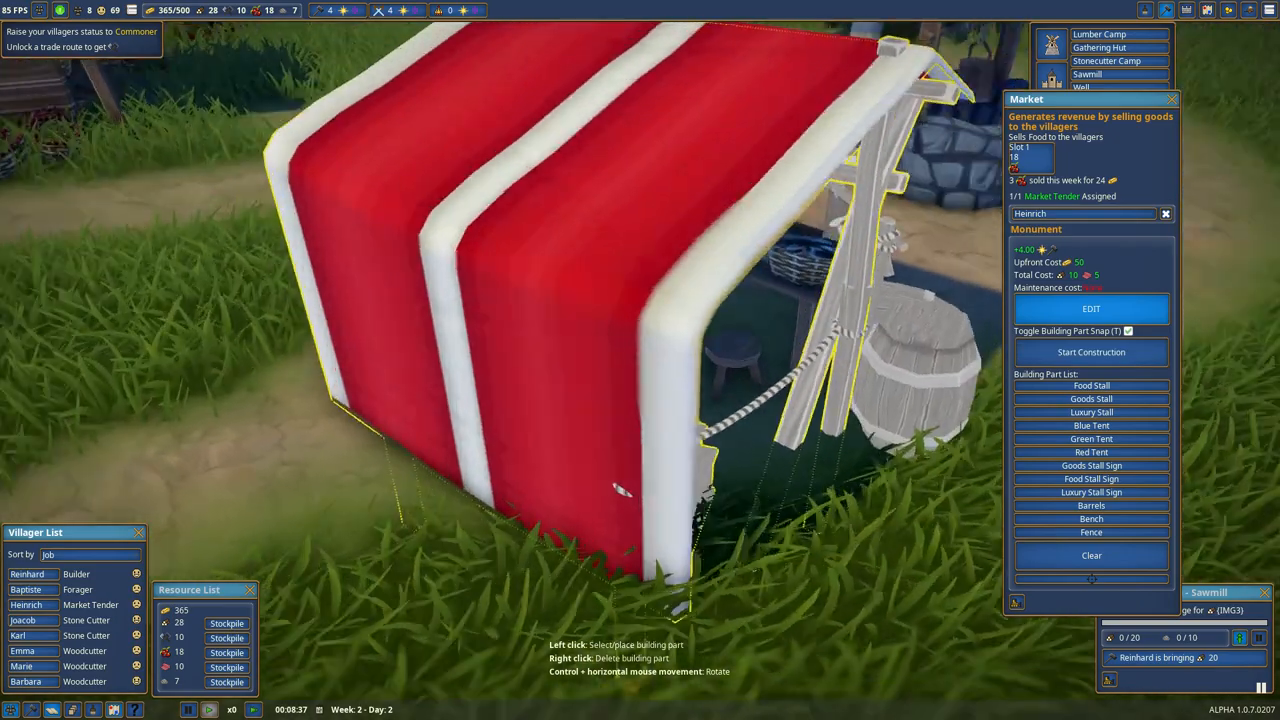
click(1092, 352)
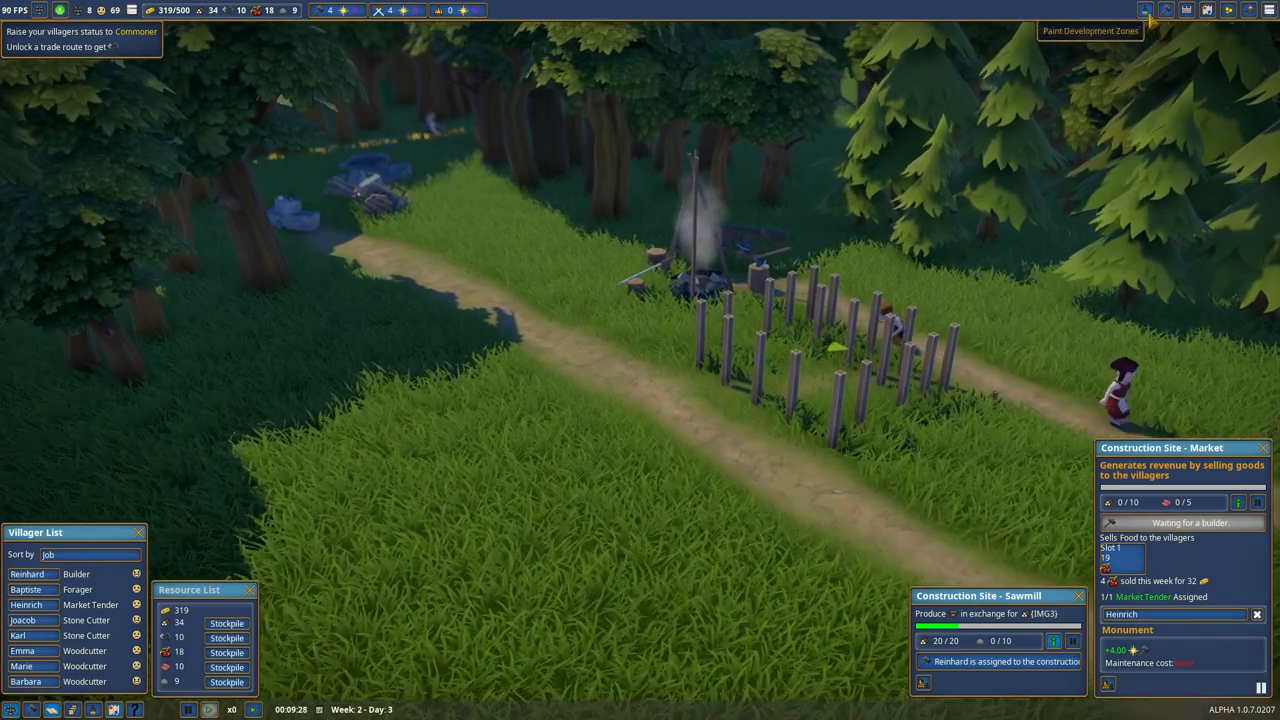
Step: Switch to painting development zones over the valley
click(1090, 30)
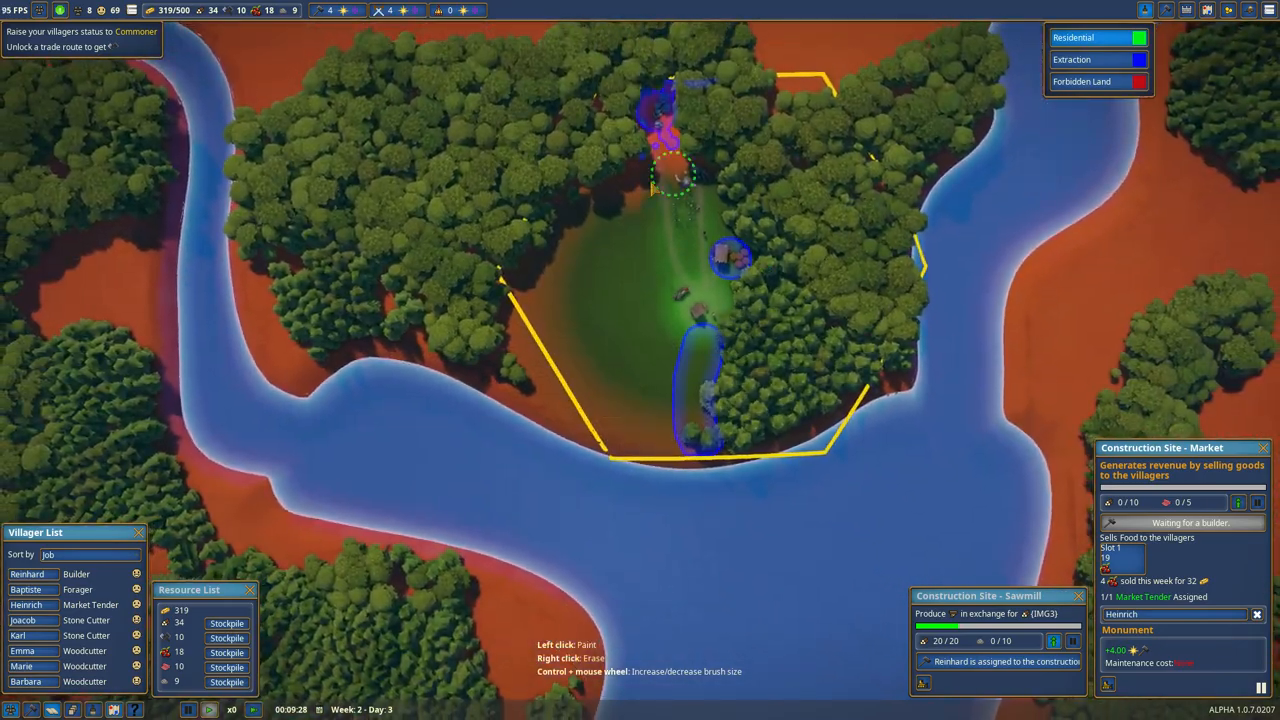
mouse_move(656, 390)
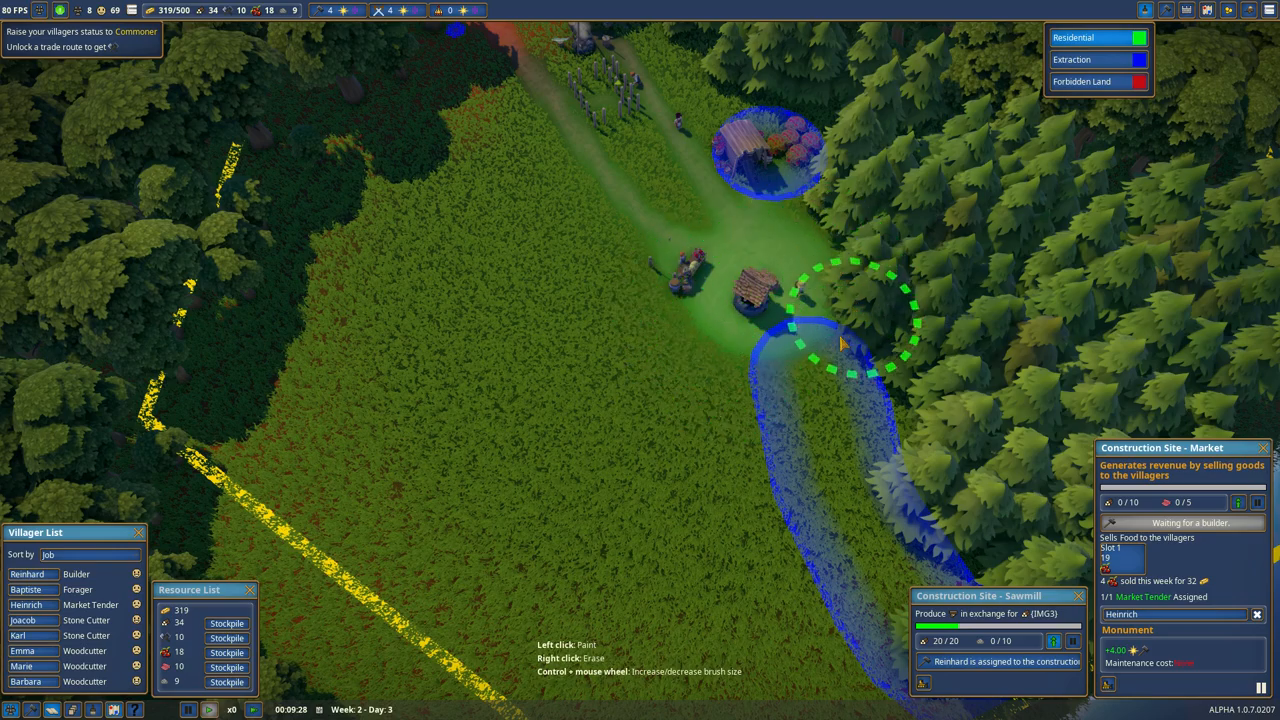
mouse_move(690, 476)
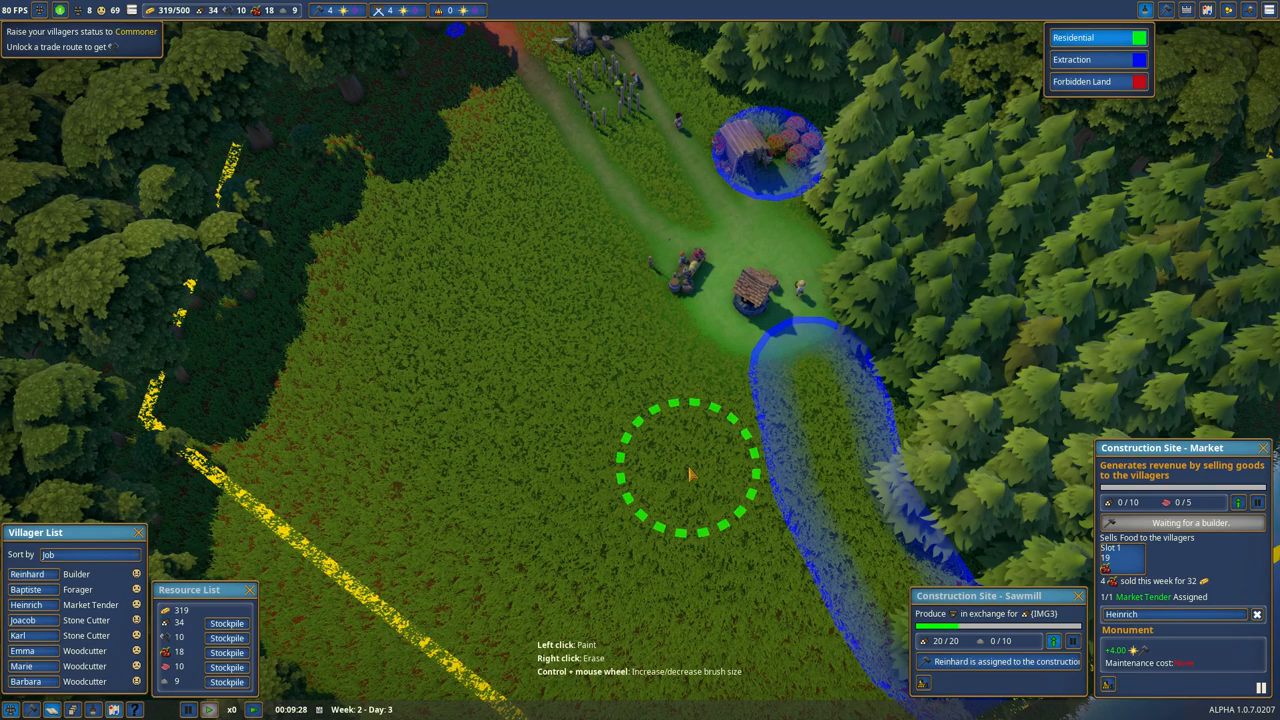
Step: Paint a residential strip across the meadow toward the houses and widen it
click(688, 472)
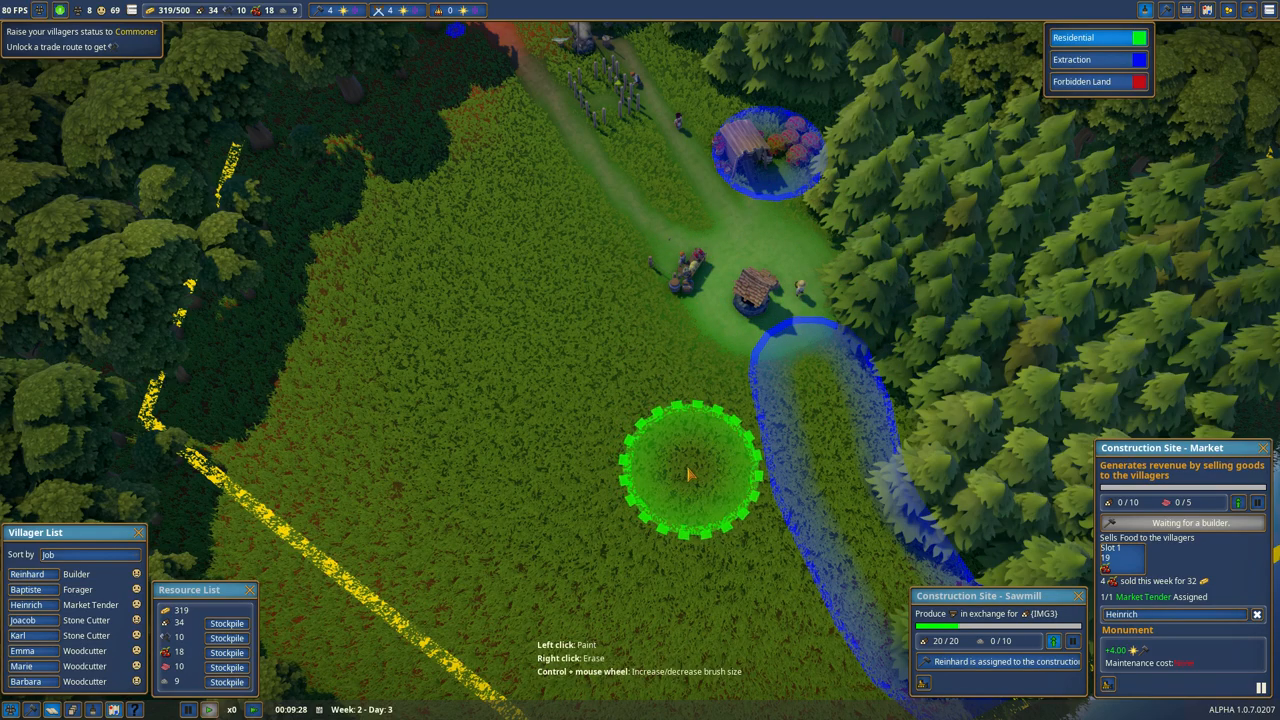
drag(690, 476, 576, 390)
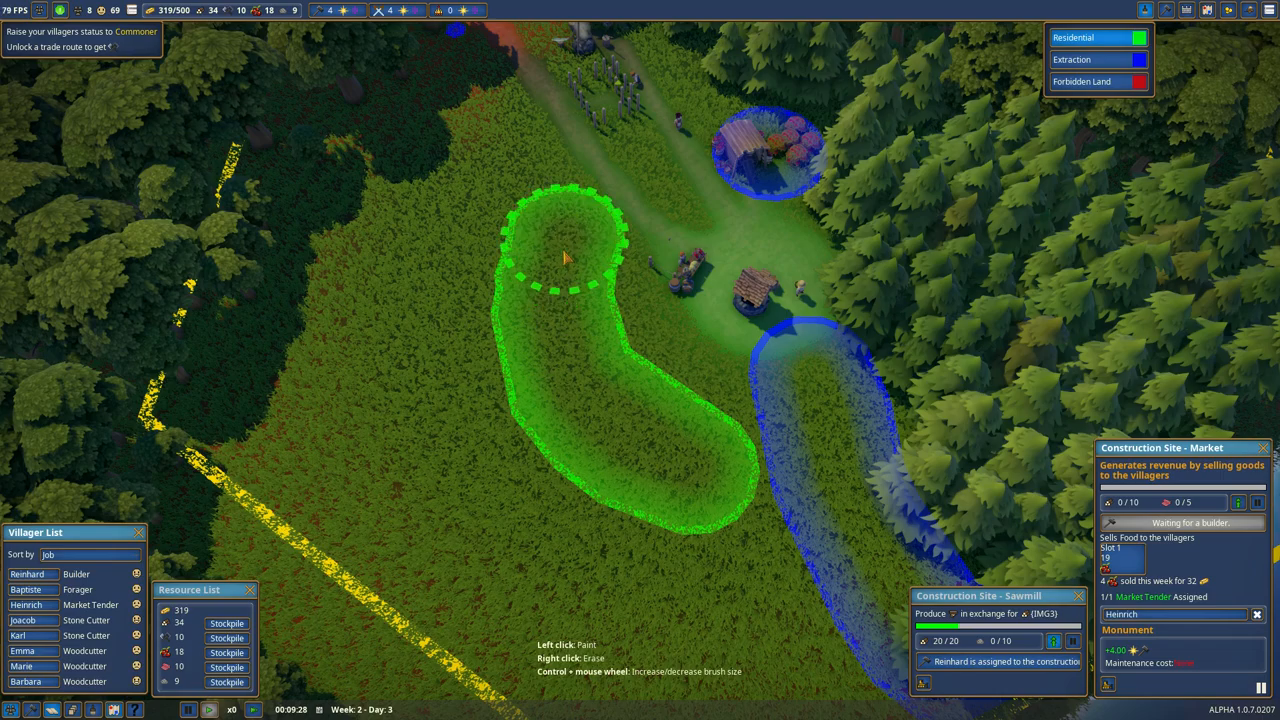
mouse_move(632, 204)
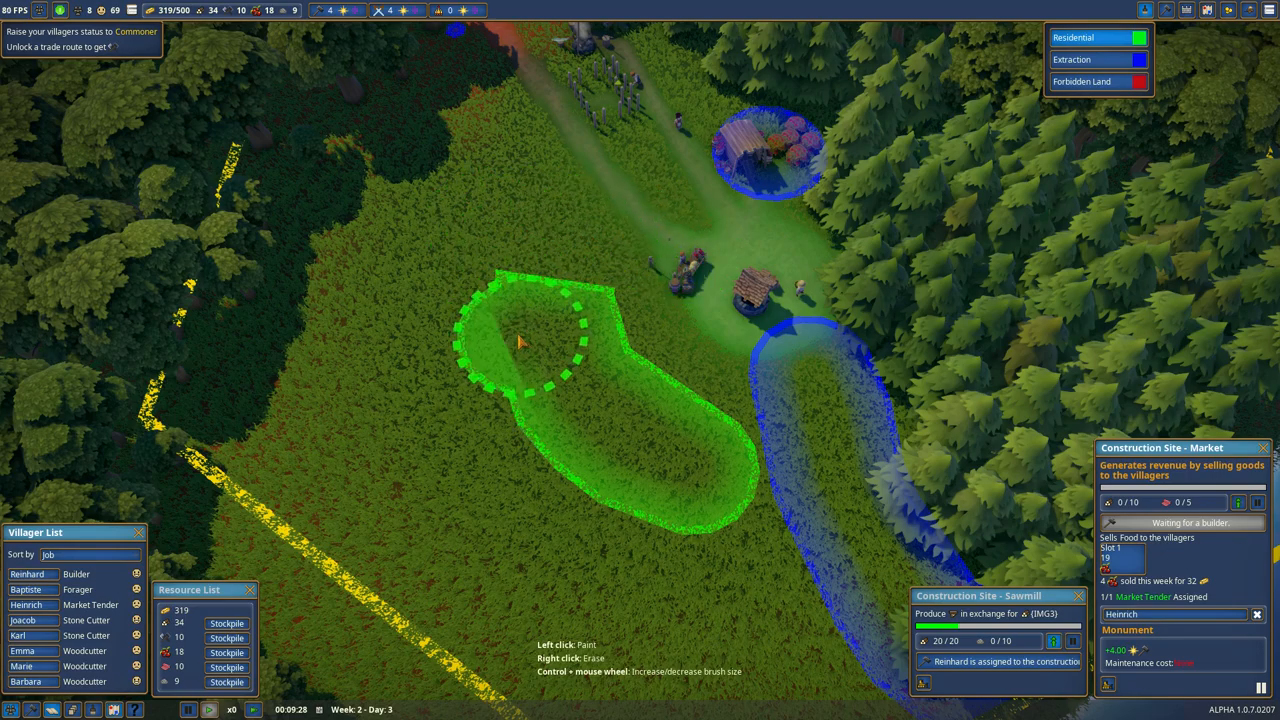
drag(520, 340, 330, 316)
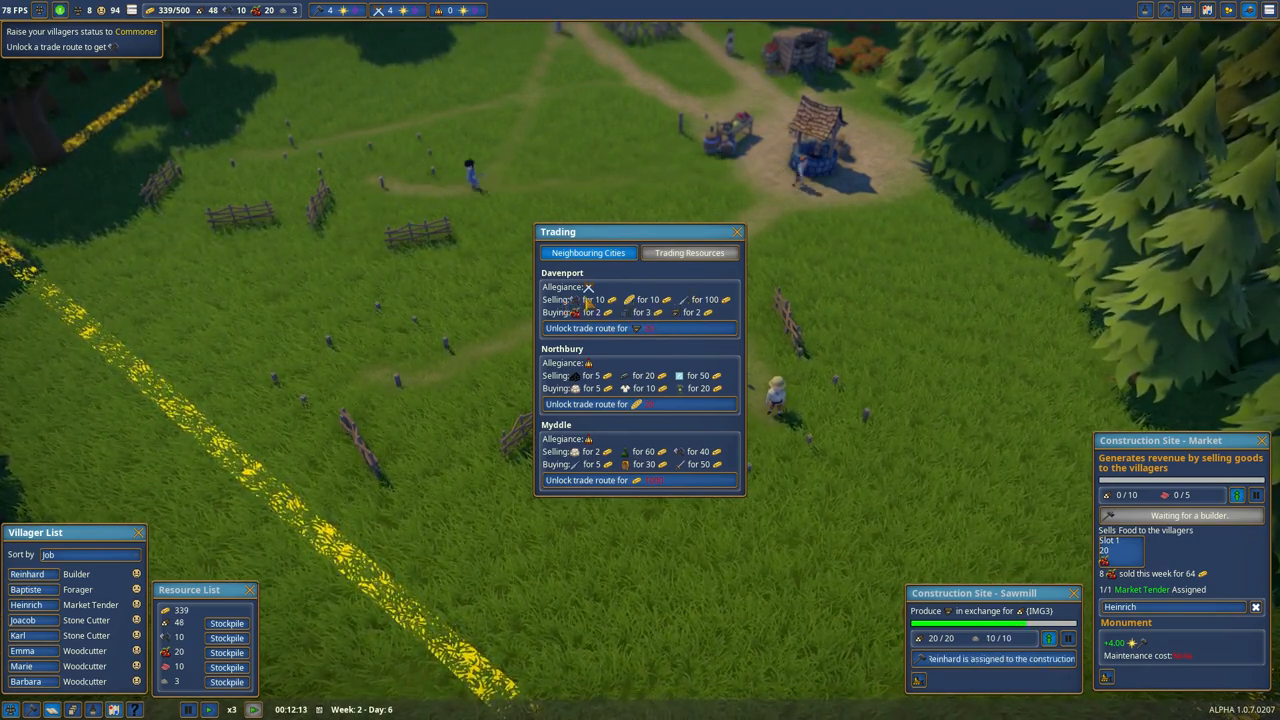
mouse_move(584, 328)
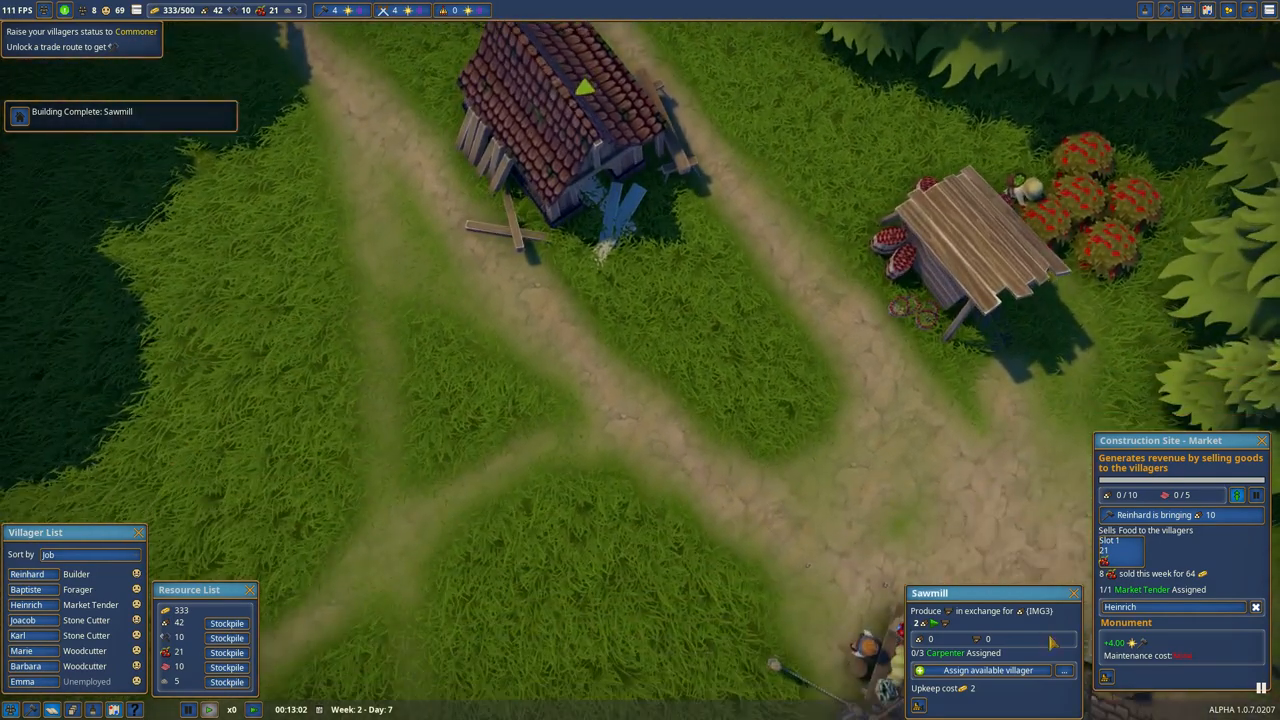
Step: Assign an available villager to the sawmill and make two villagers carpenters
click(988, 670)
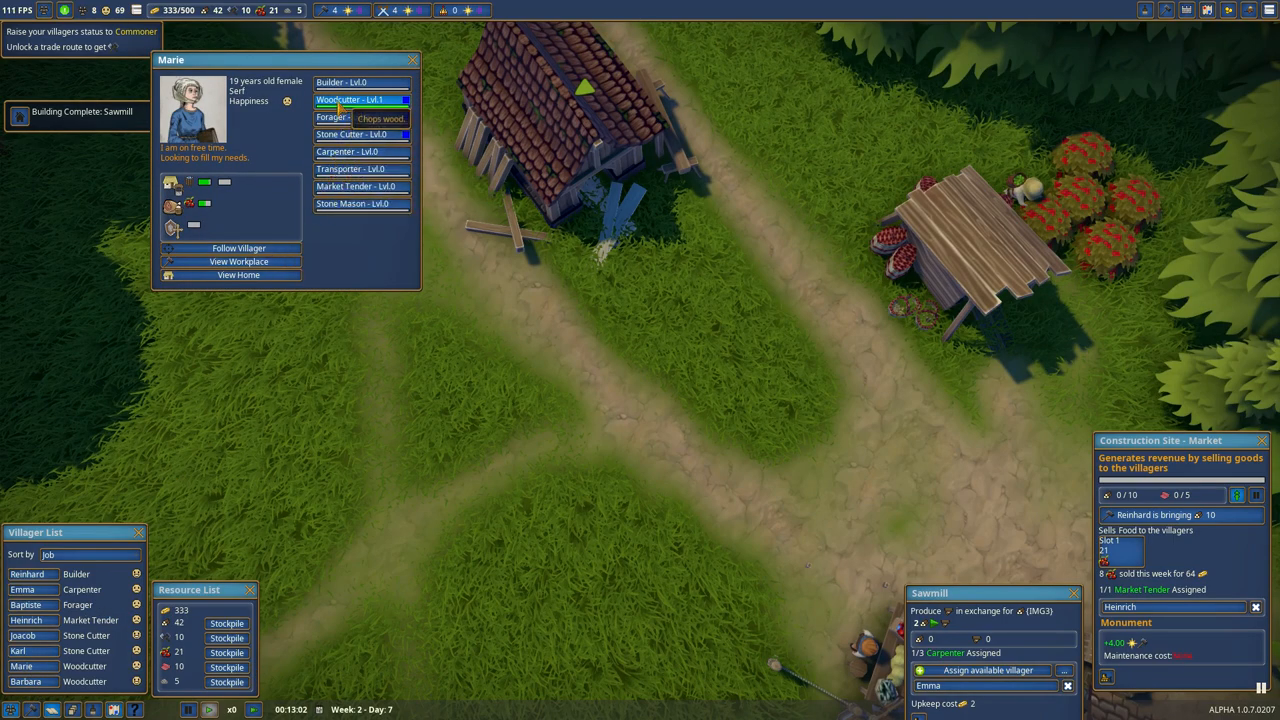
click(20, 636)
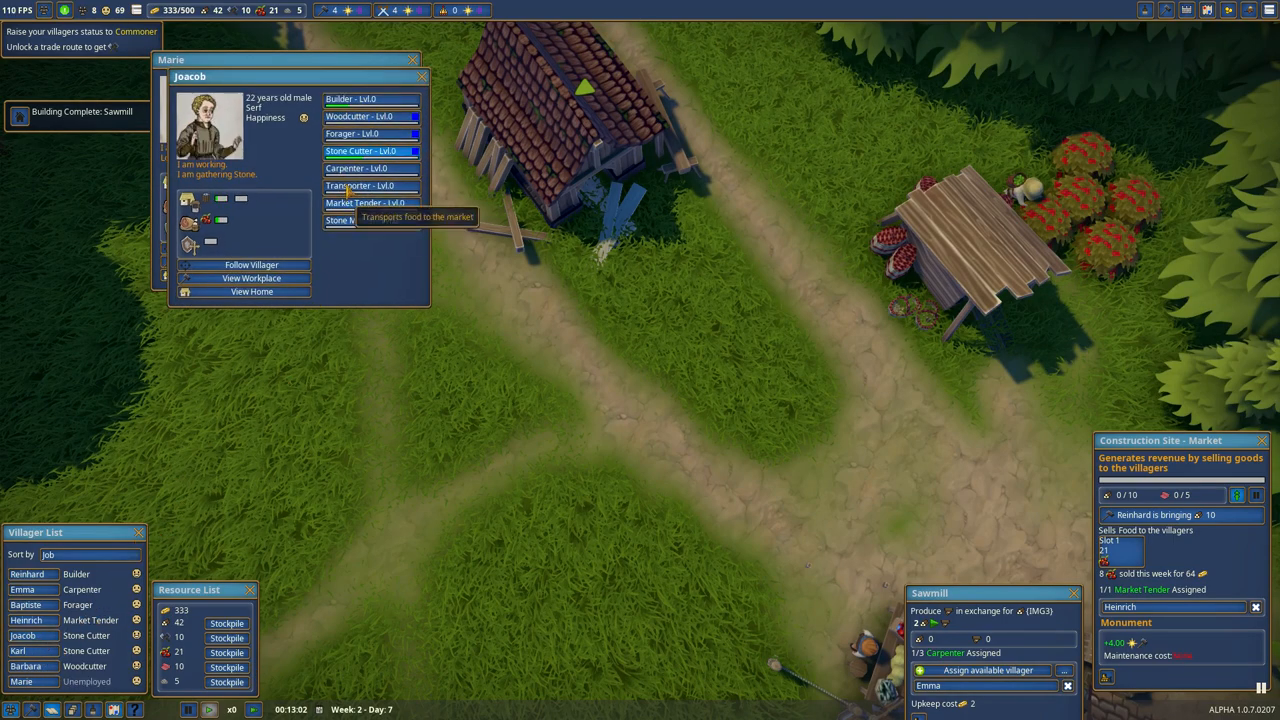
click(420, 76)
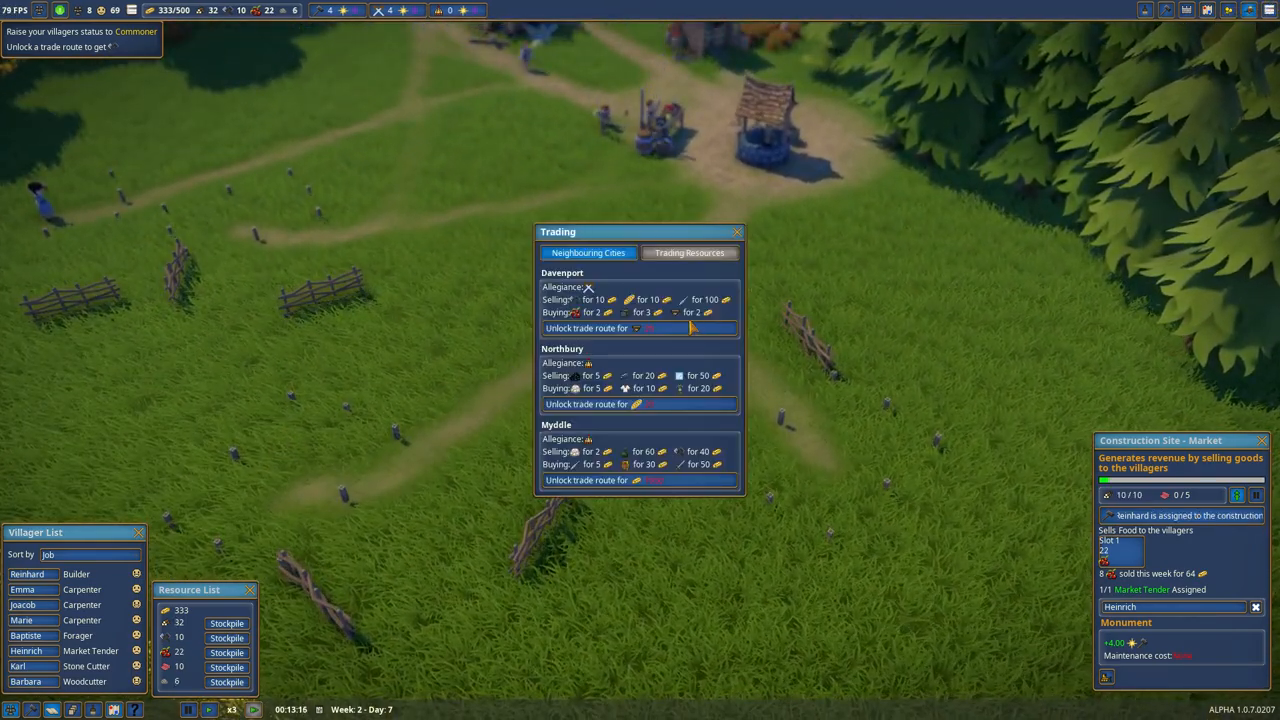
Step: Close the trading overview of the neighbouring cities
click(1166, 10)
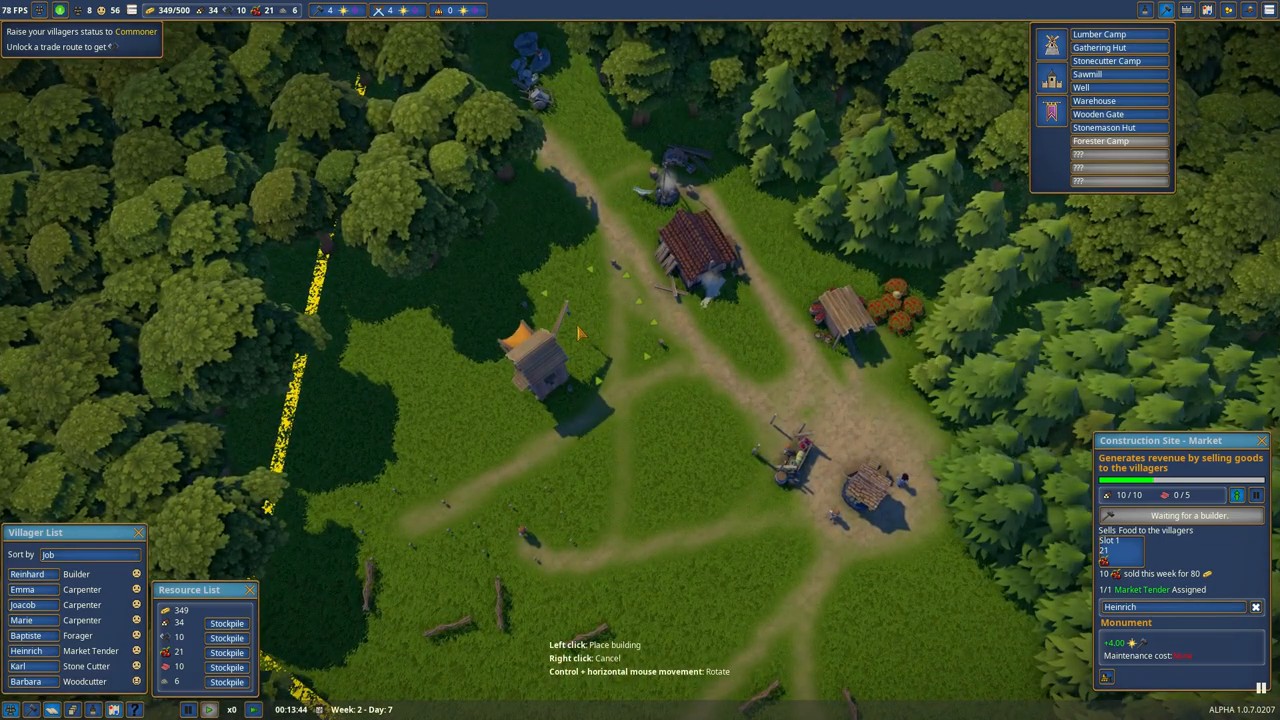
mouse_move(530, 244)
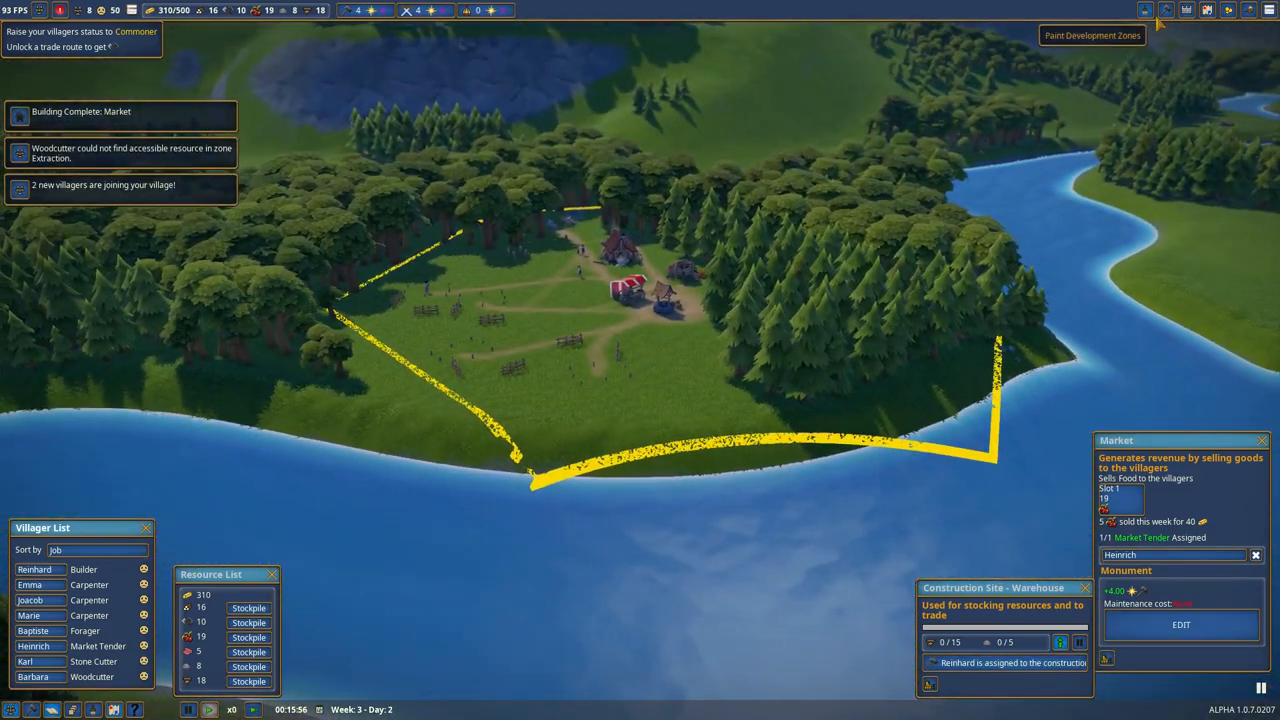
click(1092, 36)
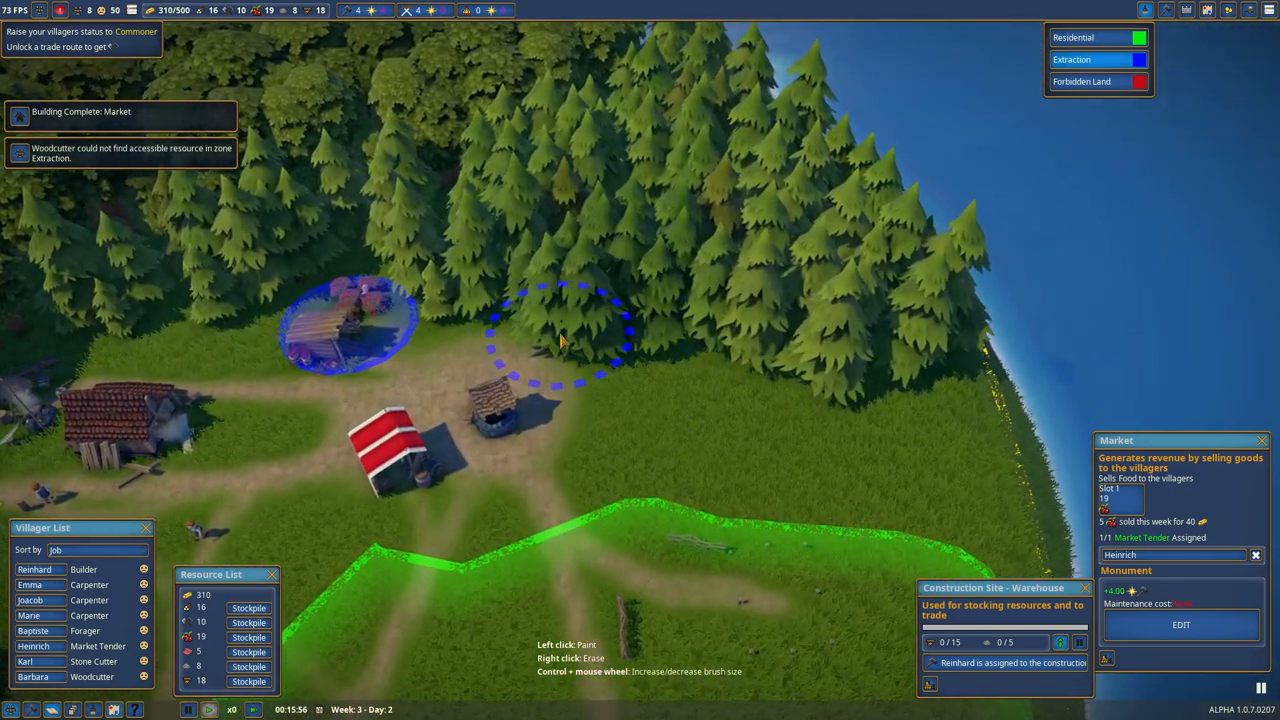
drag(560, 340, 1000, 344)
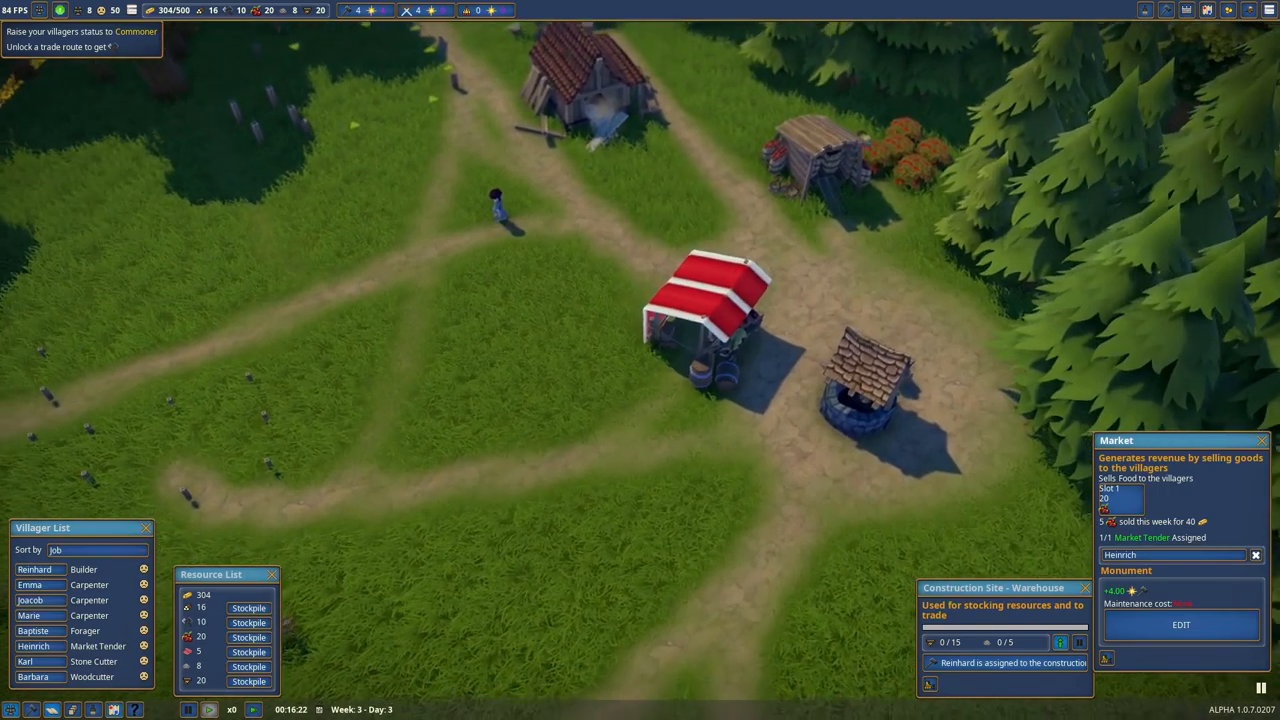
Step: Bring up the list of unlockable buildings for the village
click(388, 10)
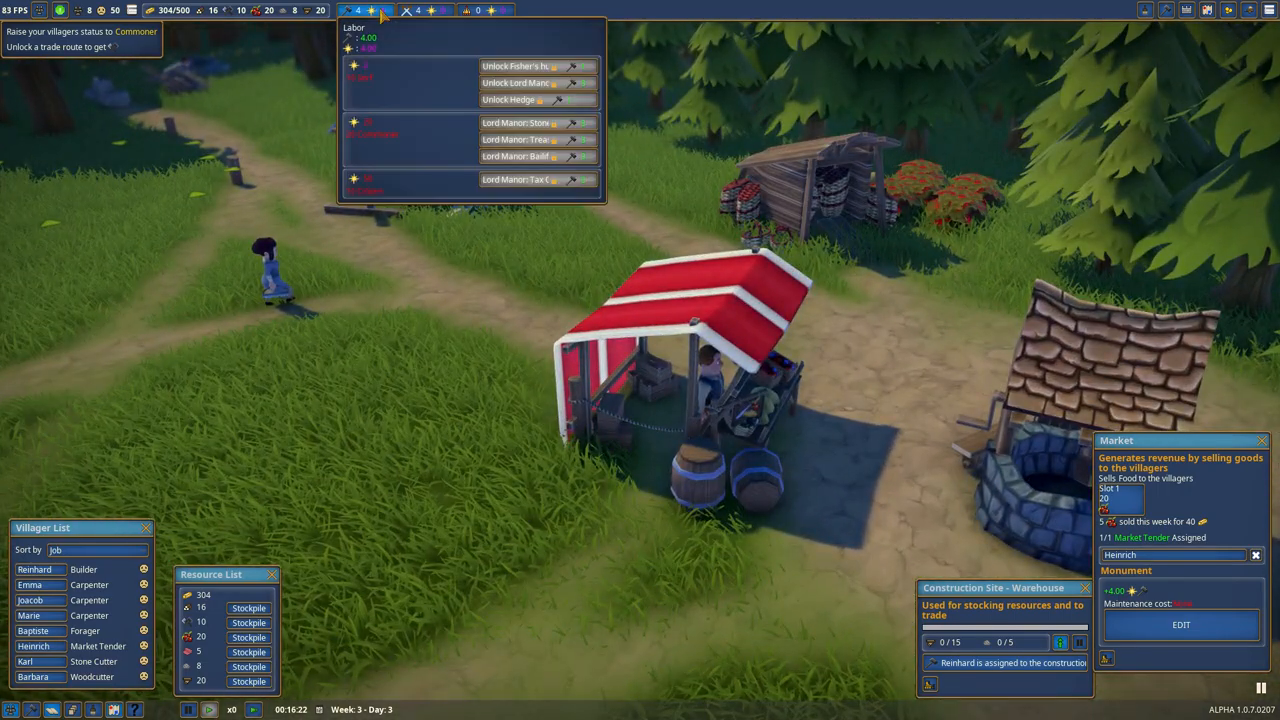
mouse_move(354, 48)
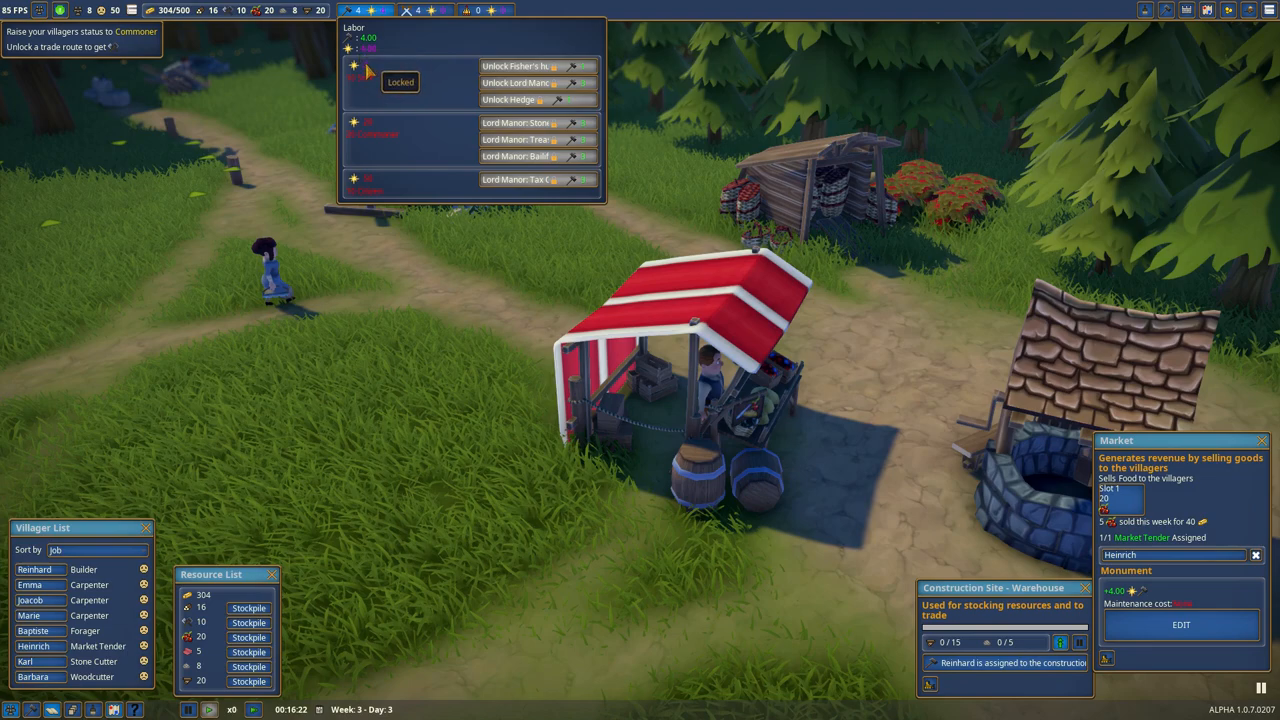
mouse_move(352, 88)
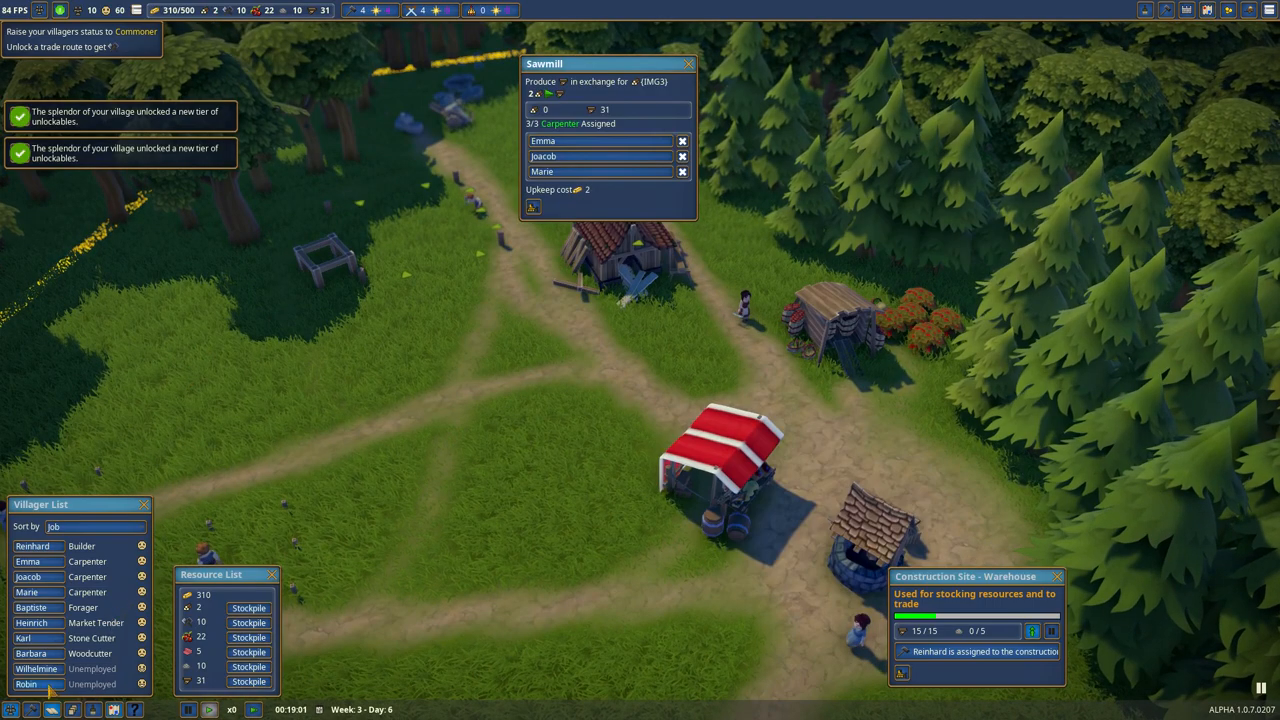
Step: Unlock the trade route with Davenport from the trading overview
click(36, 668)
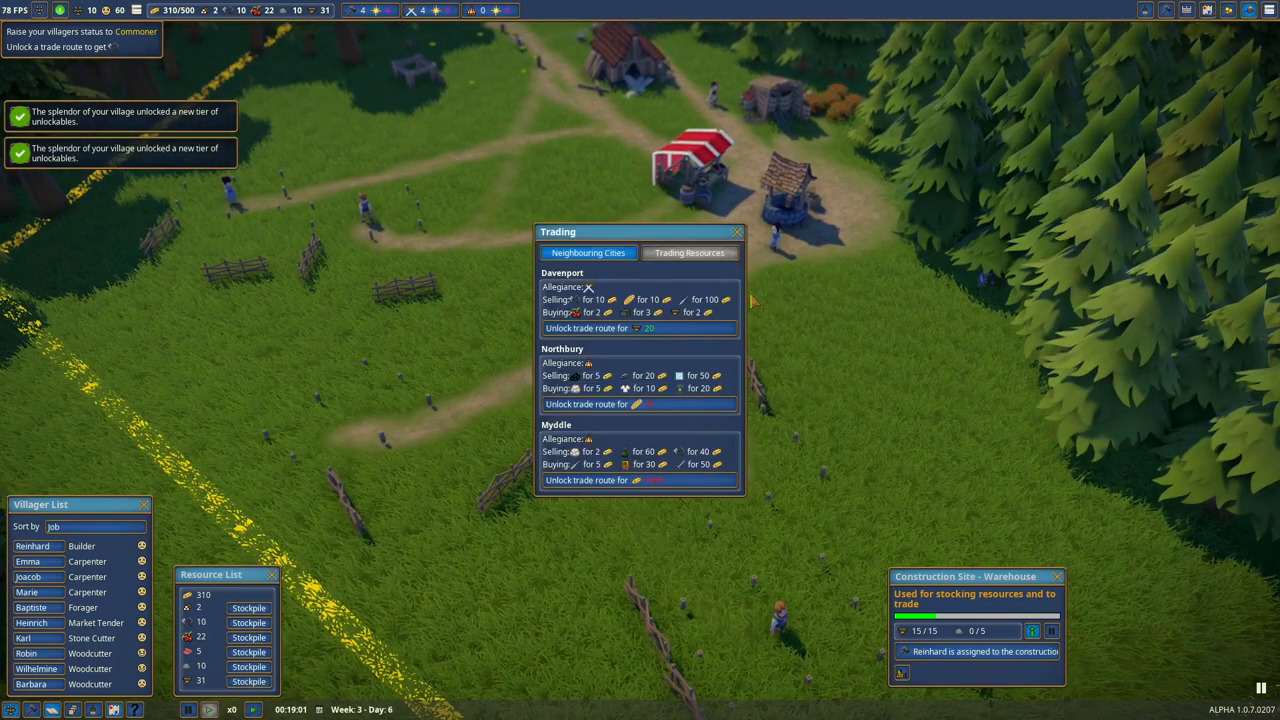
click(640, 328)
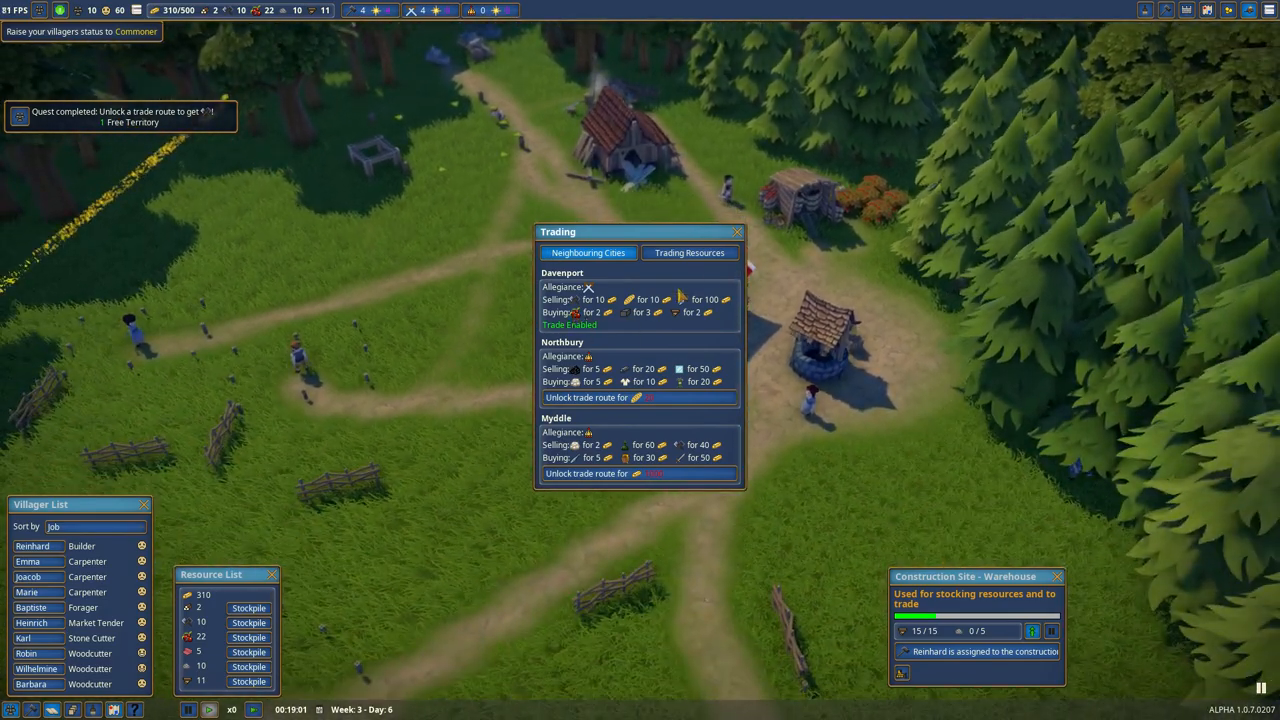
click(738, 232)
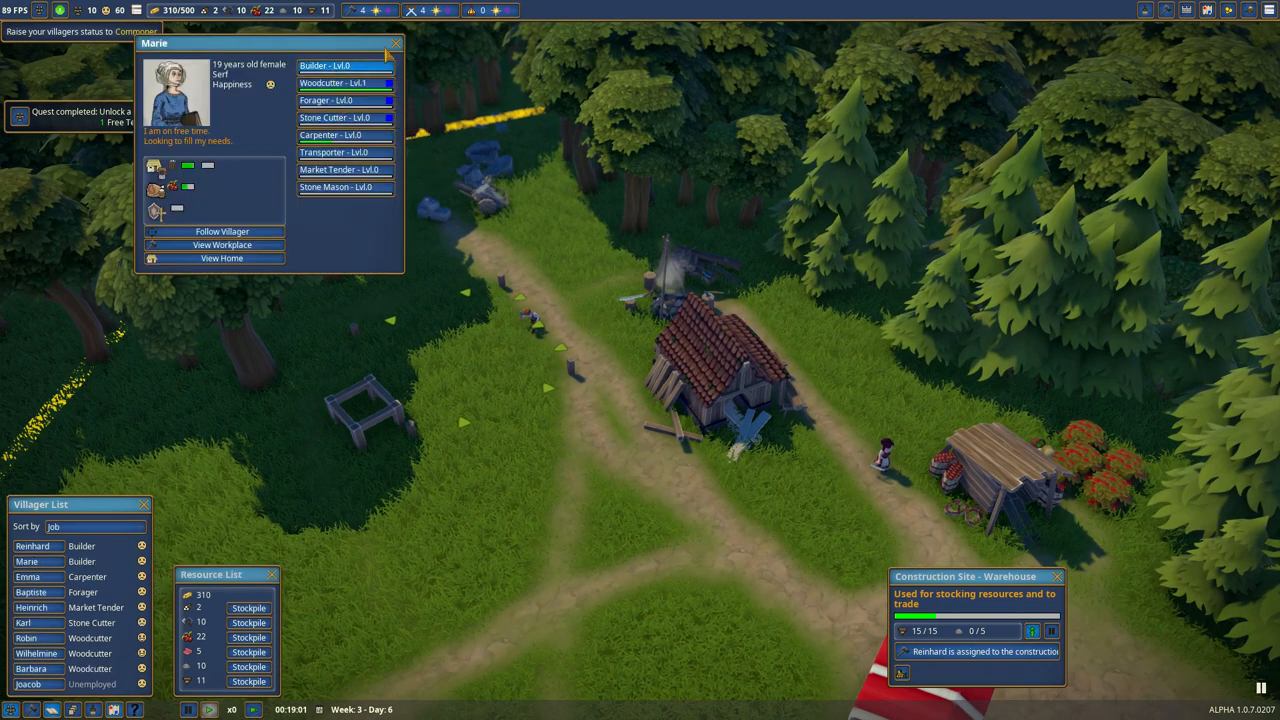
Step: Make Marie a builder for the waiting stonemason site
click(396, 44)
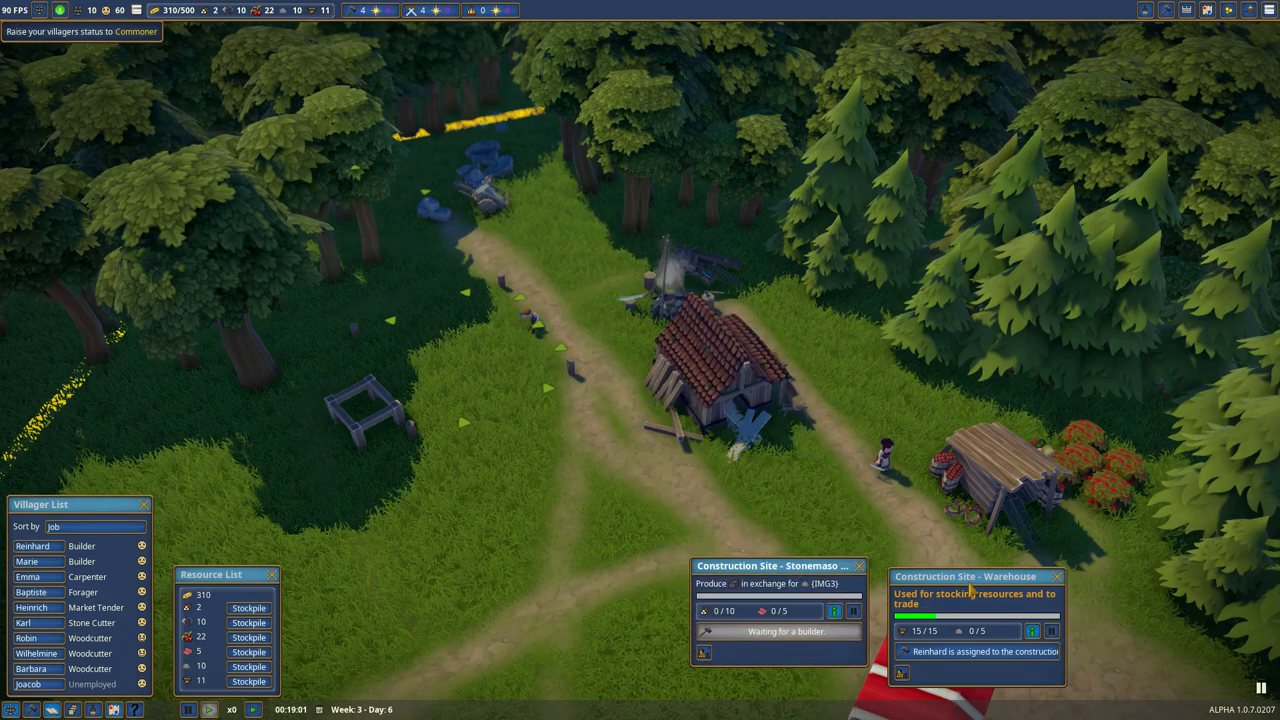
drag(964, 576, 1168, 586)
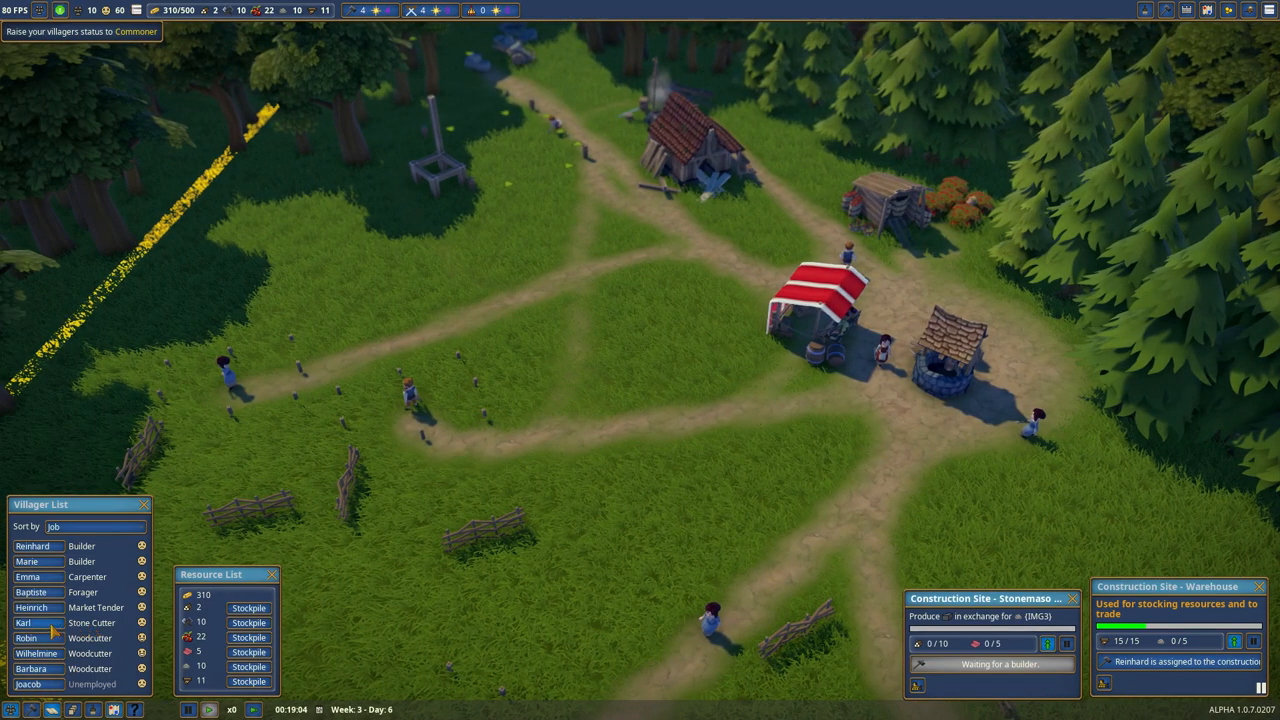
Step: In Trading Resources, set one resource to be bought until stock reaches 25
click(24, 622)
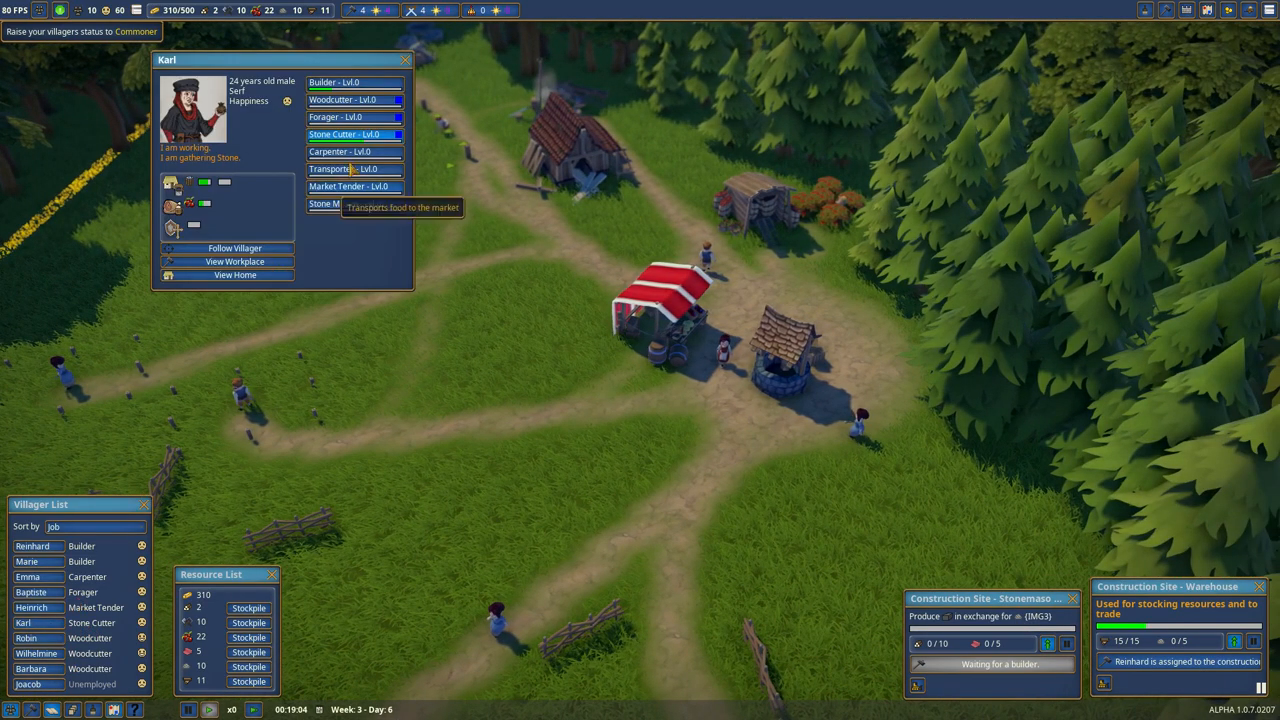
mouse_move(360, 82)
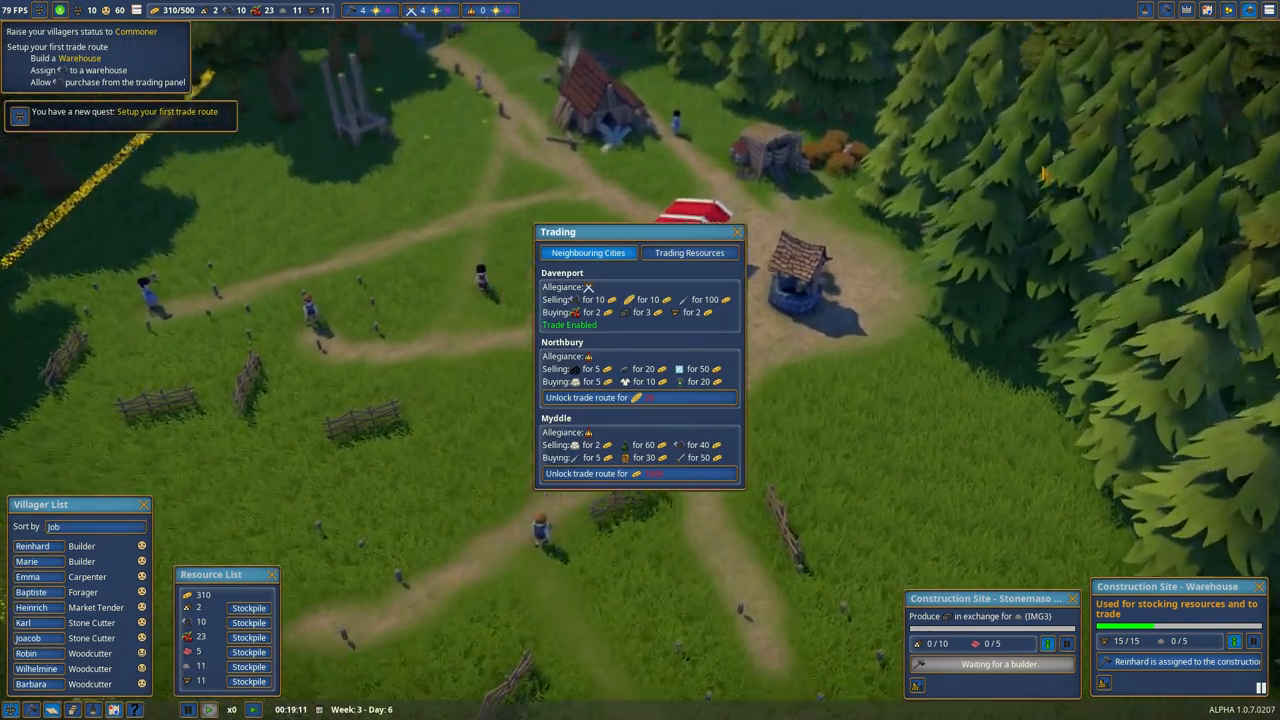
click(688, 252)
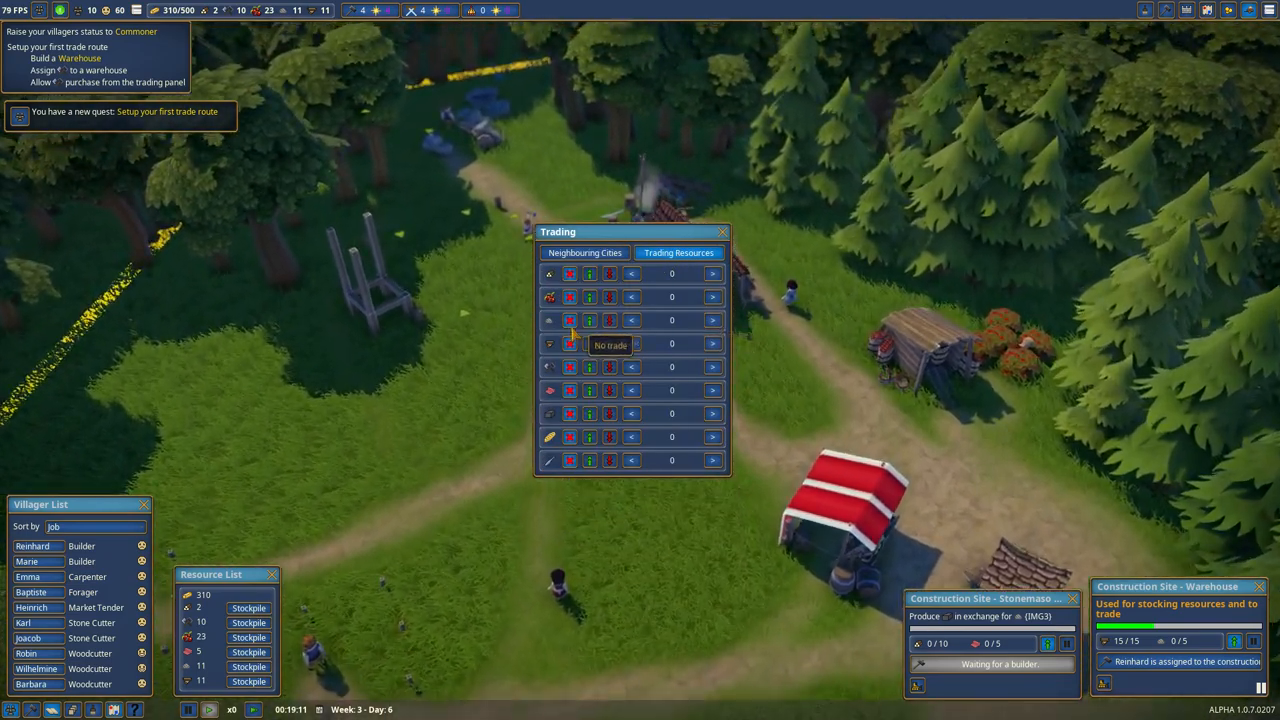
mouse_move(590, 368)
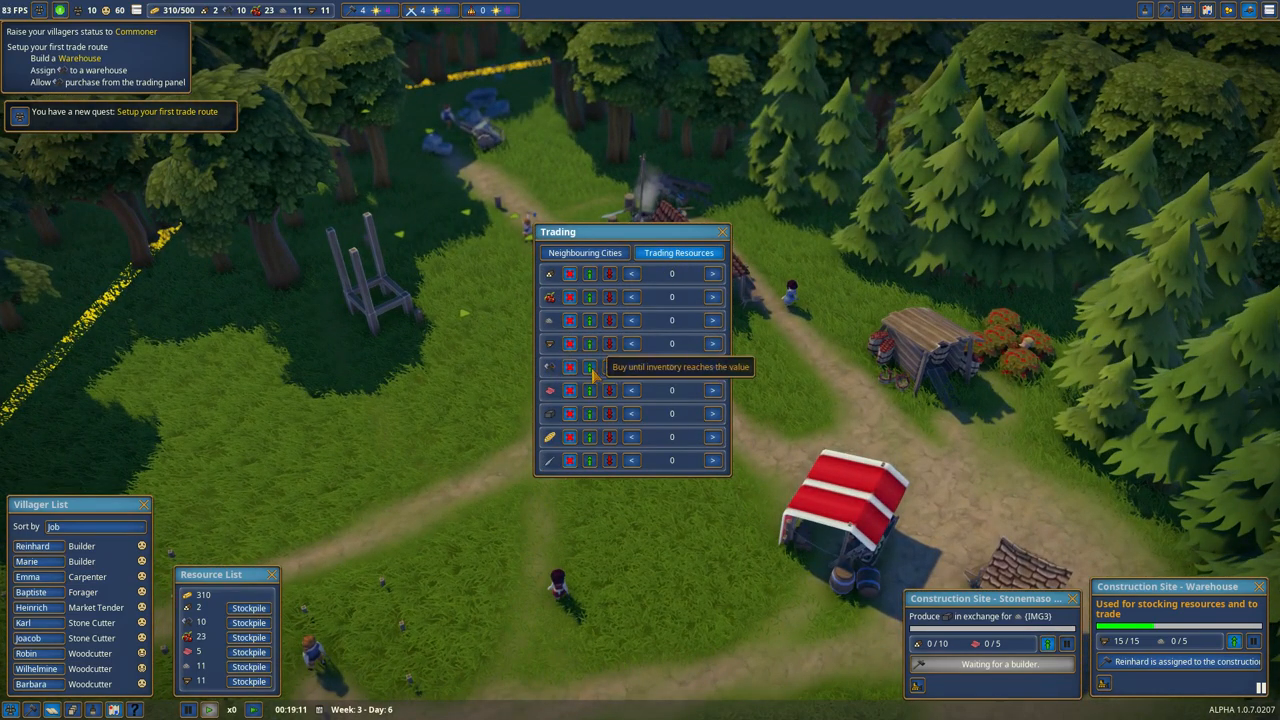
click(712, 368)
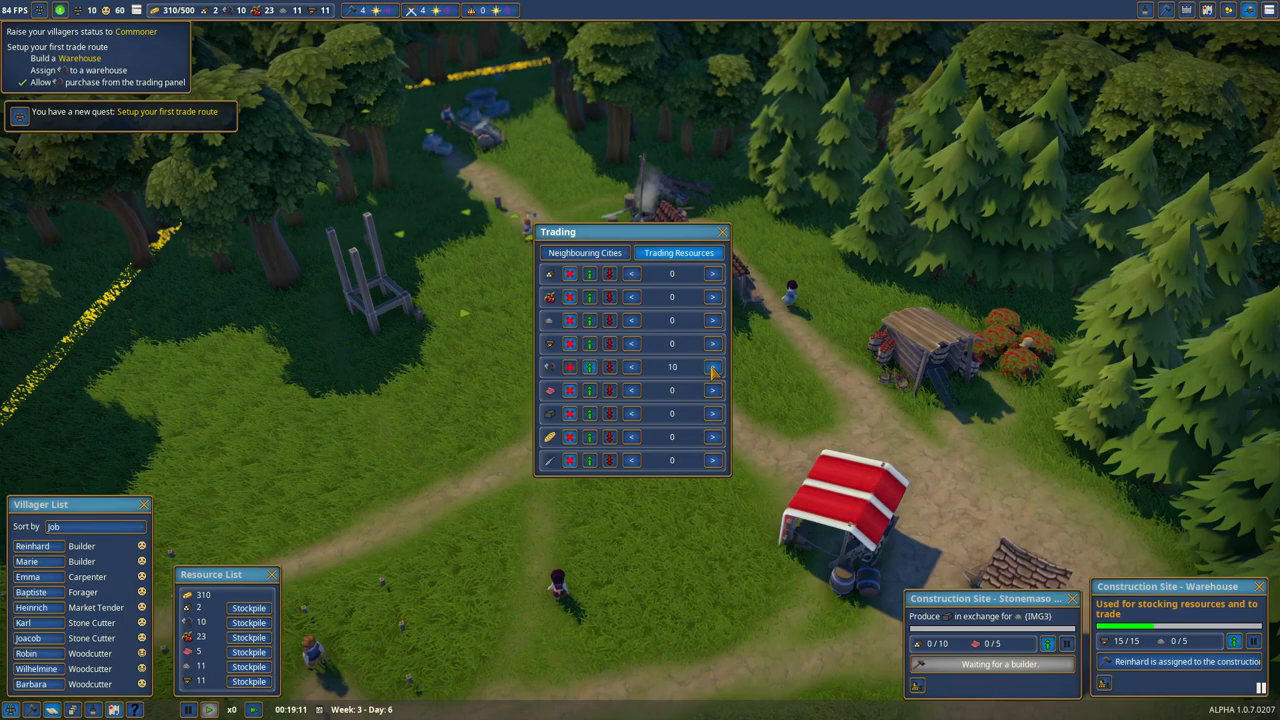
click(712, 366)
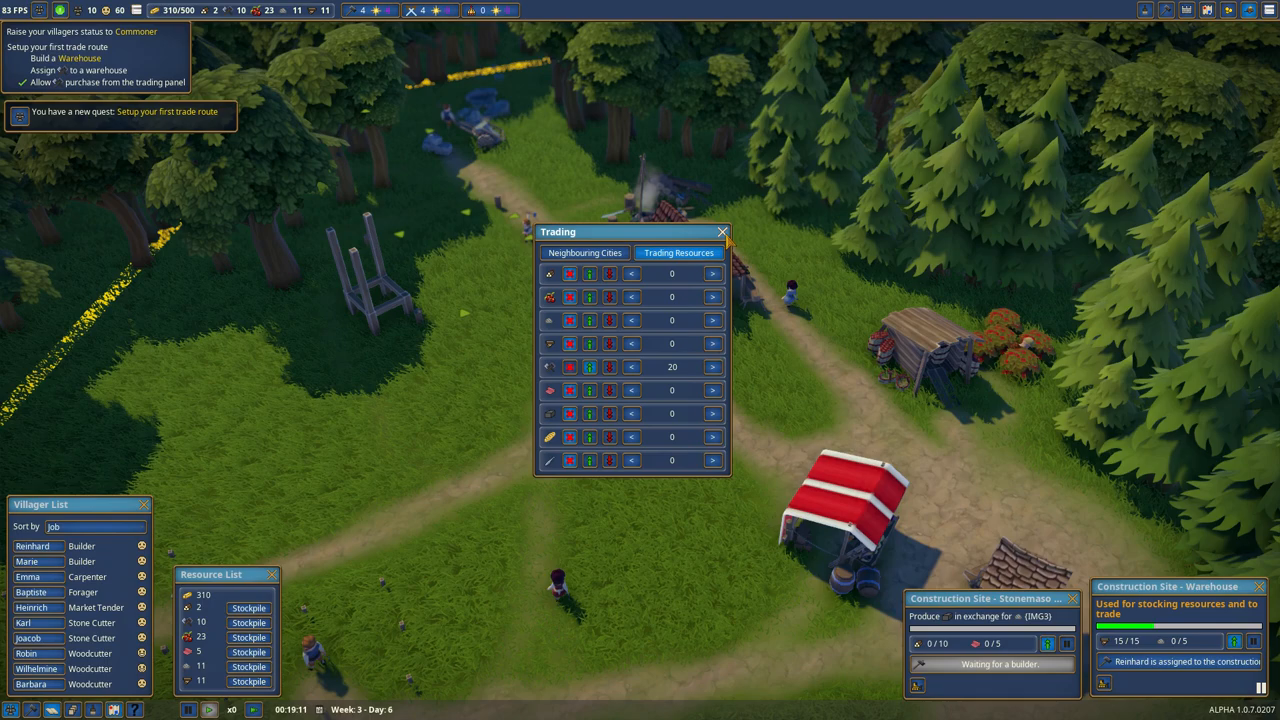
click(712, 368)
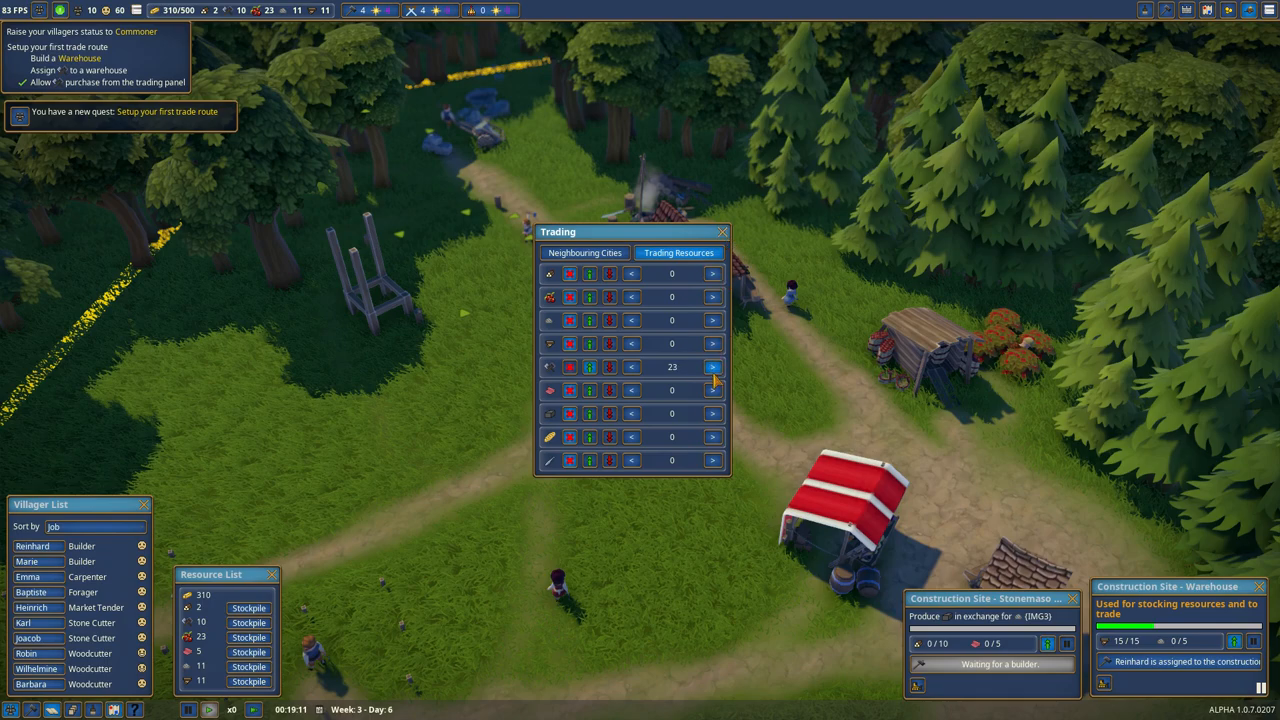
click(712, 368)
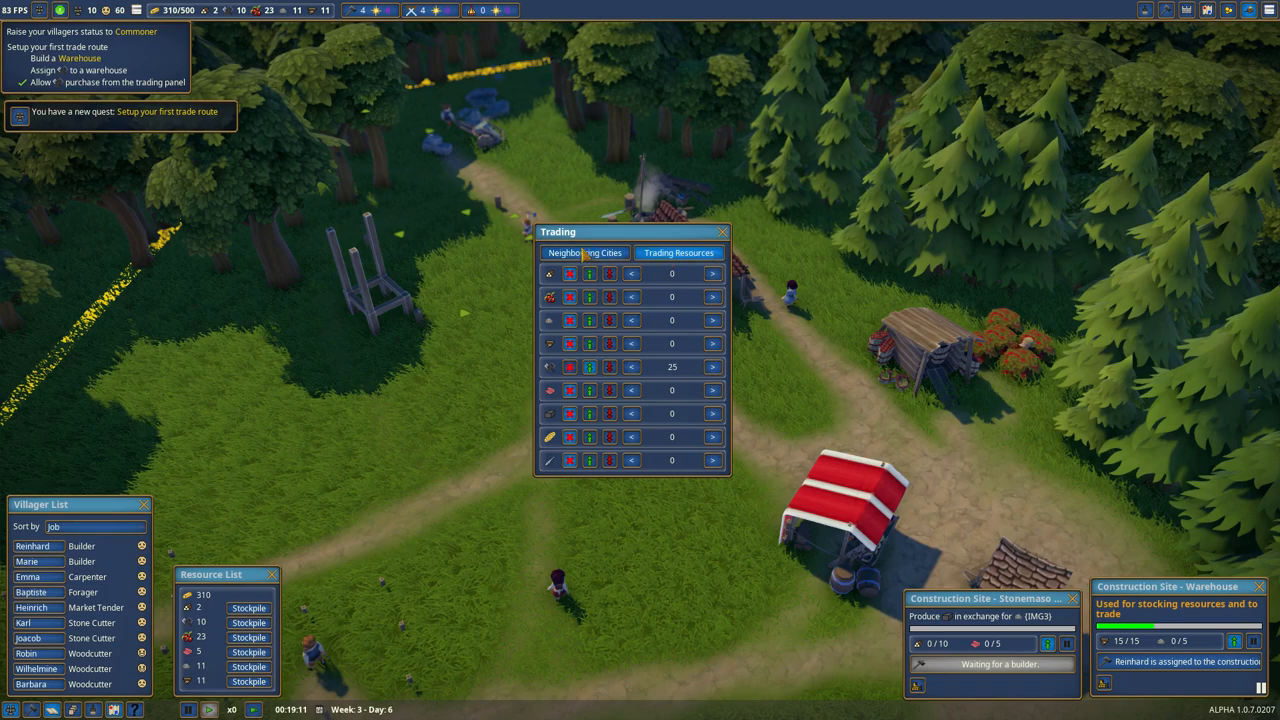
click(720, 232)
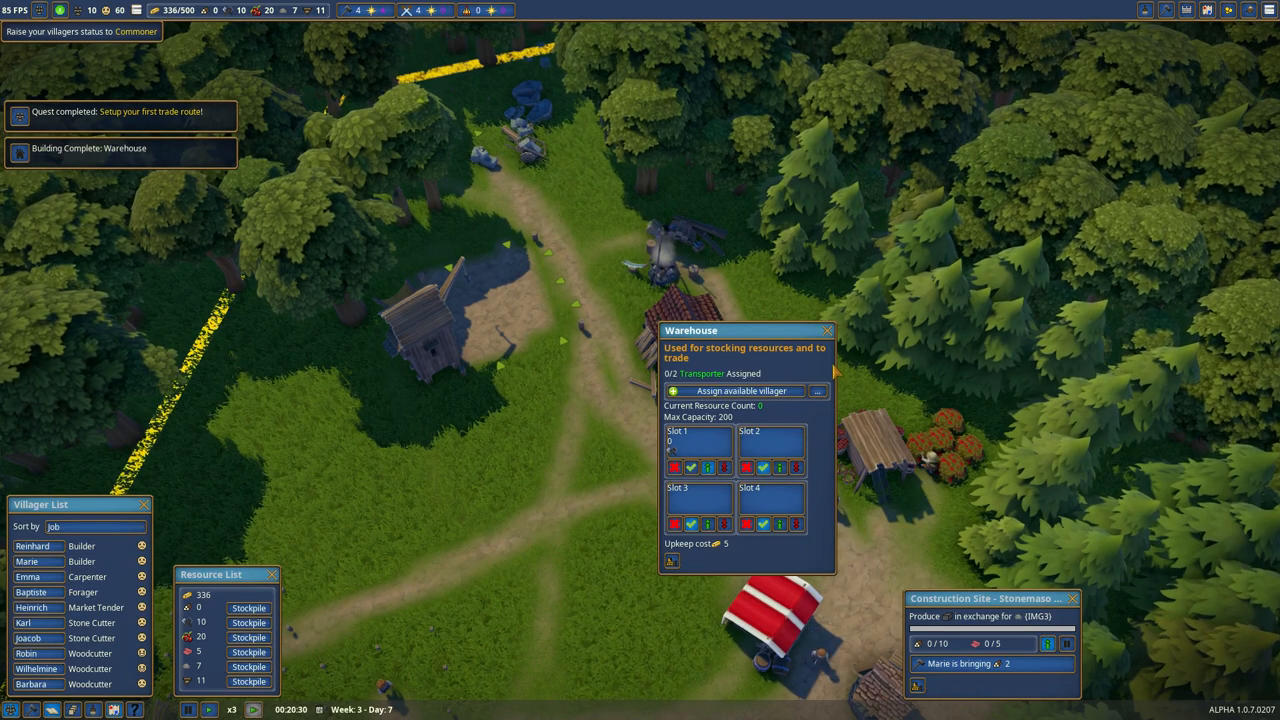
Step: Review the per-resource trade settings, then select the warehouse to add a transporter
click(828, 330)
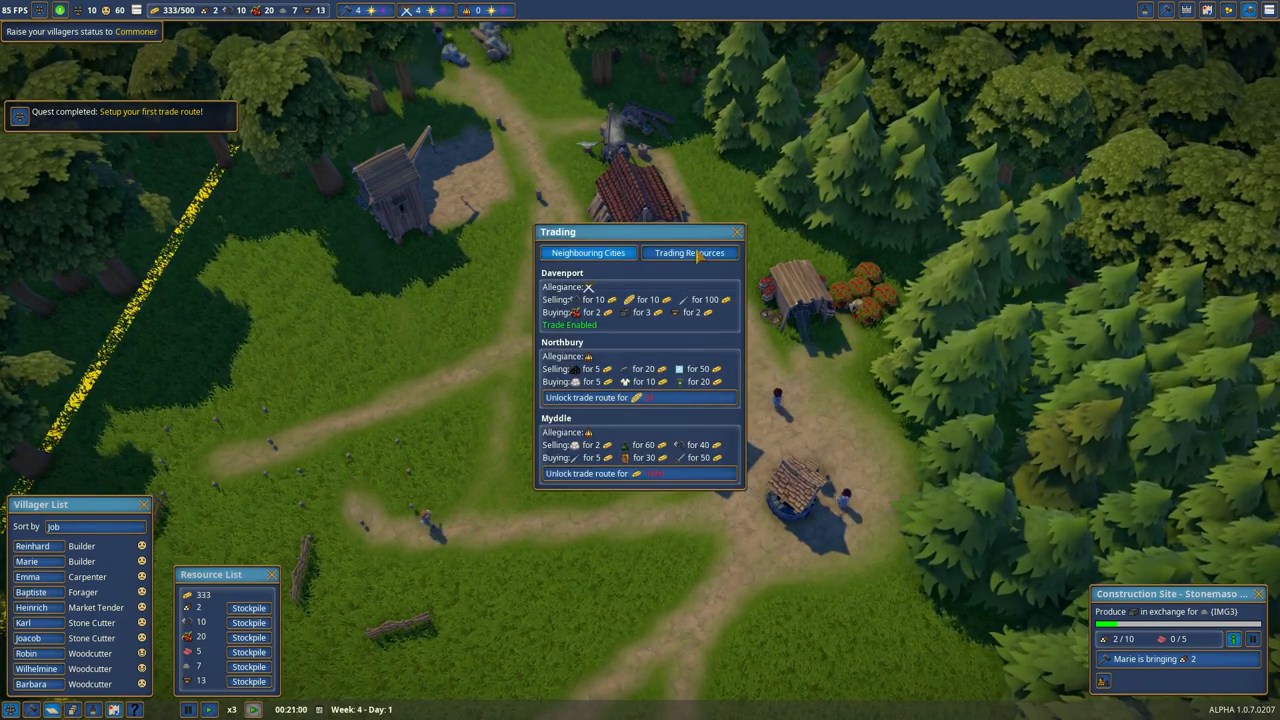
click(688, 252)
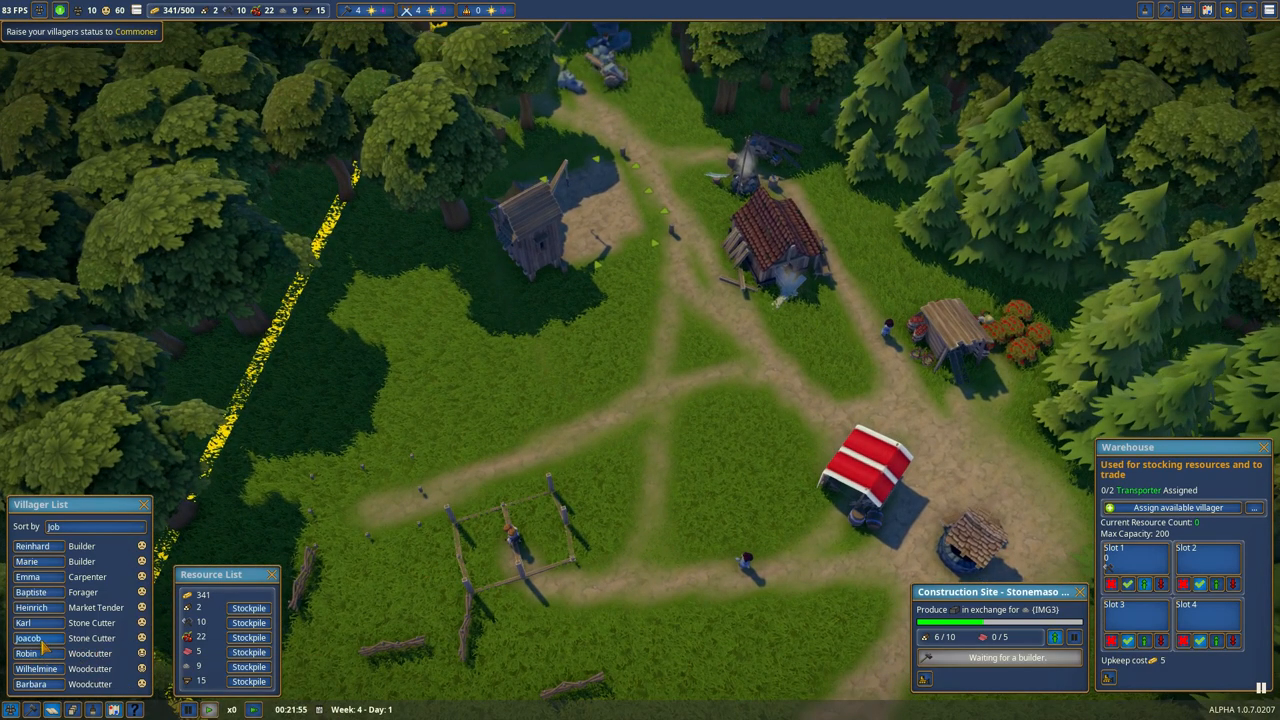
click(28, 638)
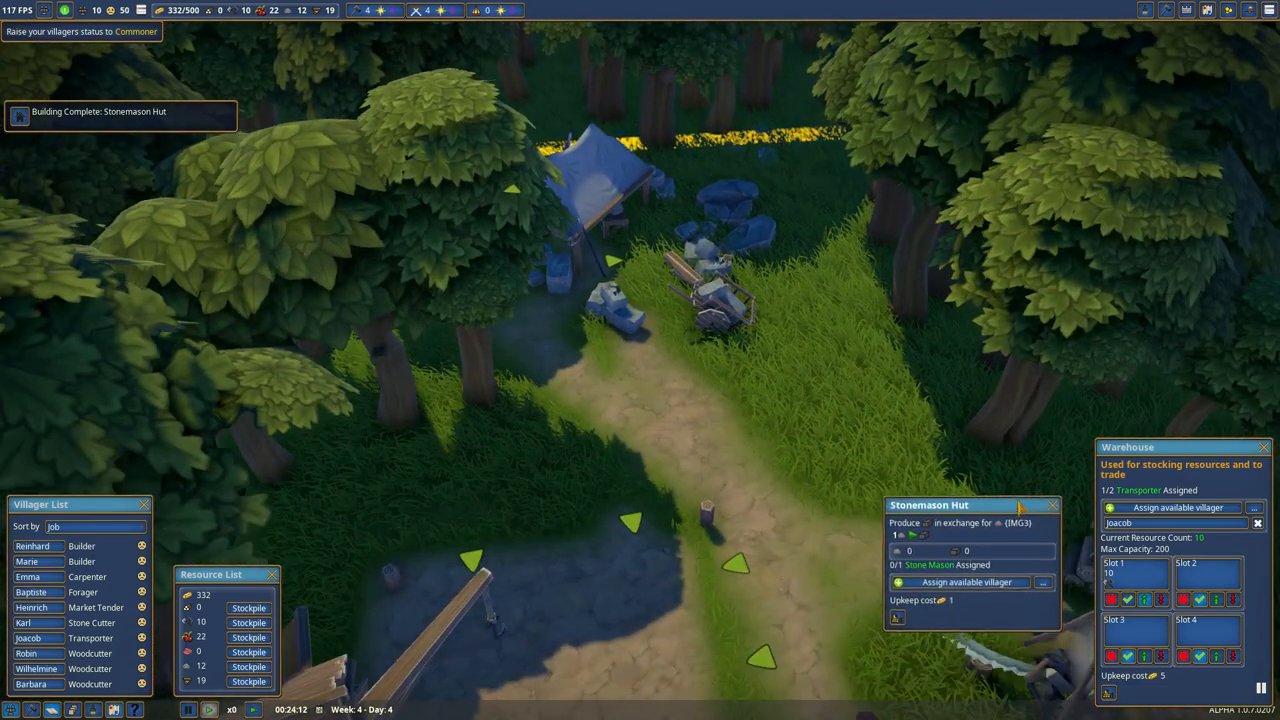
Step: Assign a free villager as stone mason at the Stonemason Hut and close its panel
click(1052, 504)
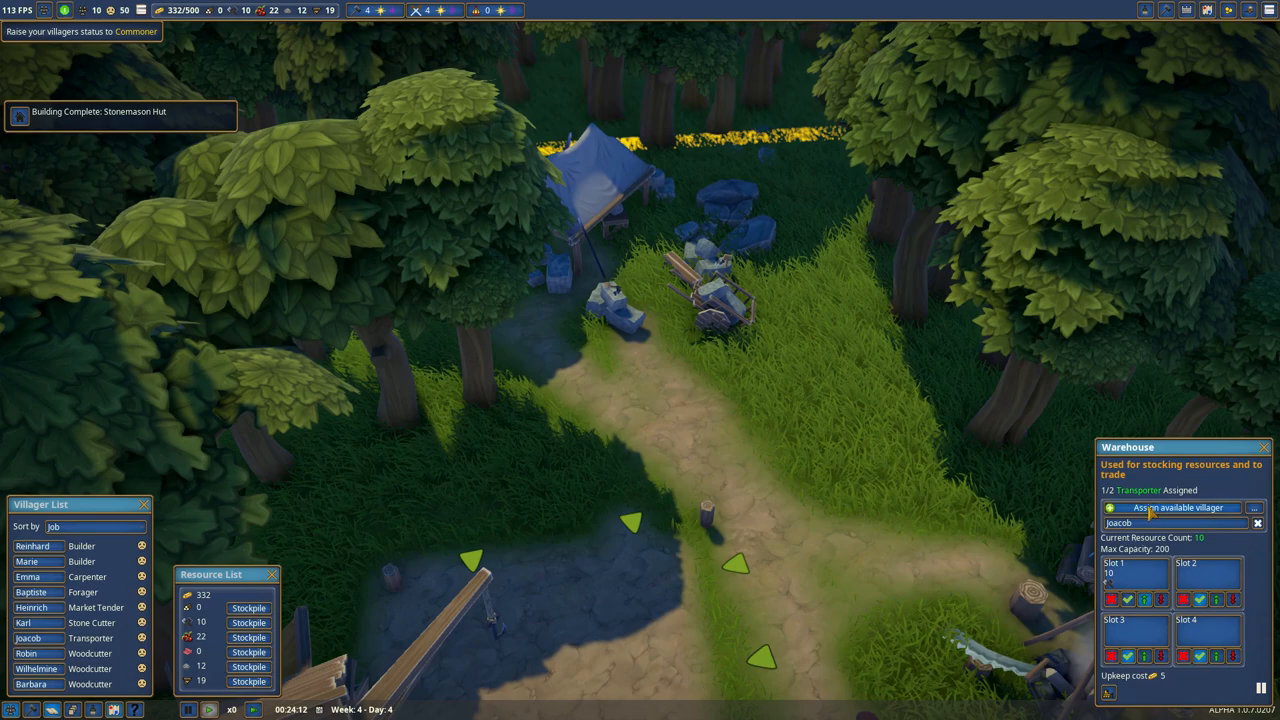
click(1118, 522)
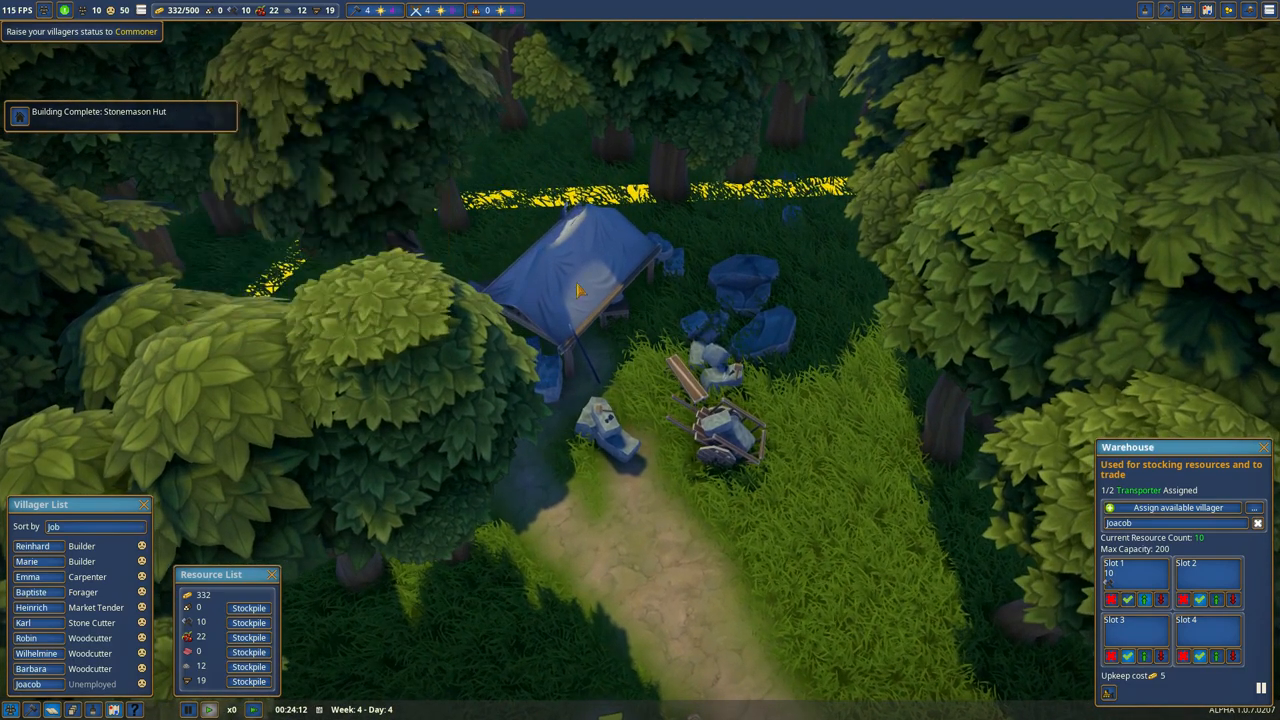
click(570, 300)
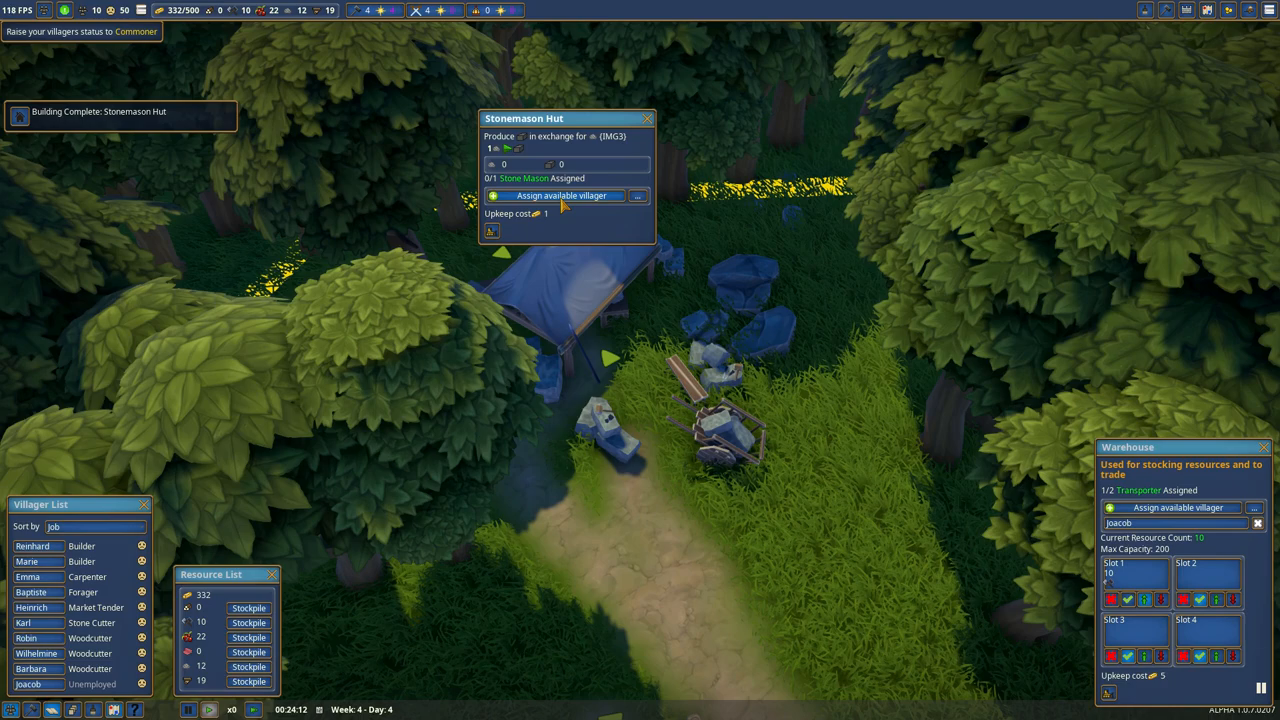
click(560, 196)
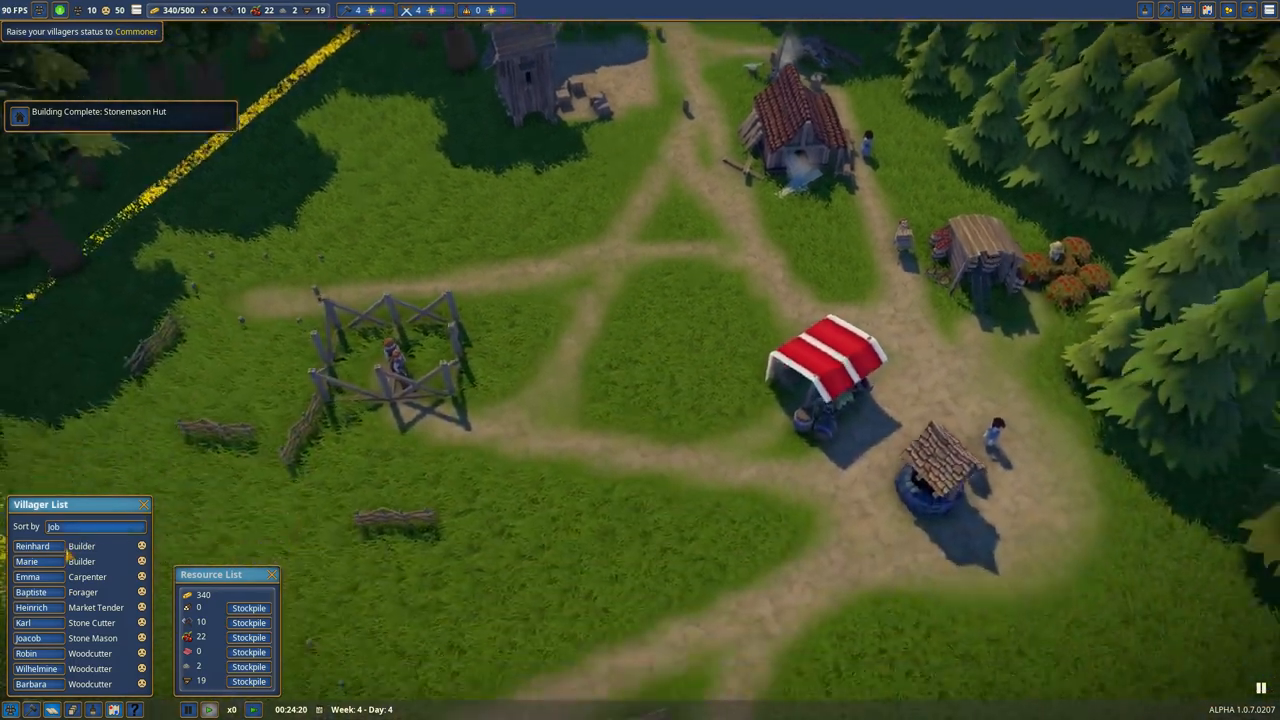
click(28, 560)
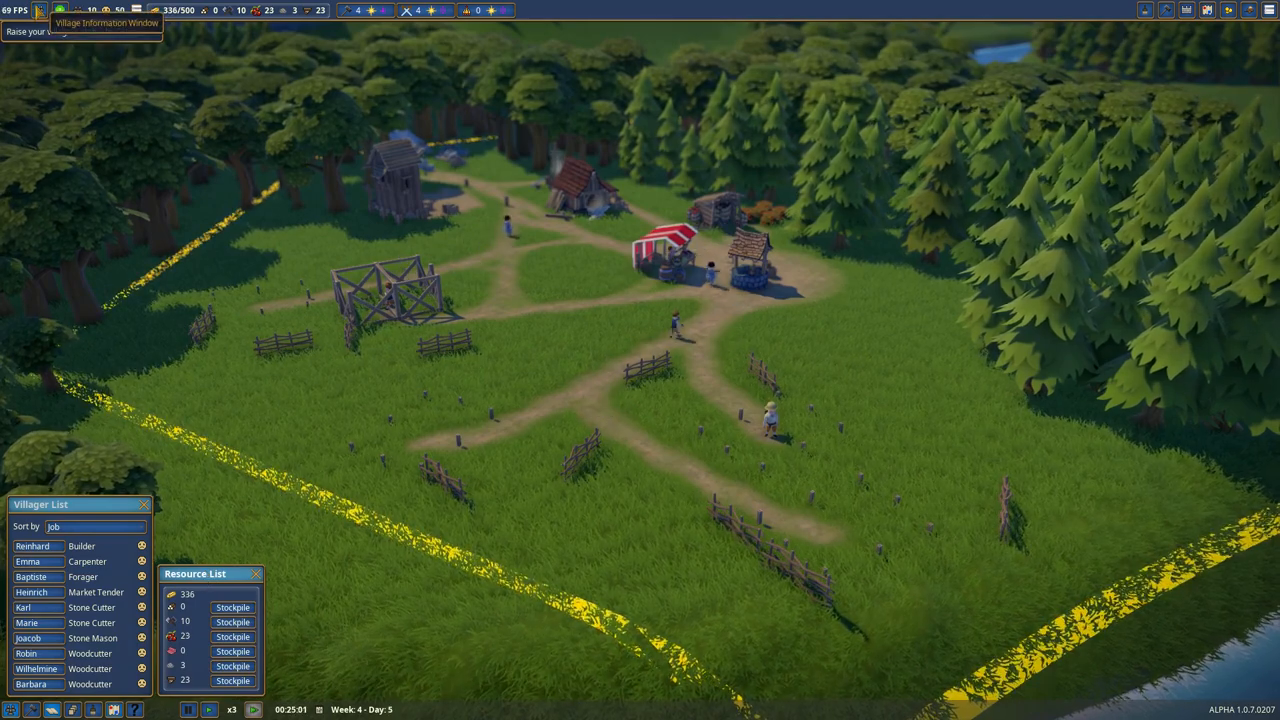
Step: Rename the village to Waseria from the Village Information panel and confirm
click(40, 10)
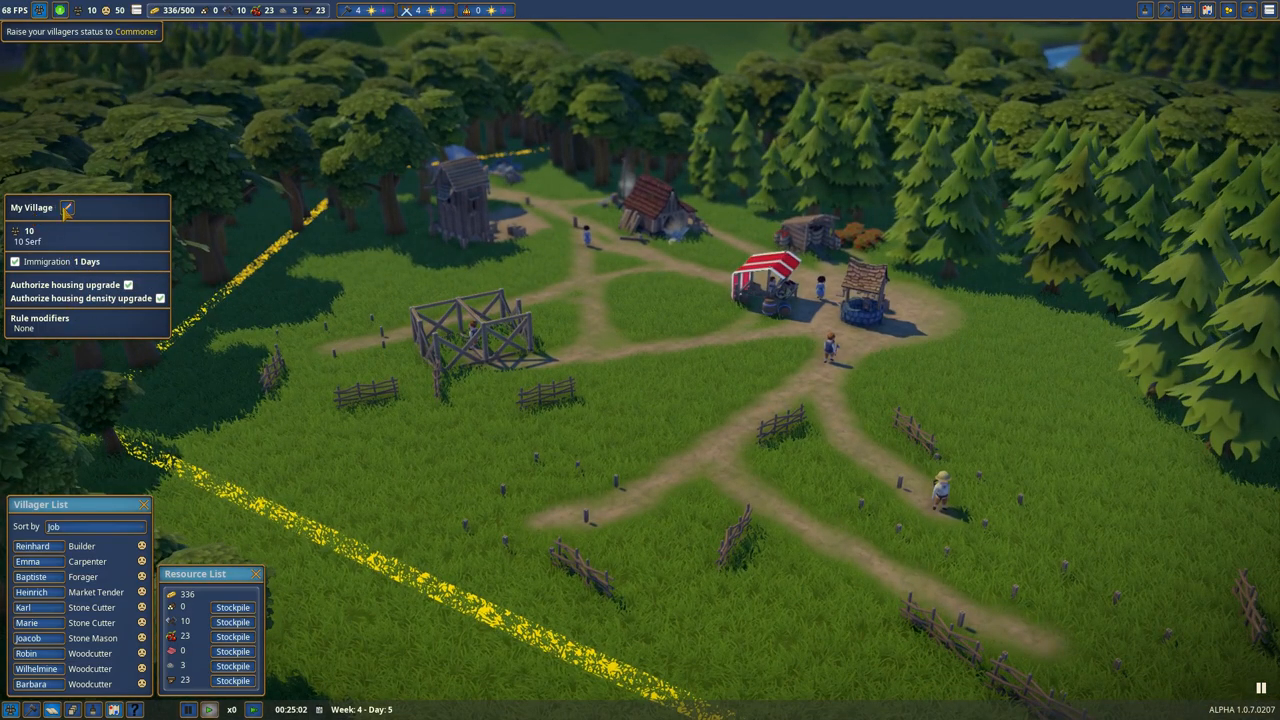
click(66, 206)
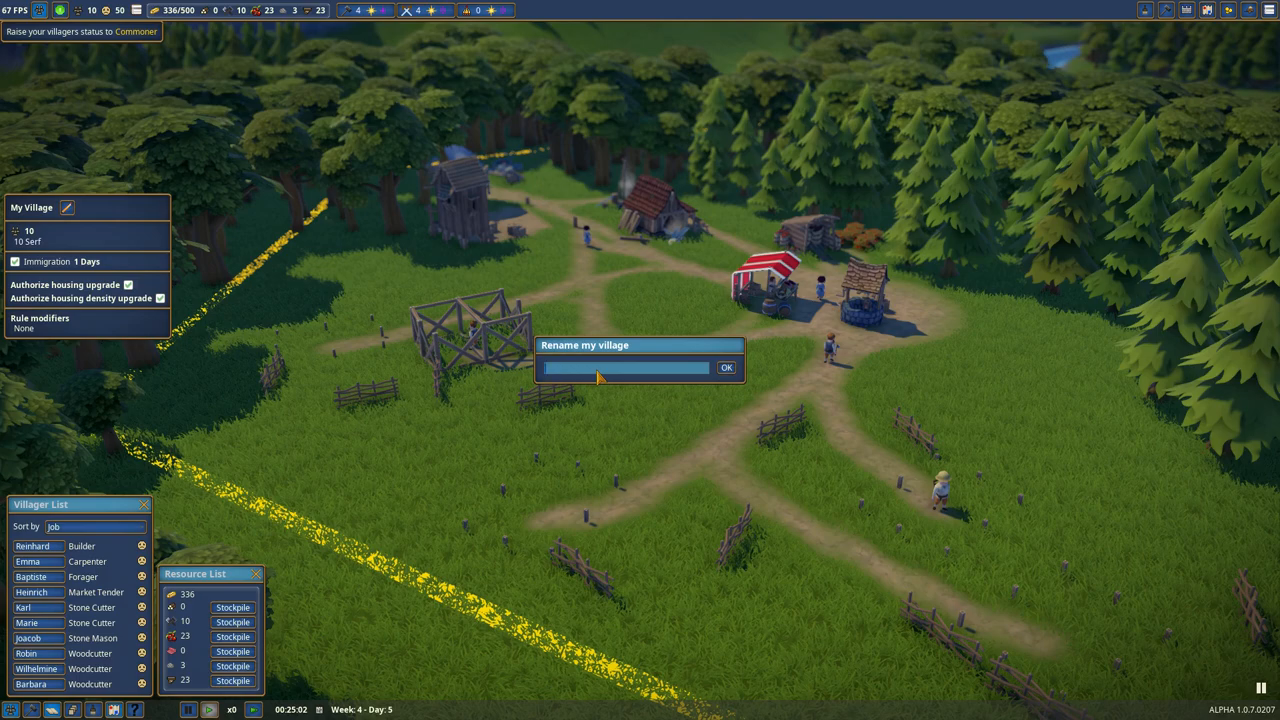
text(Waseria)
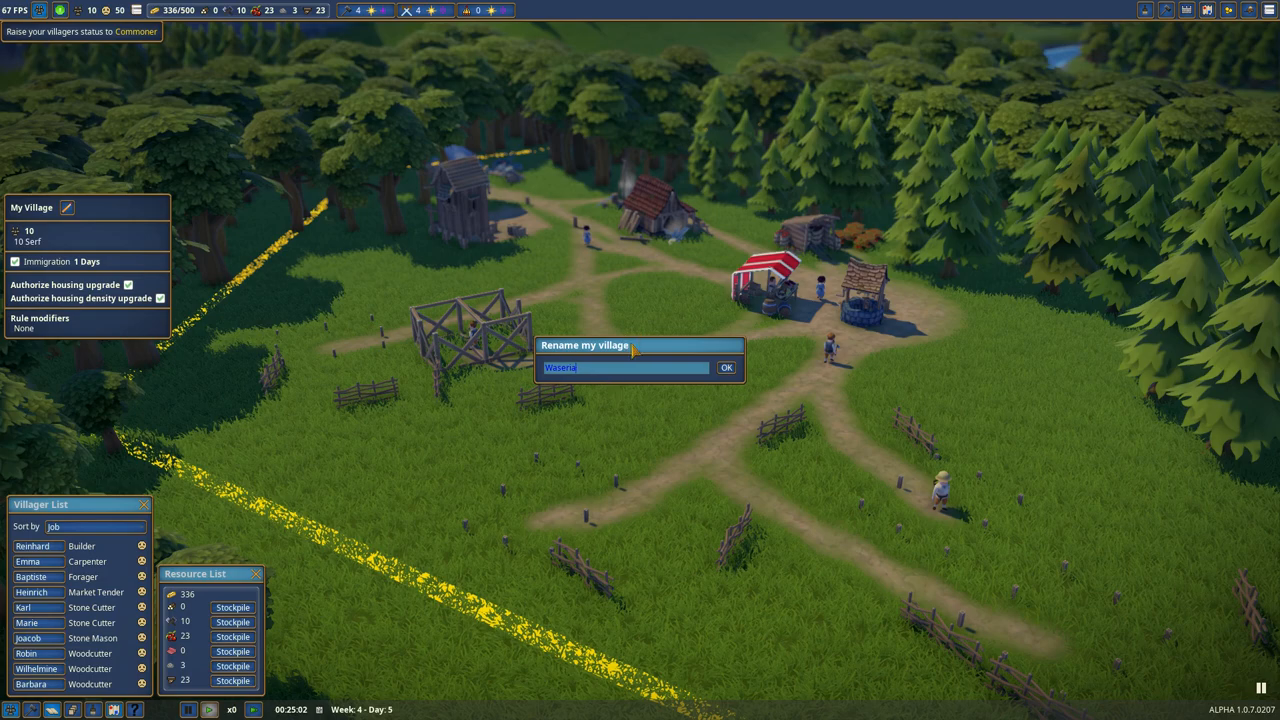
drag(600, 344, 600, 258)
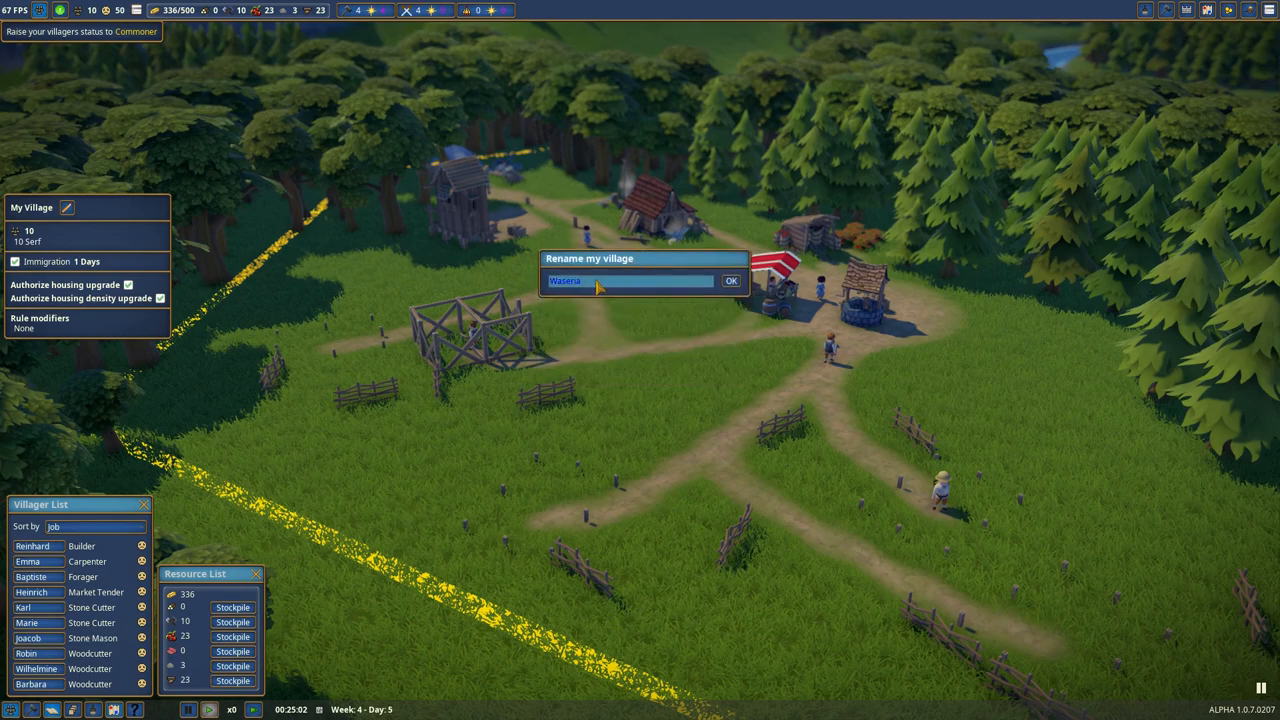
click(730, 280)
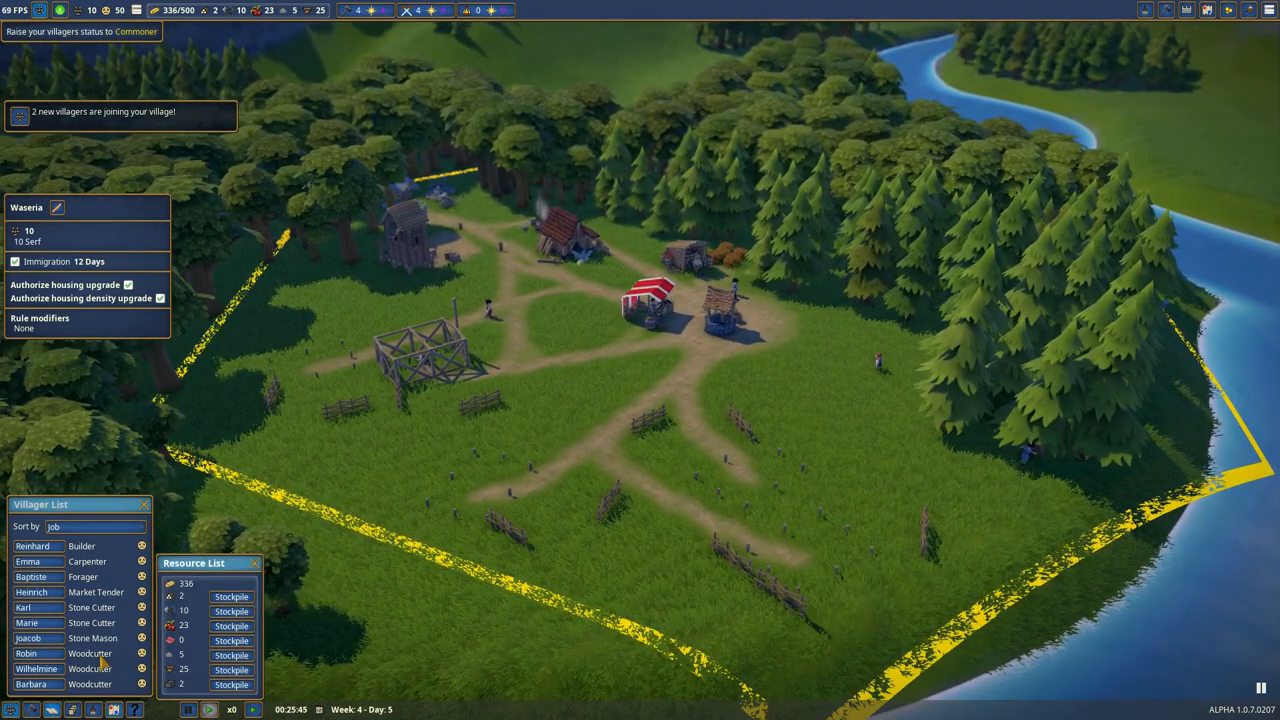
mouse_move(46, 120)
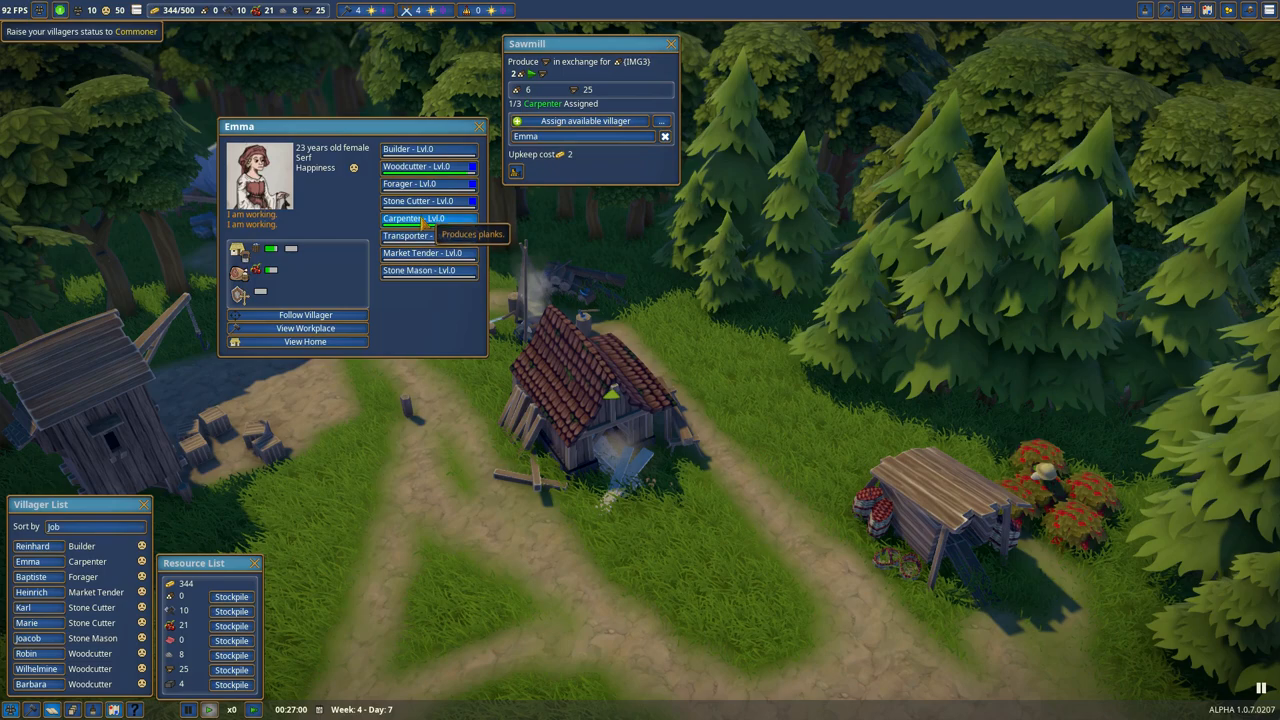
Step: Unassign the carpenter and place her at the Stonecutter Camp as a third stone cutter
click(480, 124)
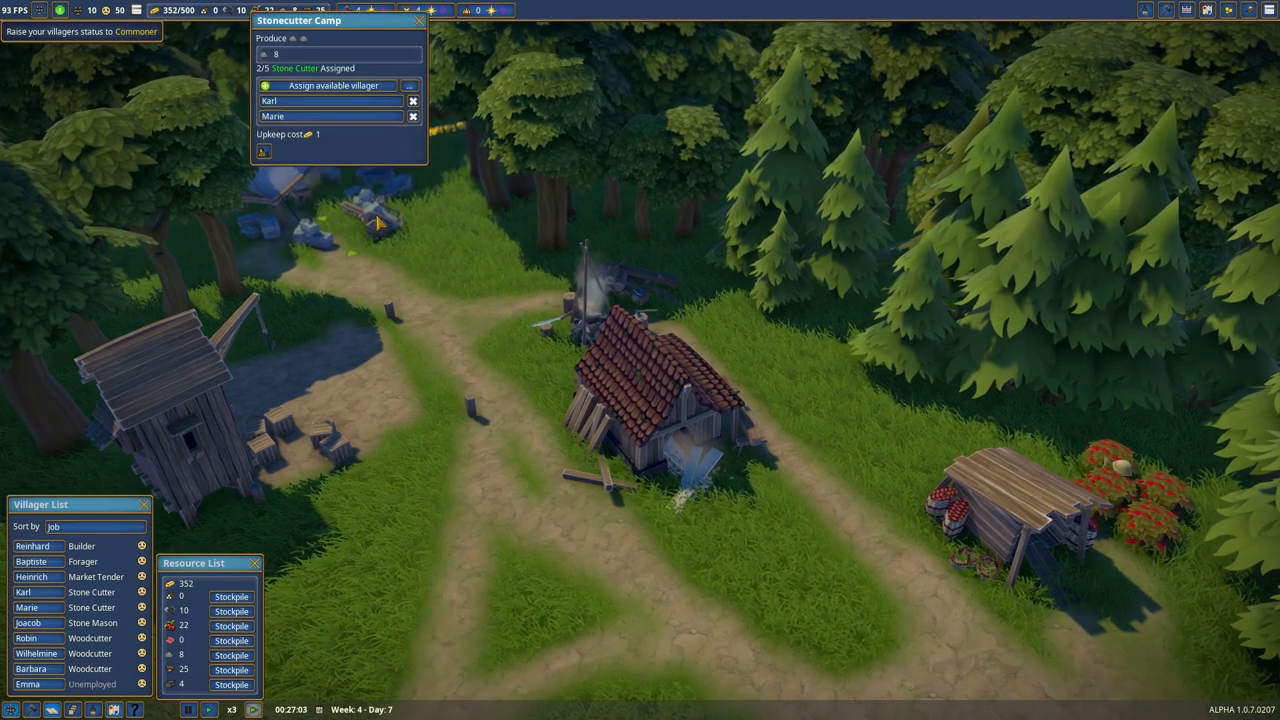
click(332, 84)
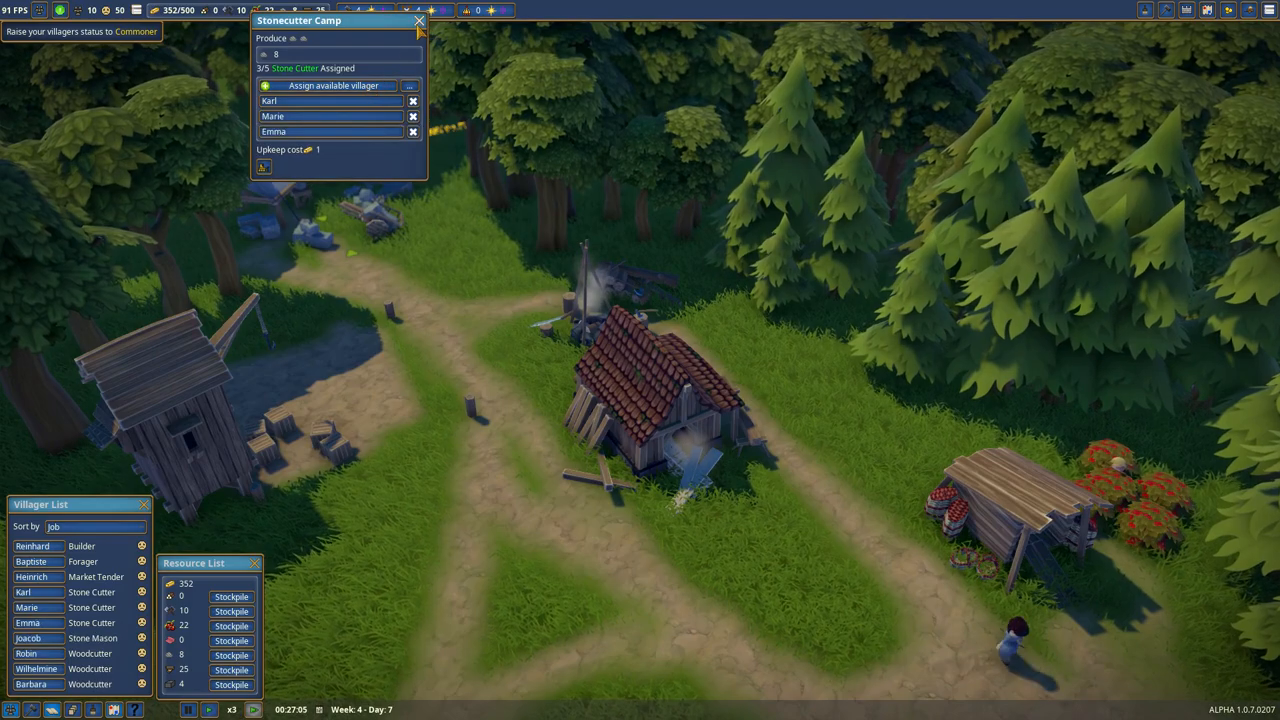
click(420, 20)
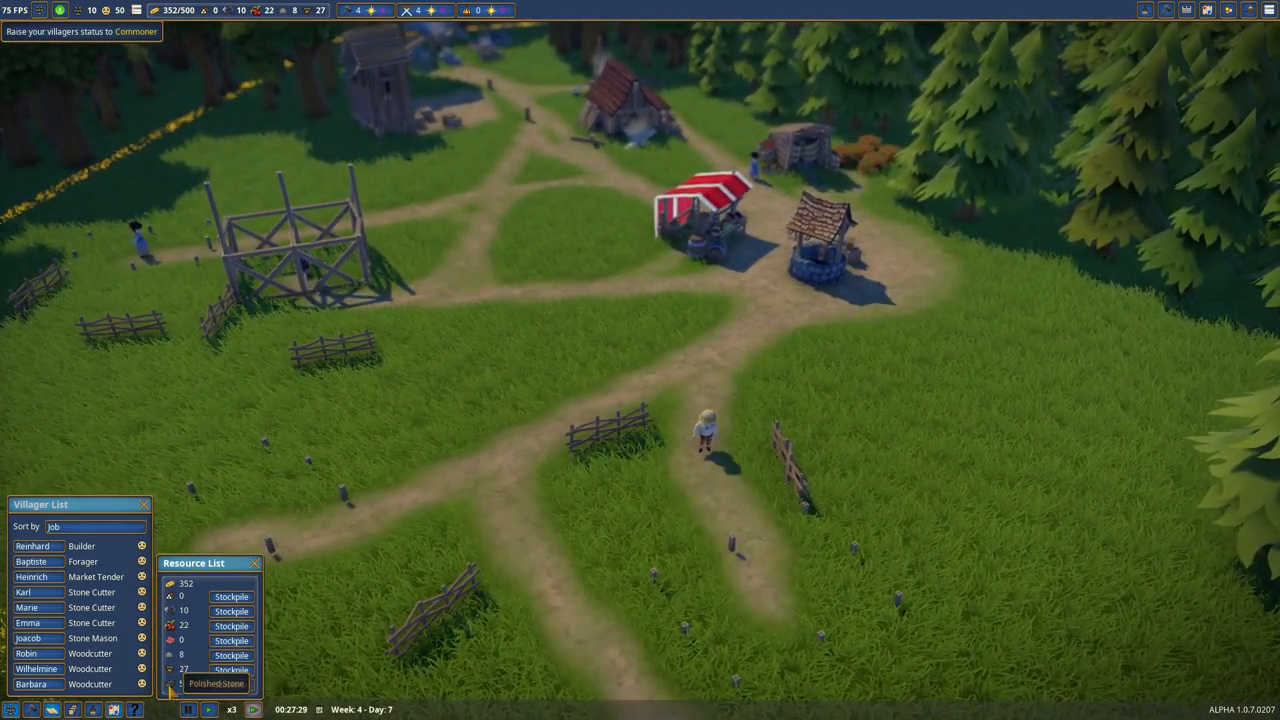
click(1164, 10)
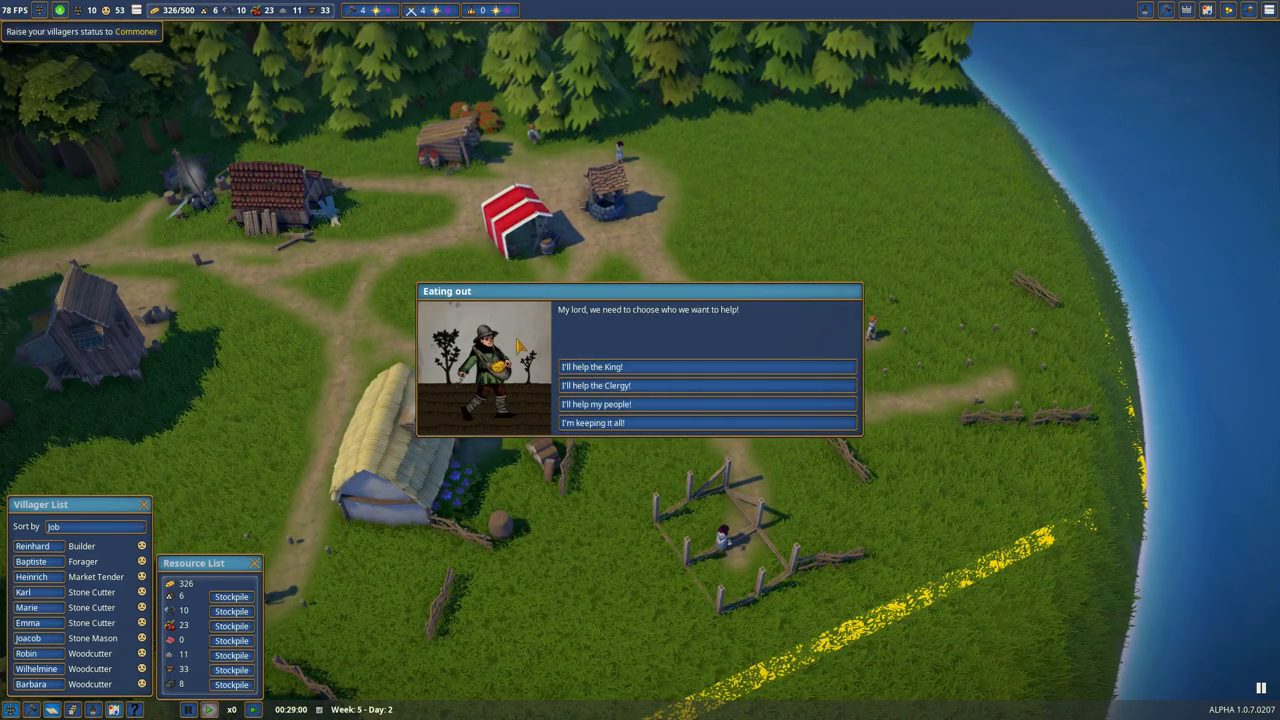
mouse_move(448, 308)
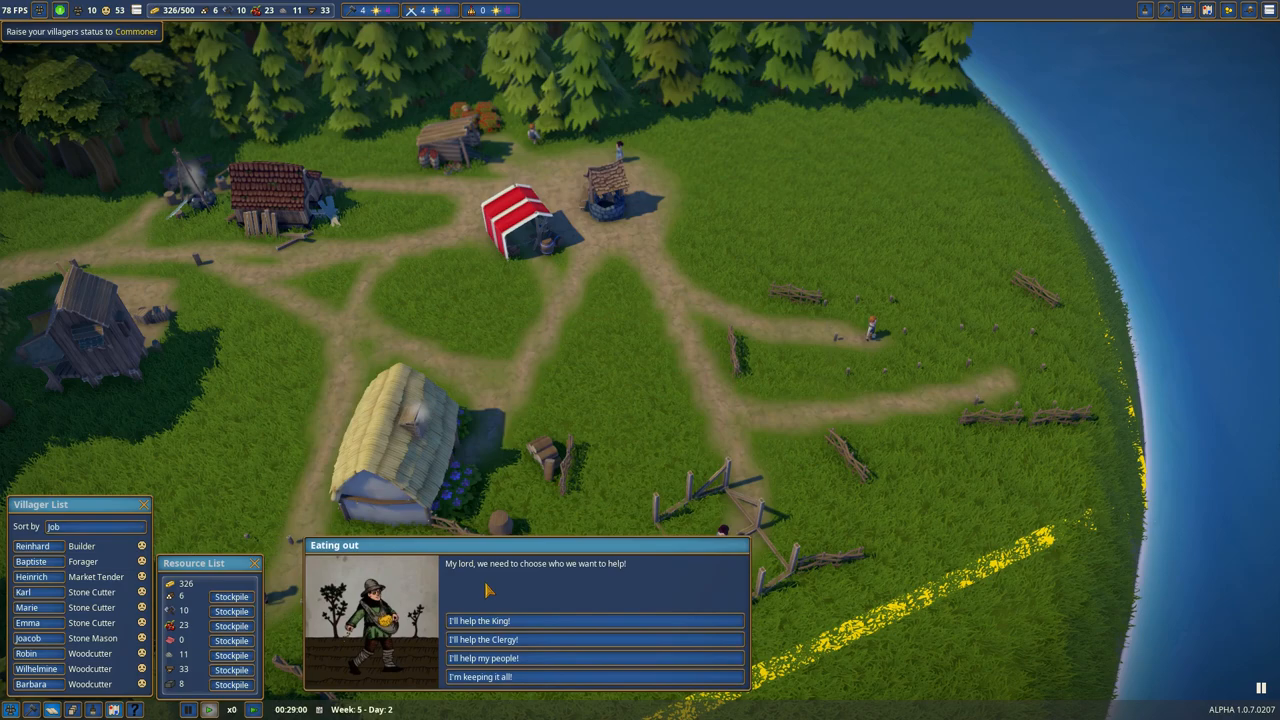
mouse_move(488, 620)
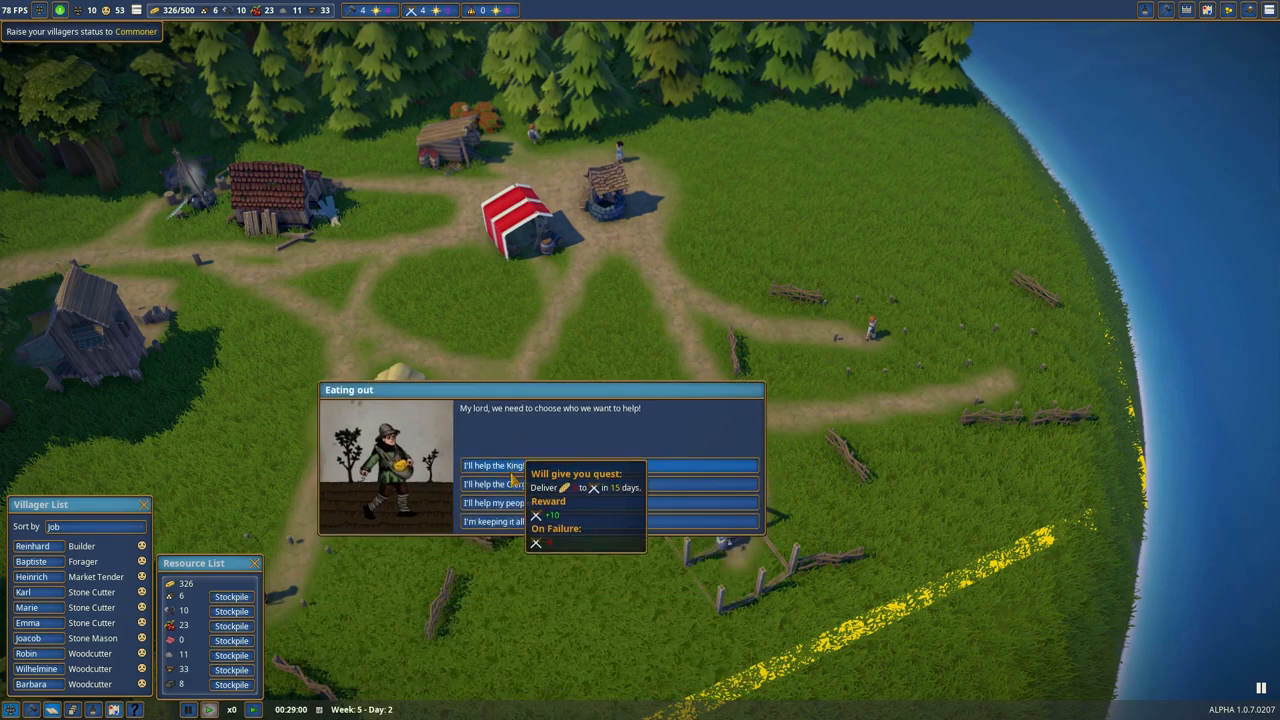
mouse_move(498, 484)
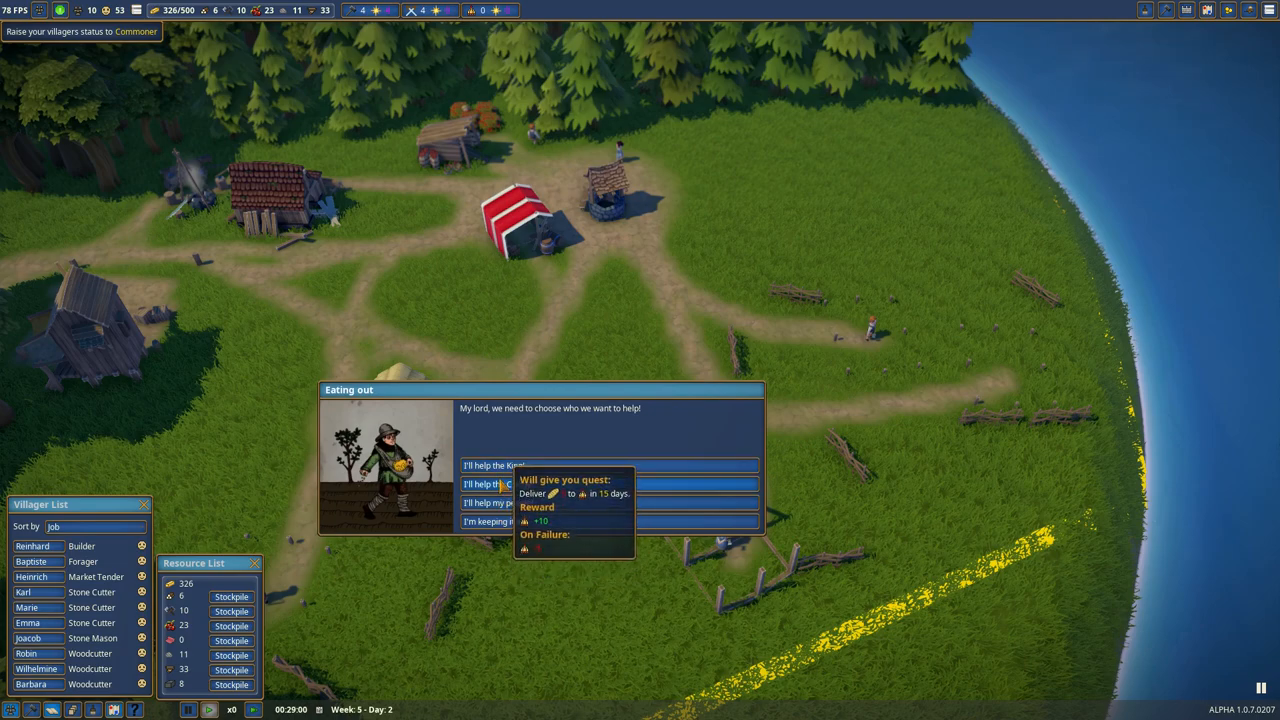
mouse_move(490, 466)
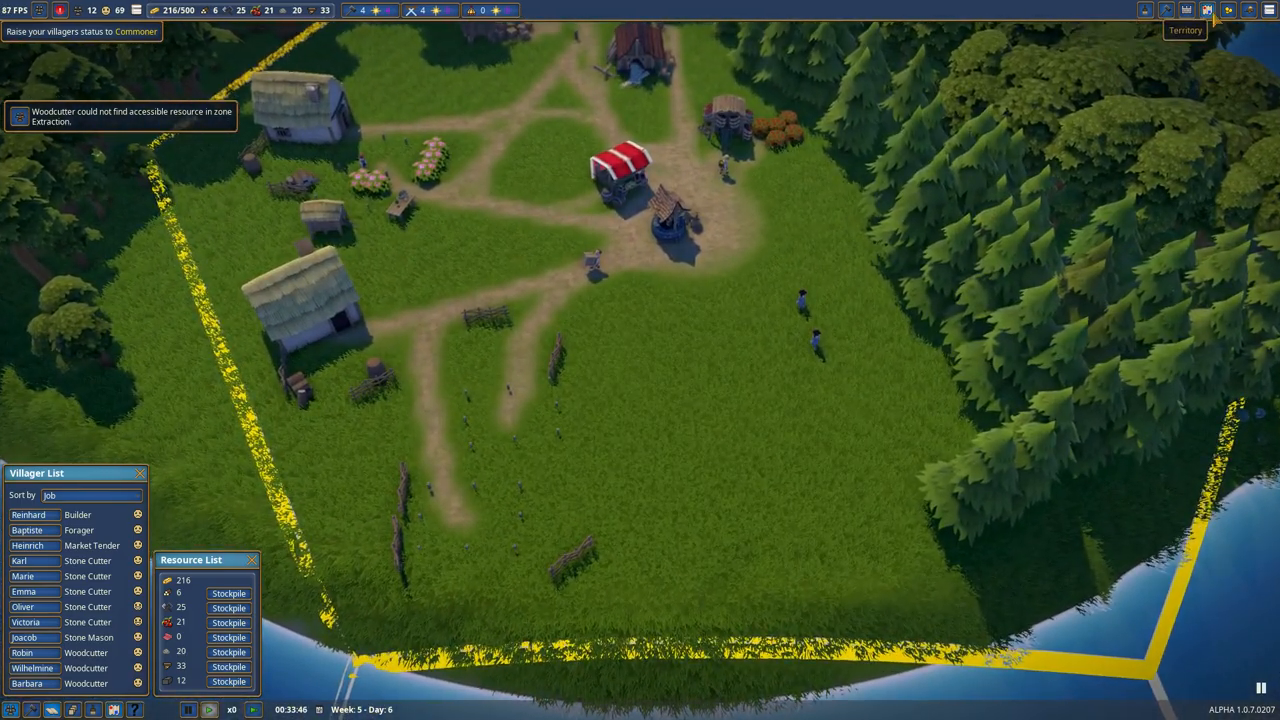
Step: Show the village's territory view from the top-right toolbar
click(1206, 10)
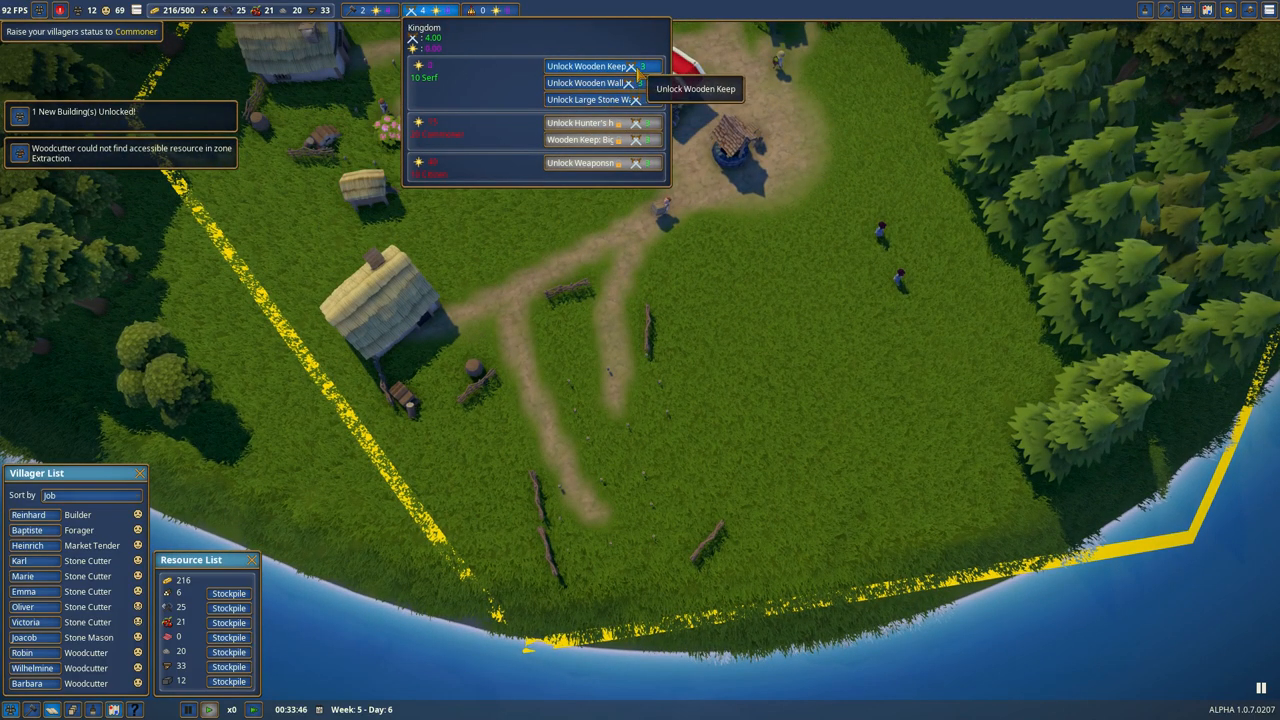
mouse_move(596, 100)
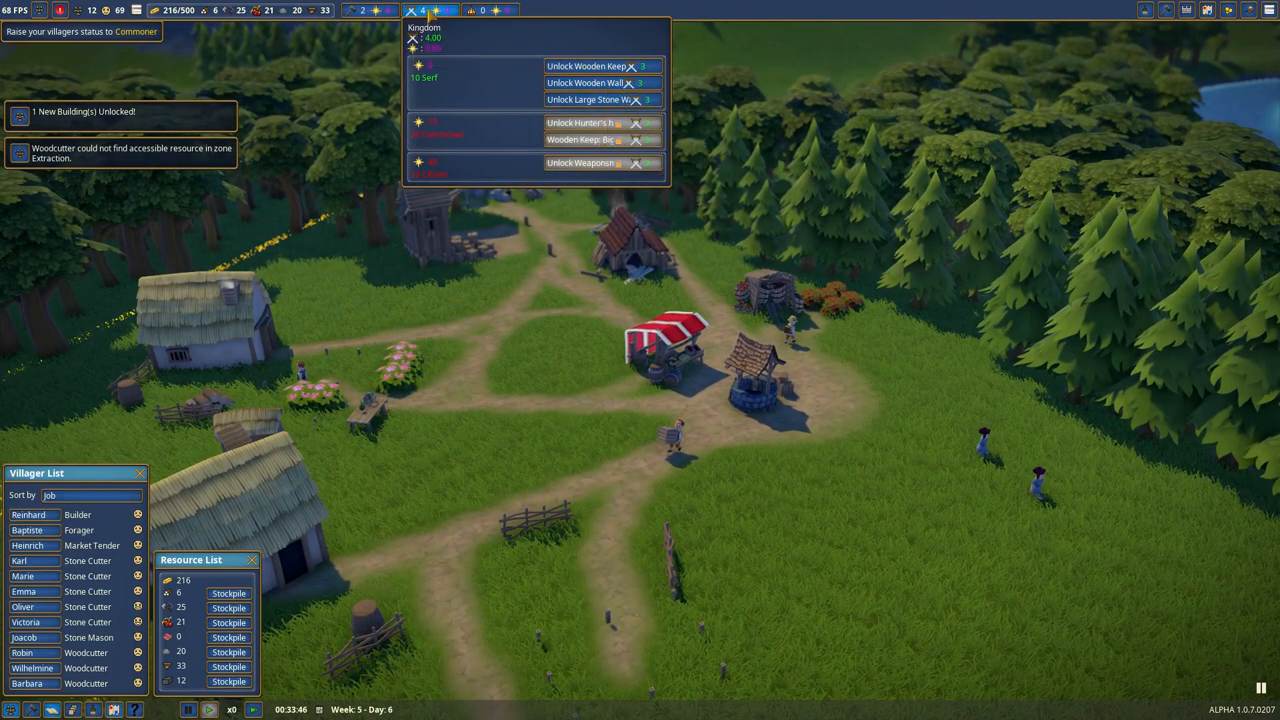
scroll(down, 3)
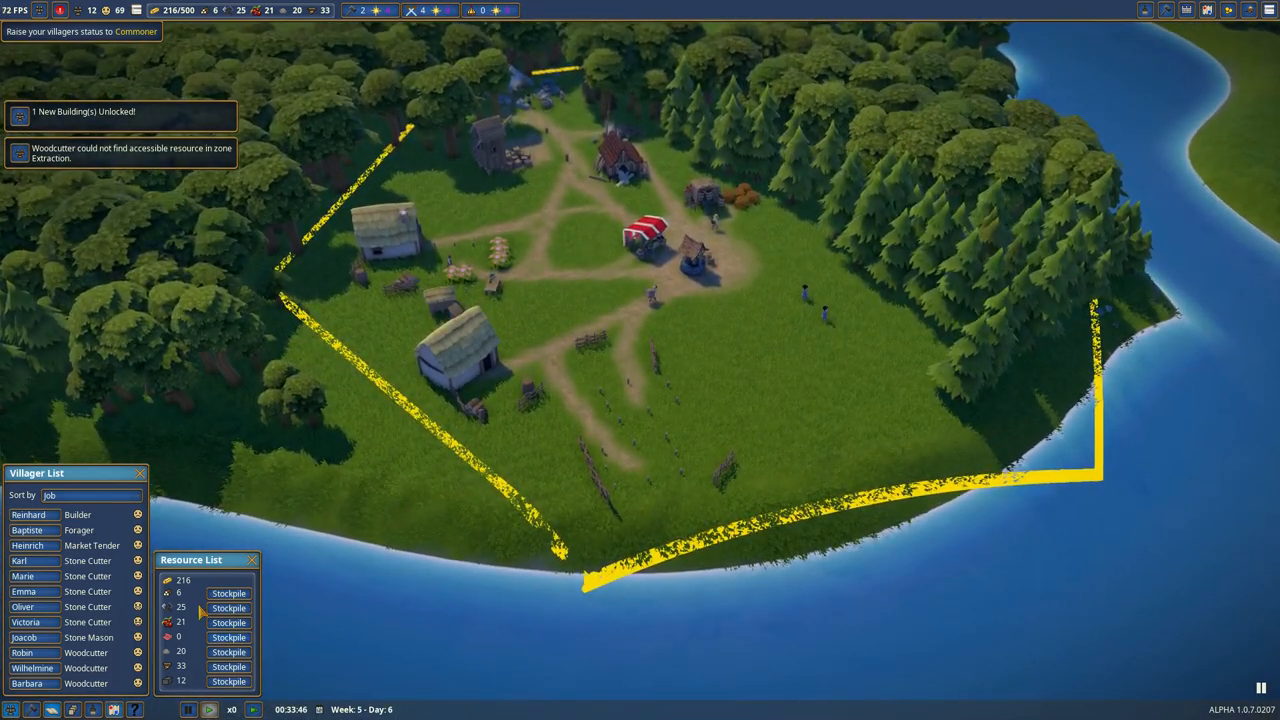
Step: Choose a Fisher's hut from the public buildings menu to place by the shore
click(1166, 10)
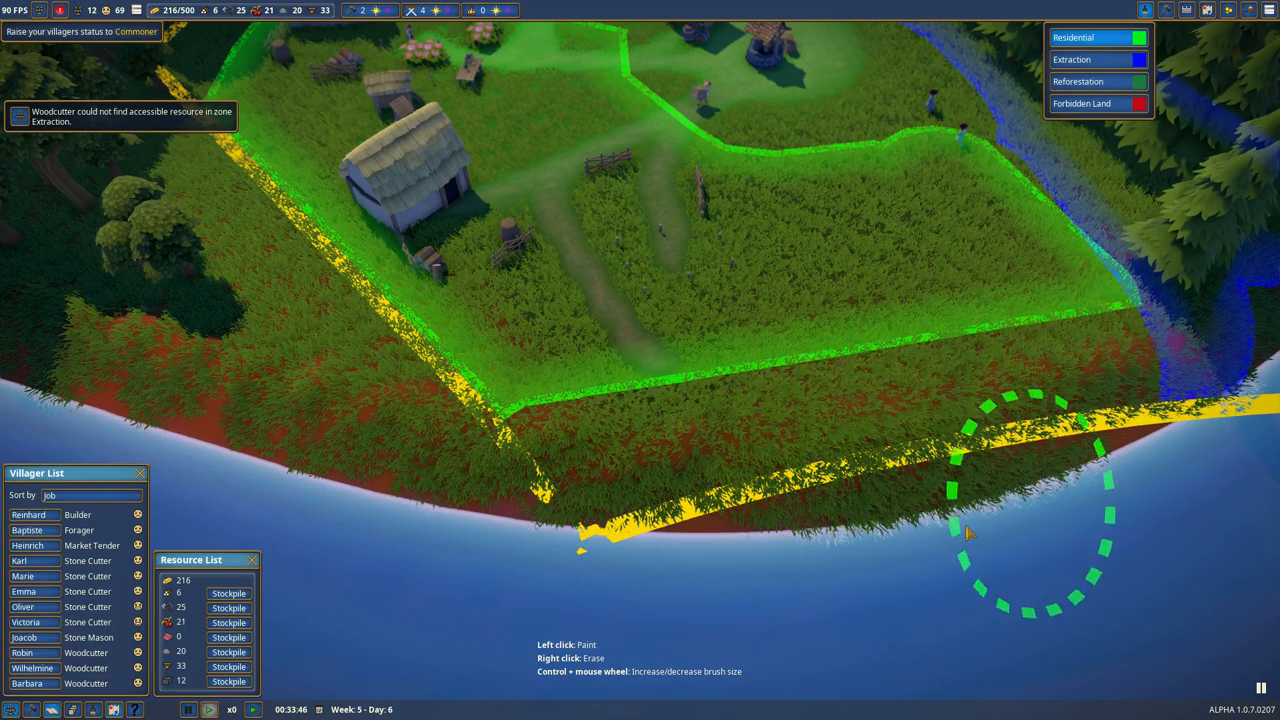
click(1168, 10)
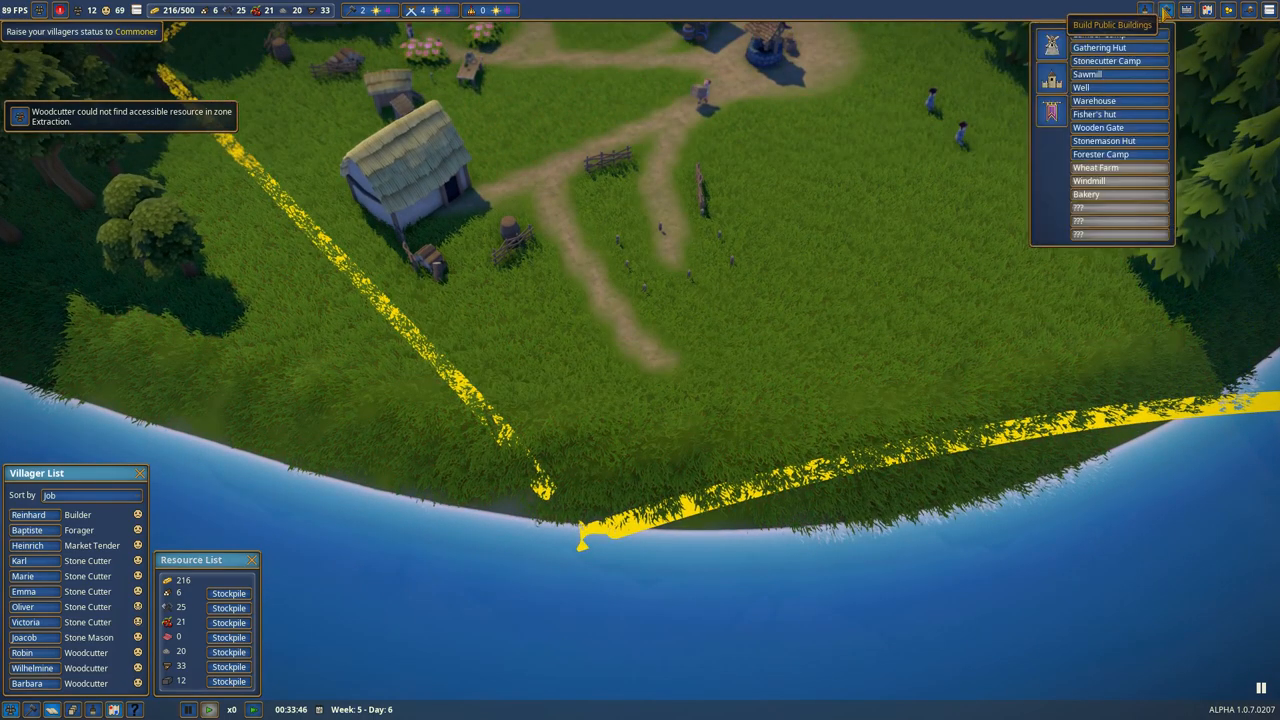
click(1100, 34)
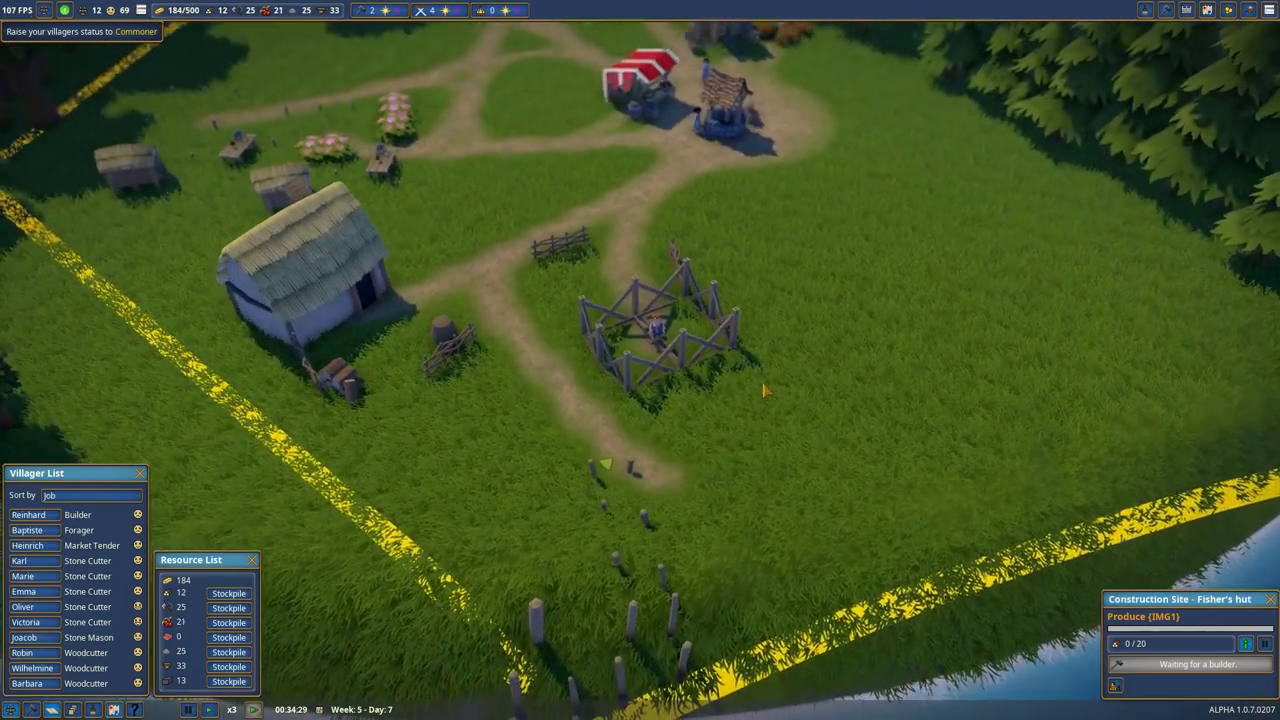
Step: Add a second food stall to the market and place its site on the grass
click(28, 514)
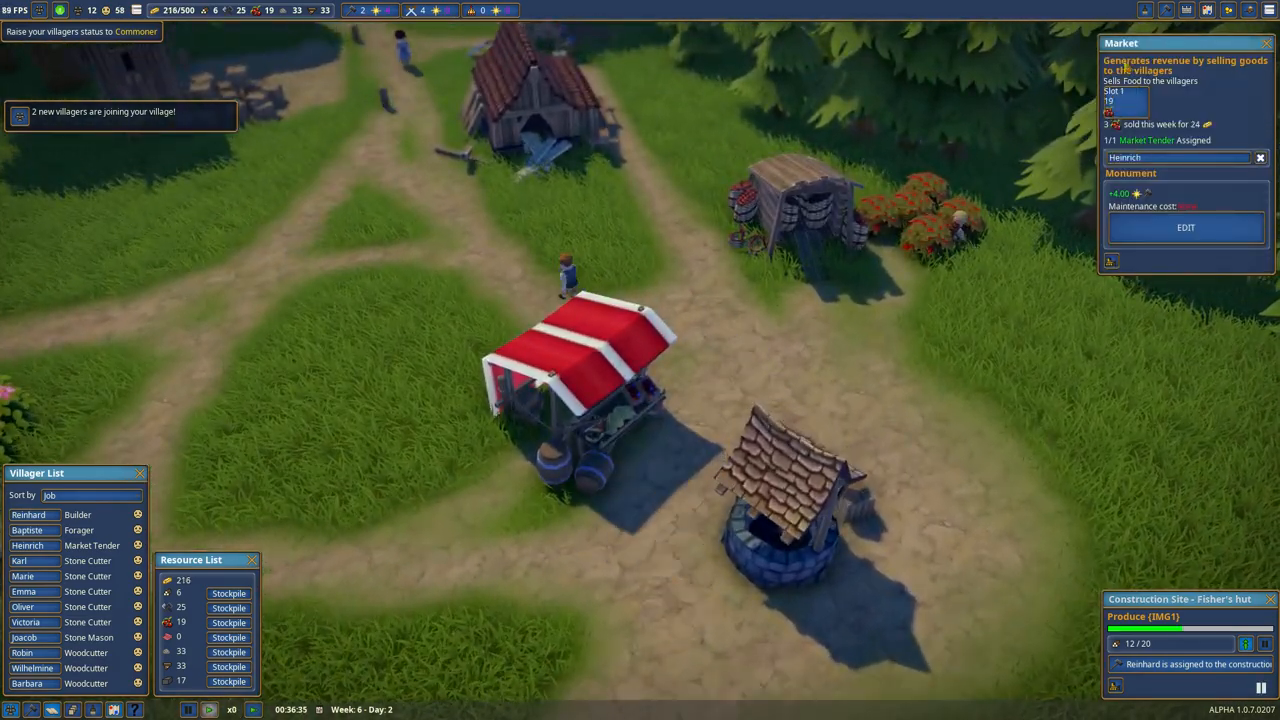
click(1184, 228)
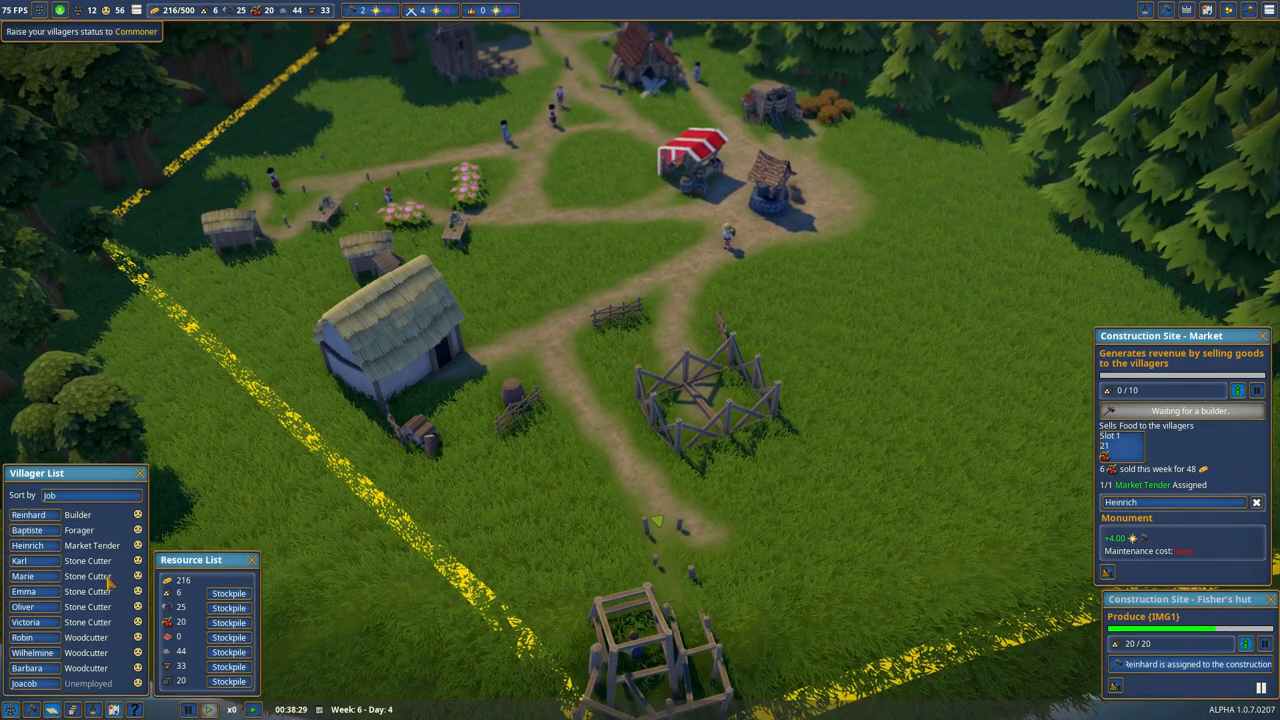
Step: Staff the finished fisher's hut with an available villager as fisherman
click(24, 684)
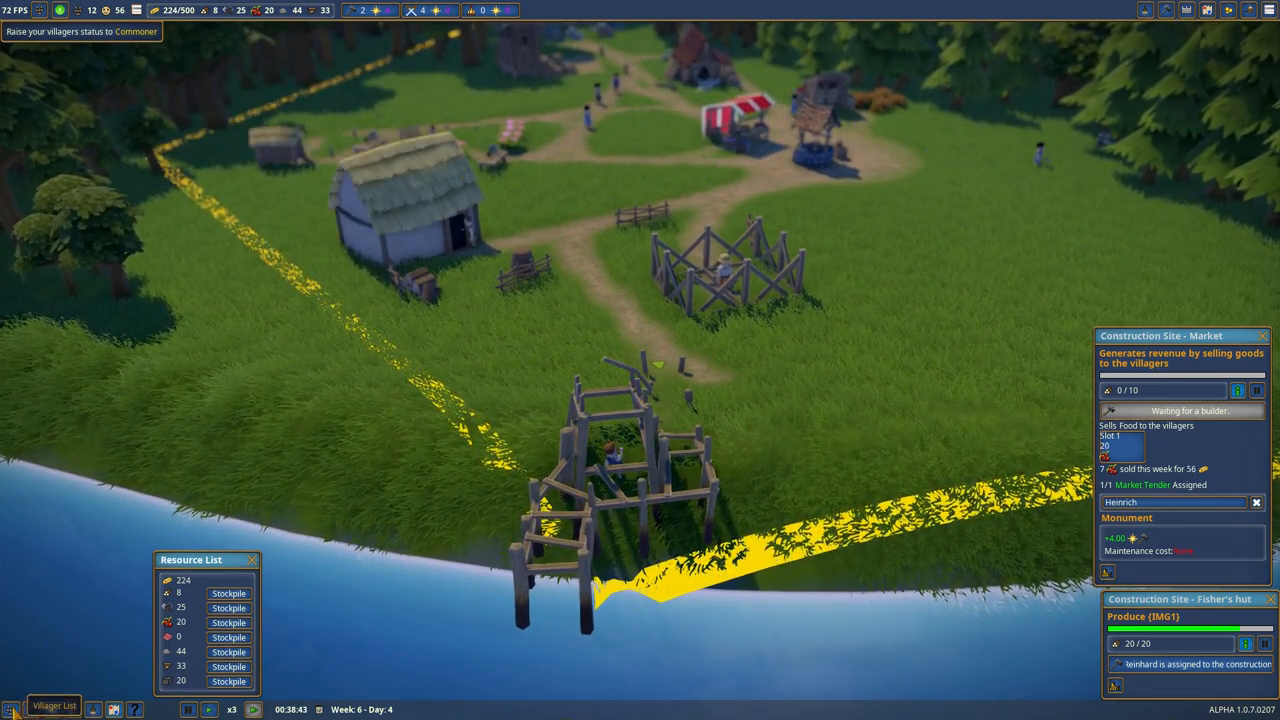
click(54, 704)
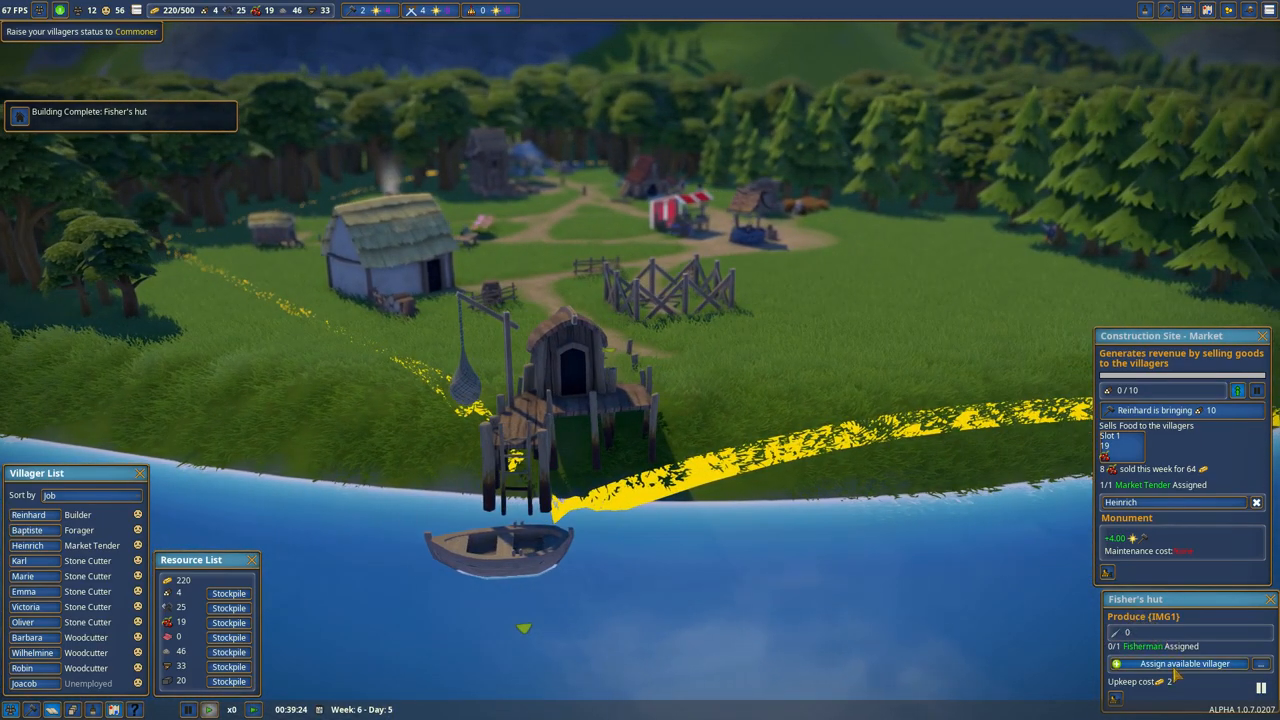
click(1184, 664)
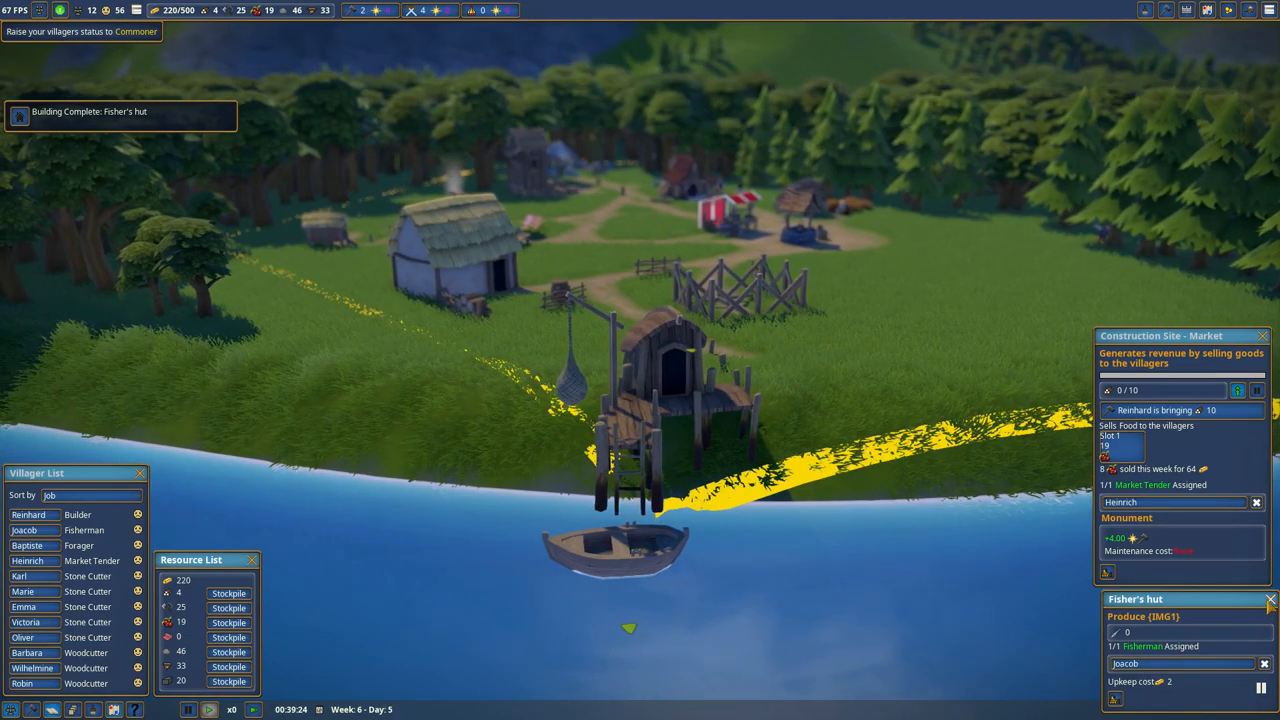
click(1264, 600)
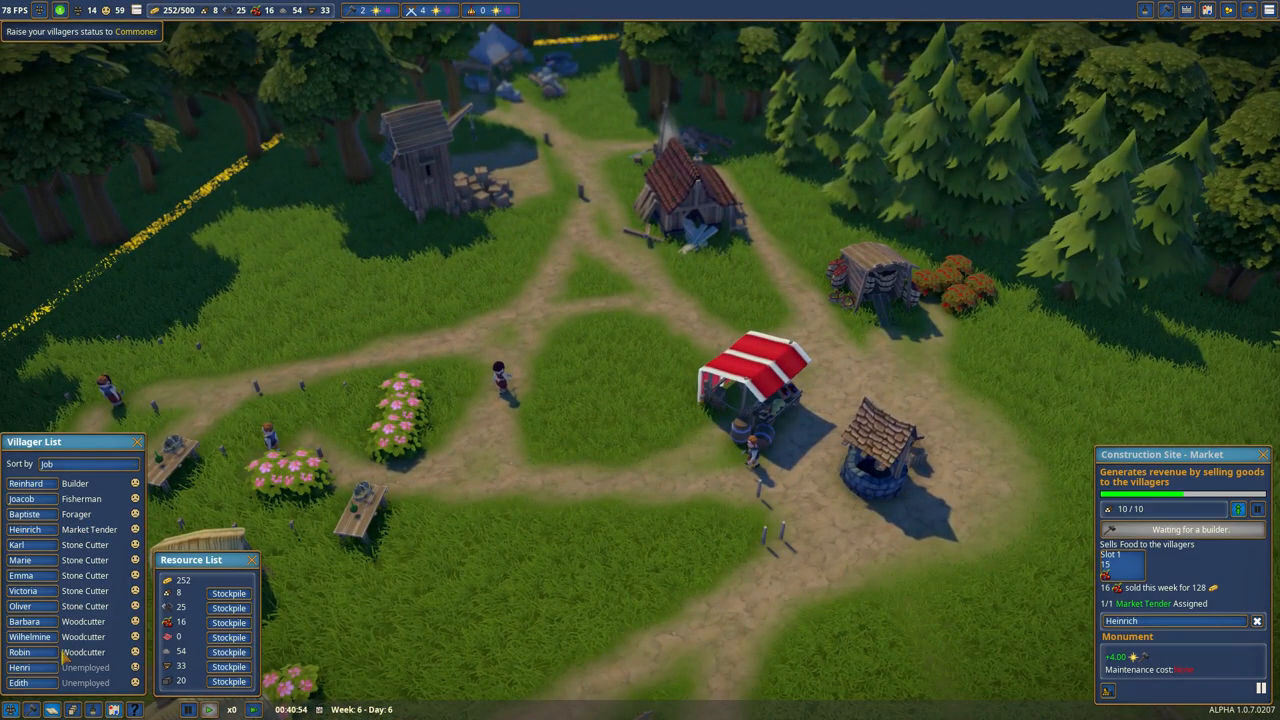
Step: Open the unemployed new villager's info panel to choose her job
click(20, 684)
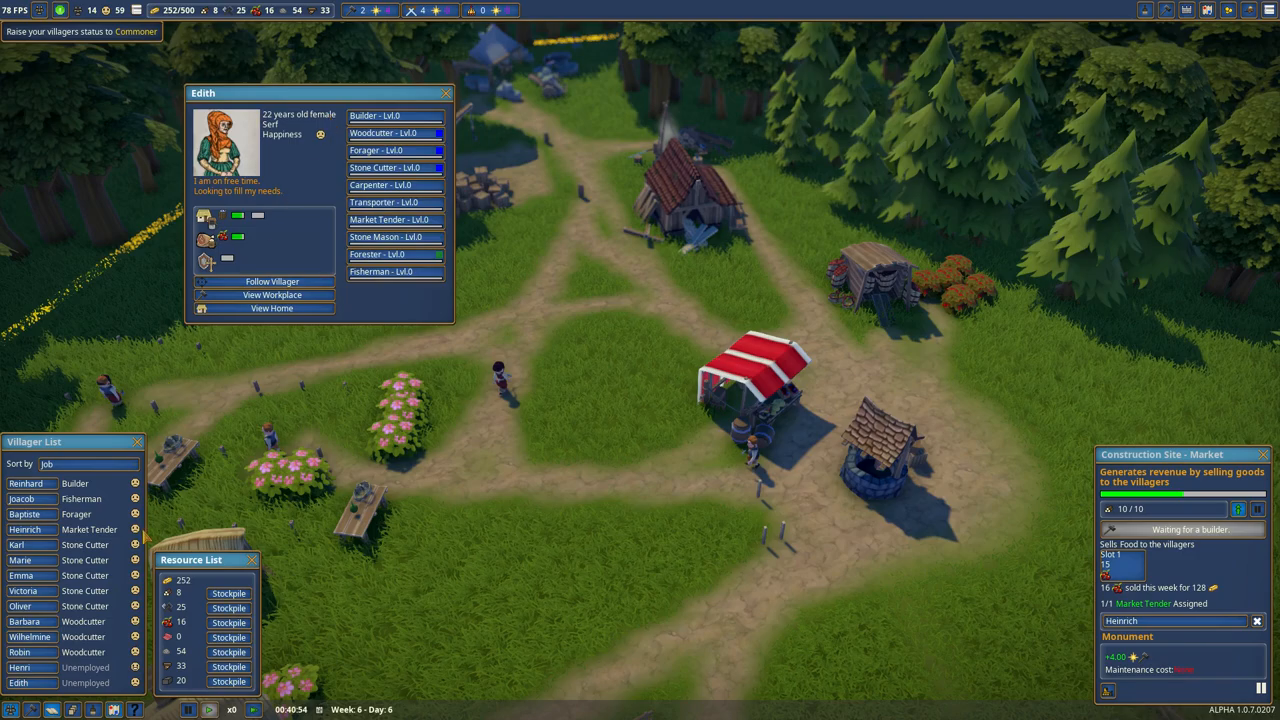
click(390, 114)
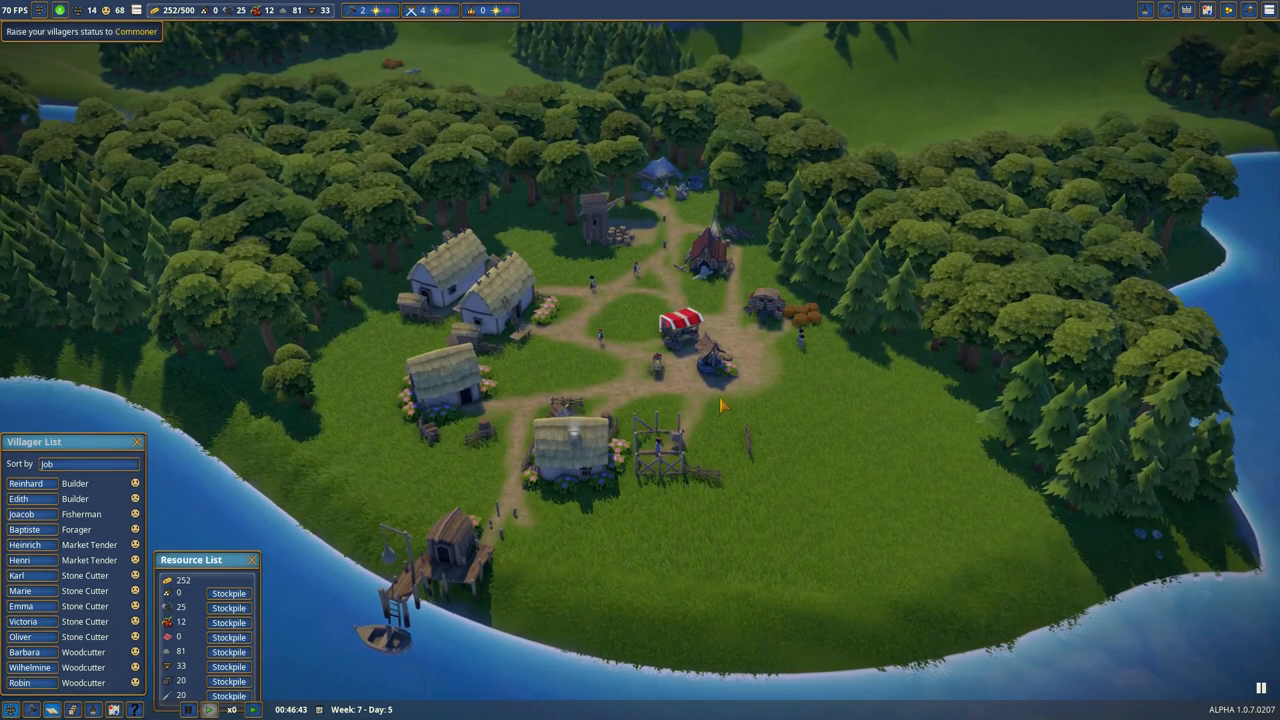
scroll(down, 3)
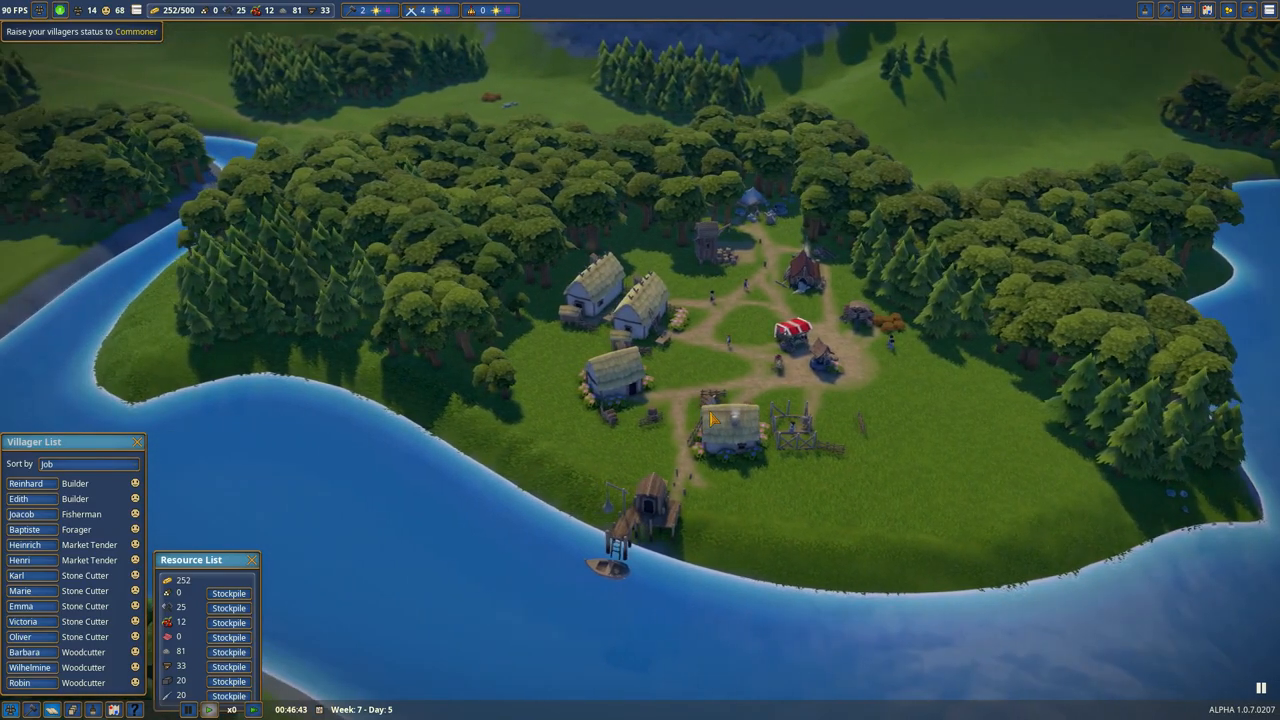